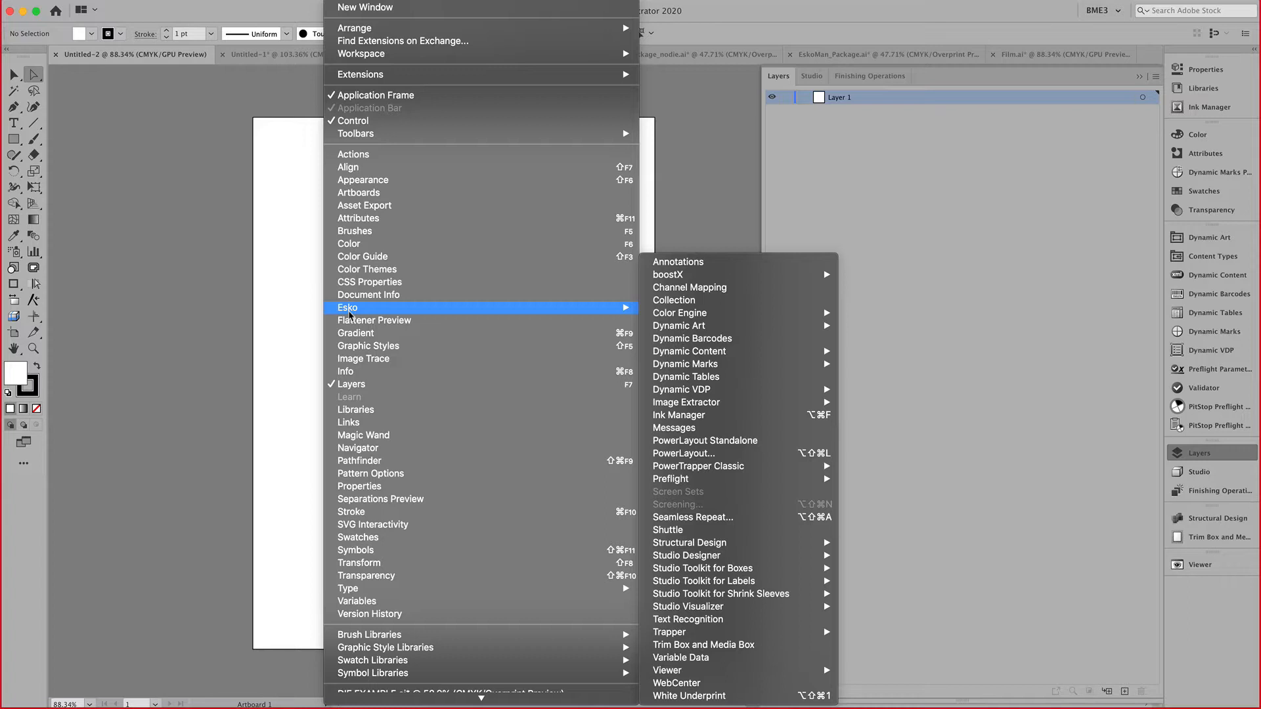
pyautogui.moveTo(702, 568)
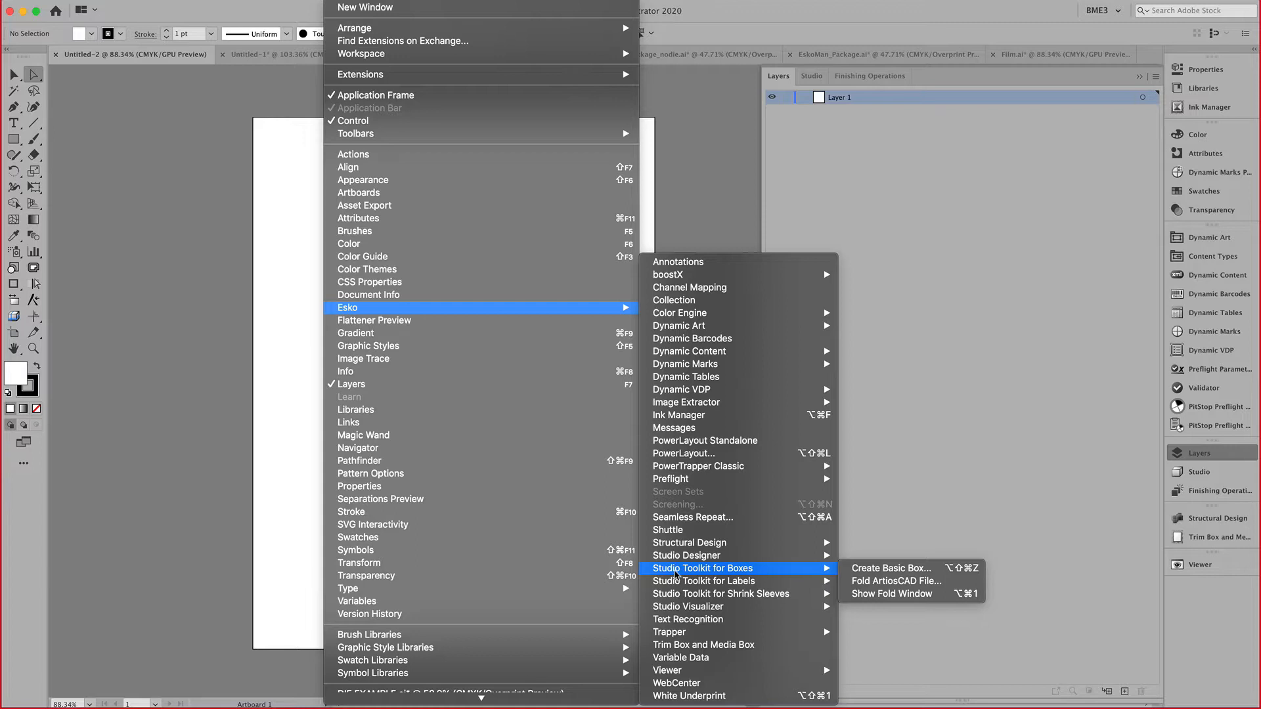
pyautogui.moveTo(883, 573)
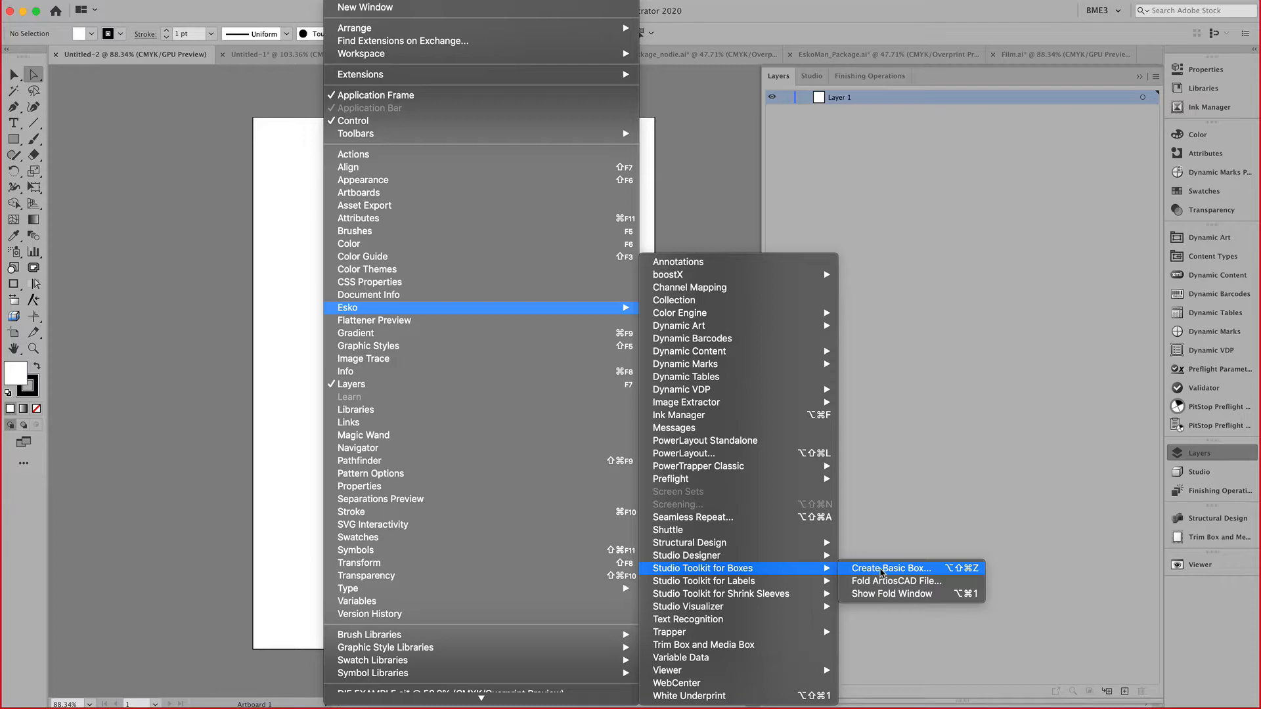
# Start a basic box from the Studio panel, showing the 10 × 15 × 2 in layout.
pyautogui.click(890, 568)
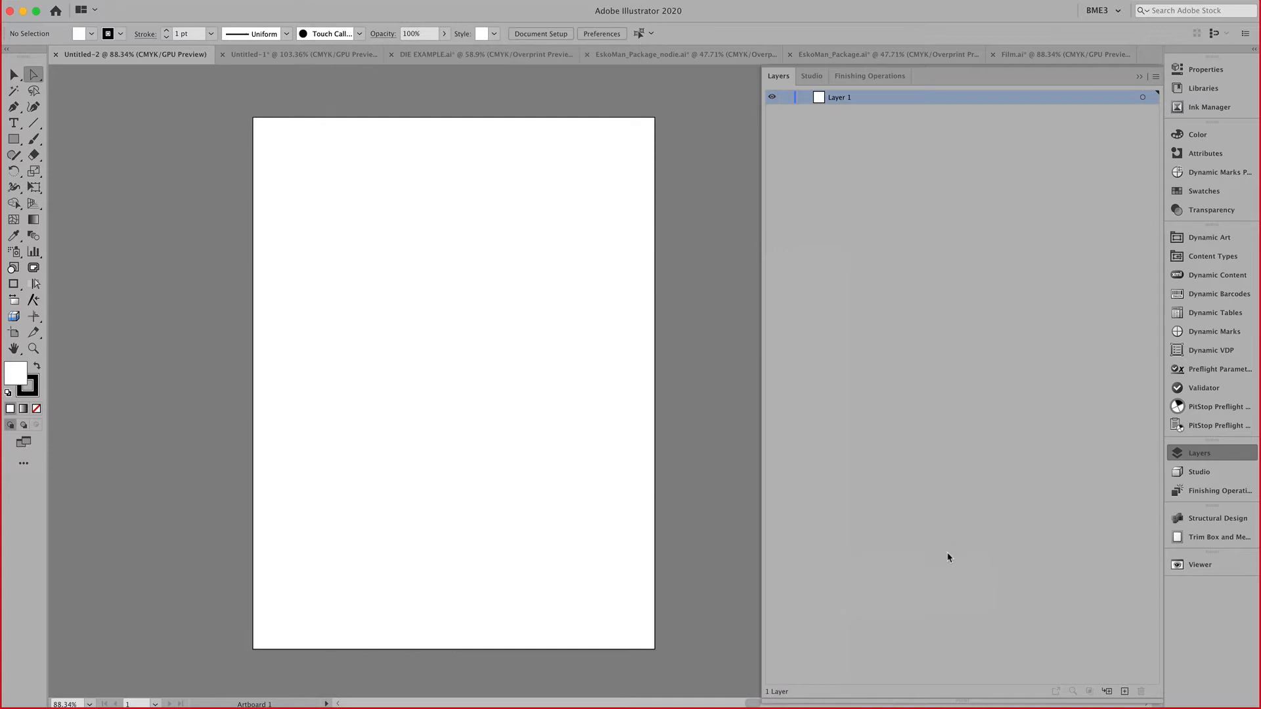
pyautogui.click(1199, 472)
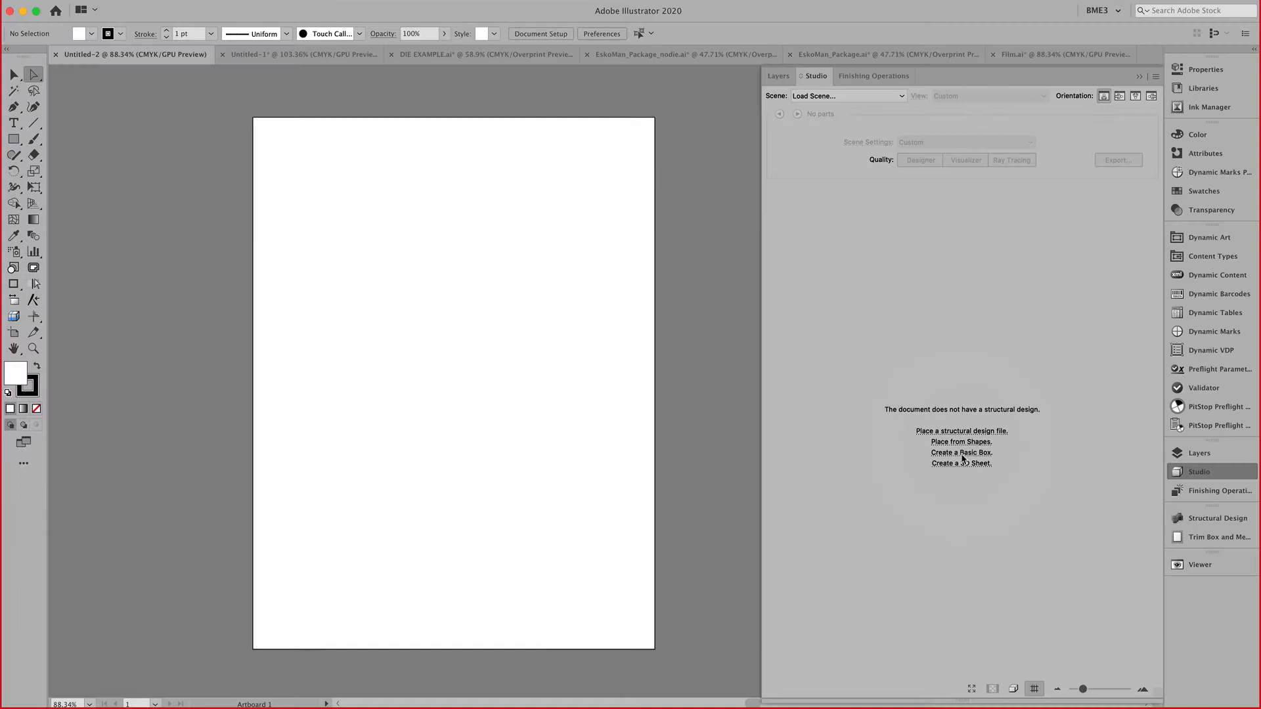
pyautogui.click(961, 453)
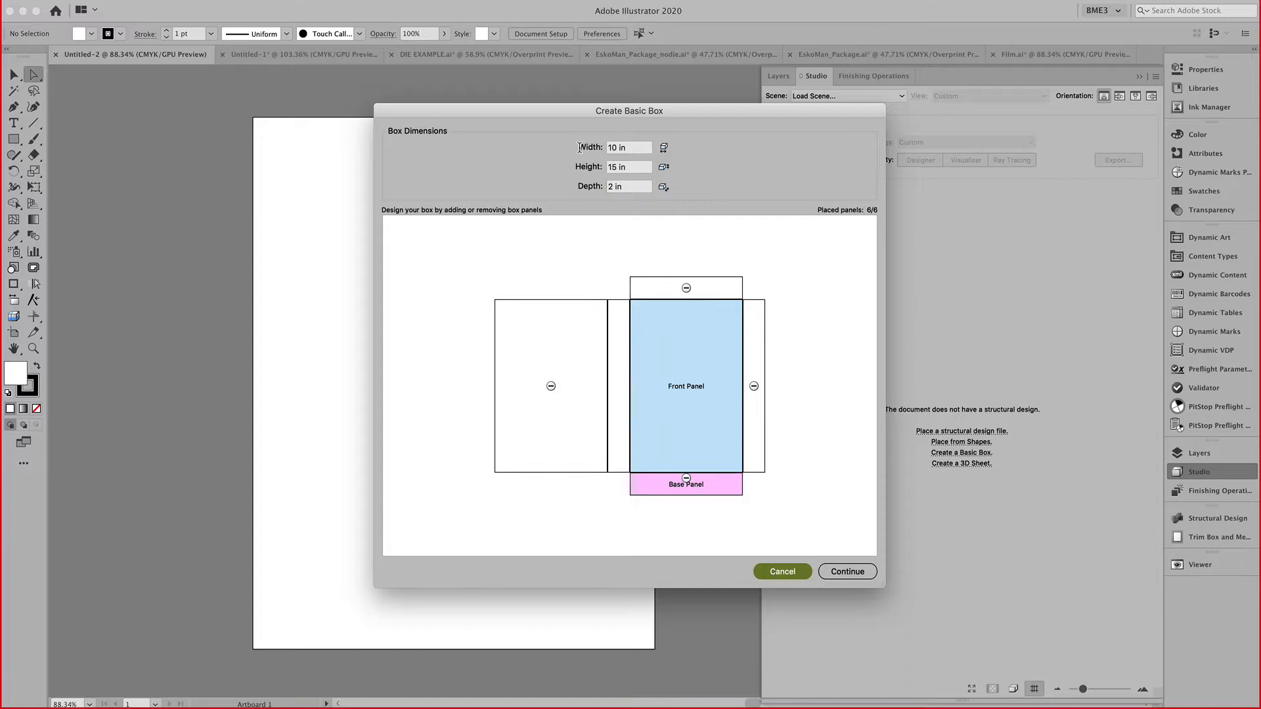
# Place the large back panel on the right of the layout and proceed to fold lines.
pyautogui.click(550, 387)
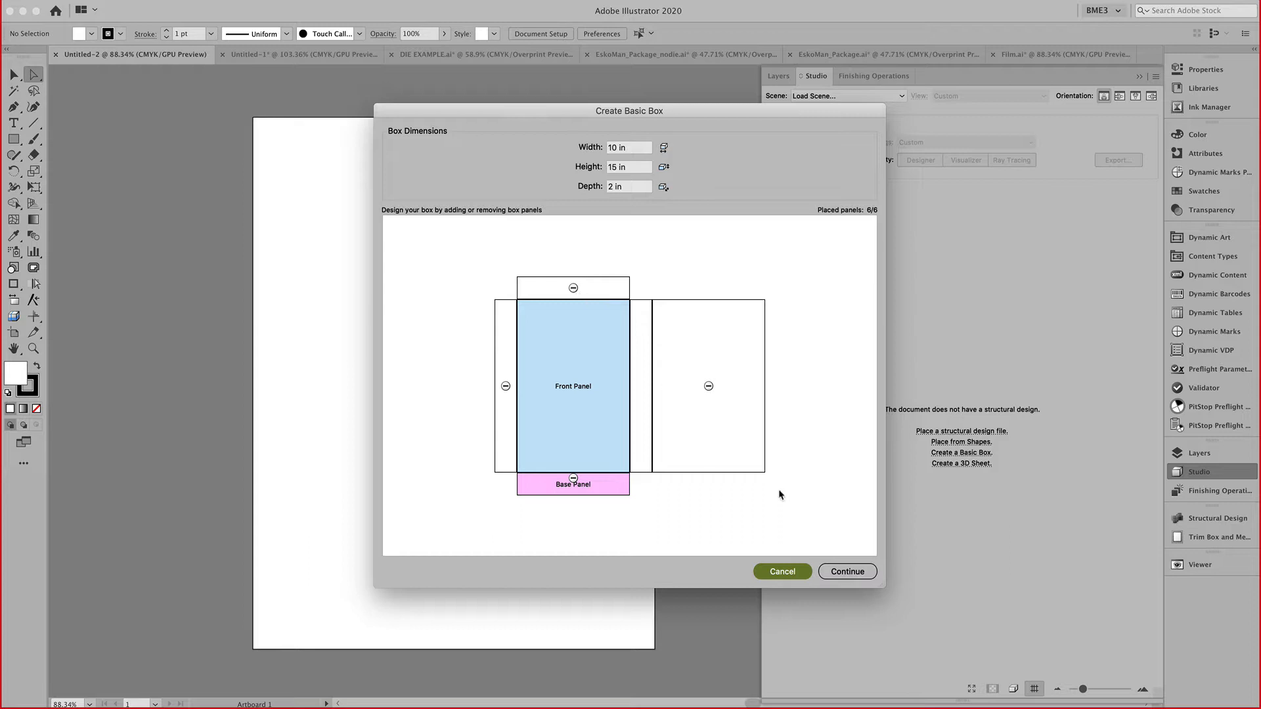
pyautogui.click(847, 571)
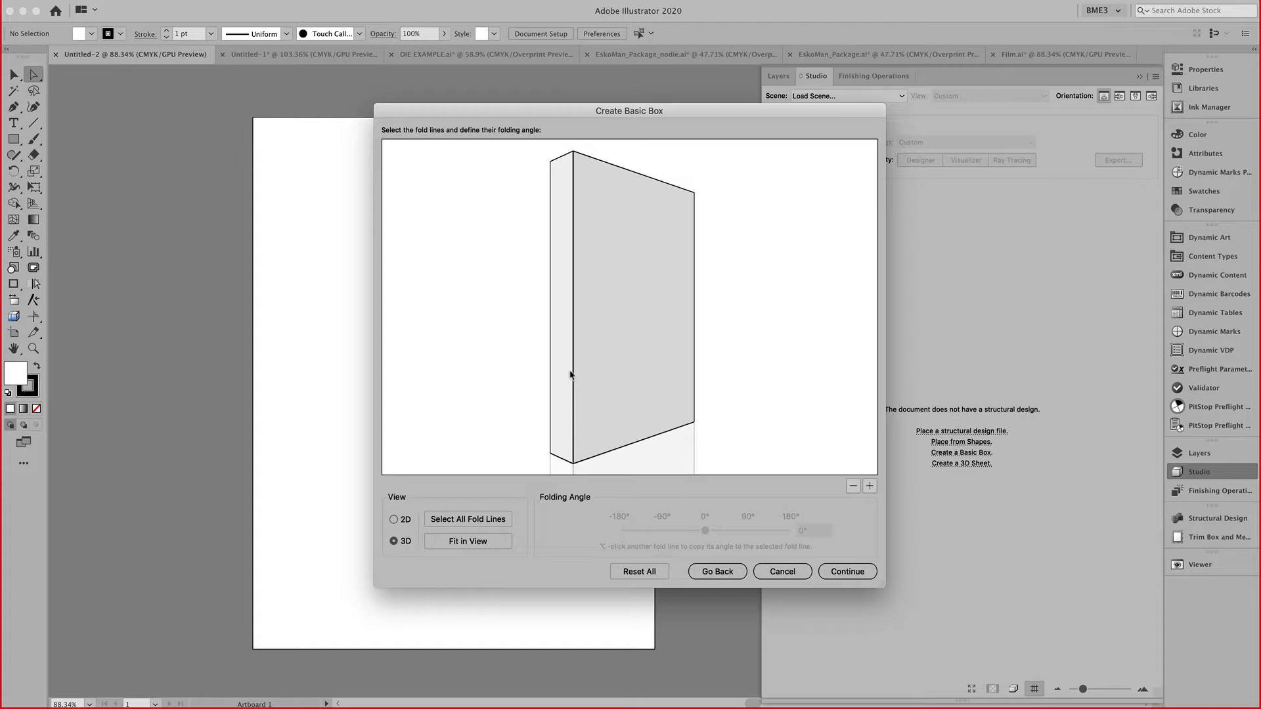
# Rotate the 3D box preview and test fold angles, partly unfolding one fold to 50°.
pyautogui.moveTo(706, 530); pyautogui.dragTo(744, 530)
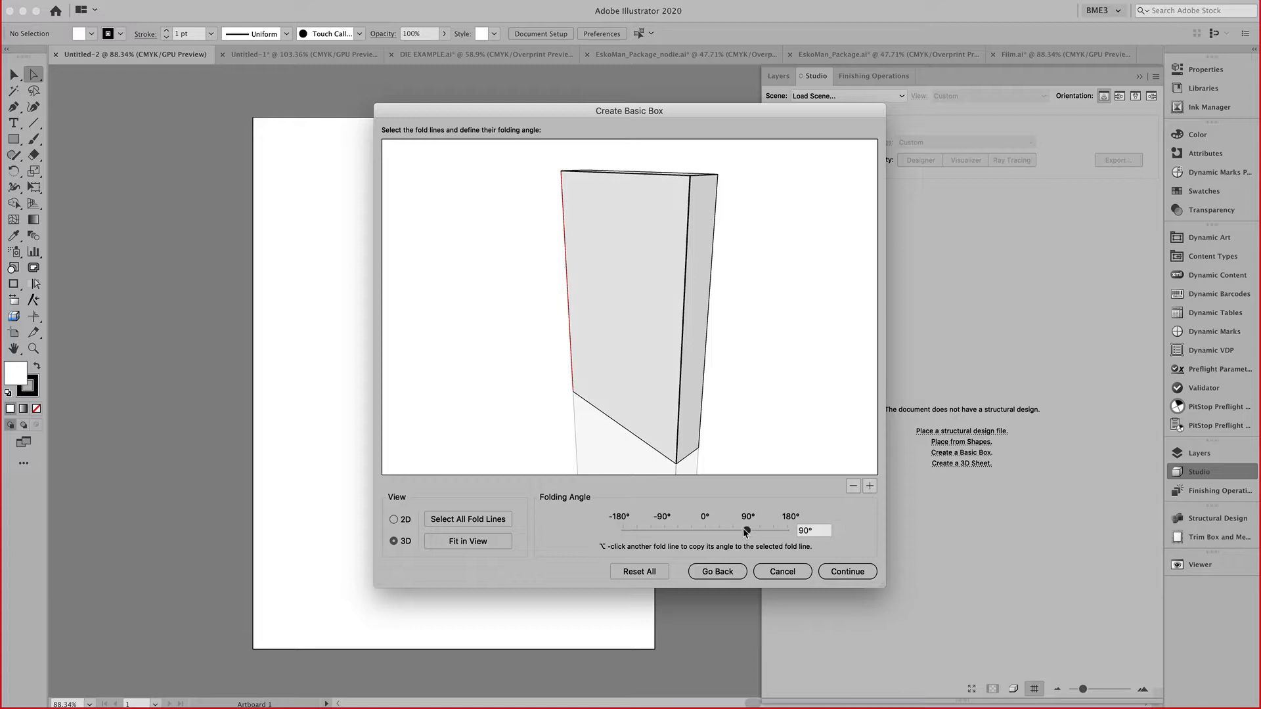
pyautogui.moveTo(744, 530); pyautogui.dragTo(728, 530)
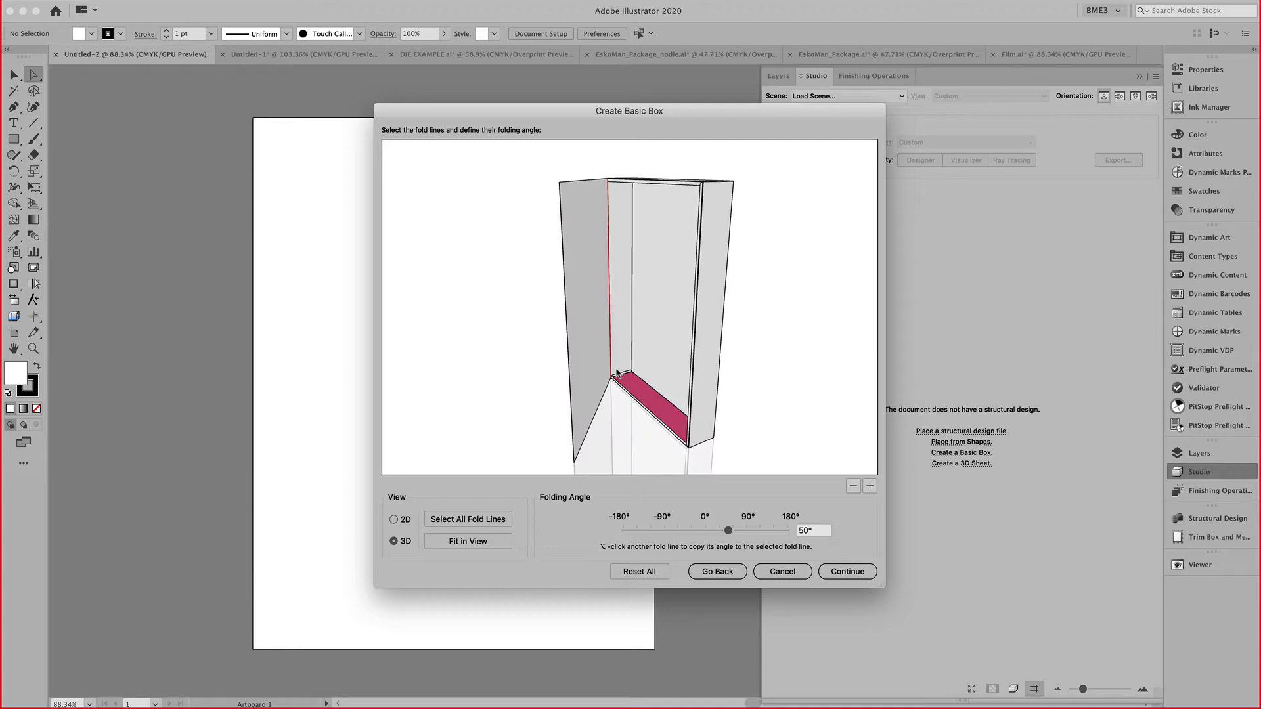
pyautogui.moveTo(620, 374); pyautogui.dragTo(644, 341)
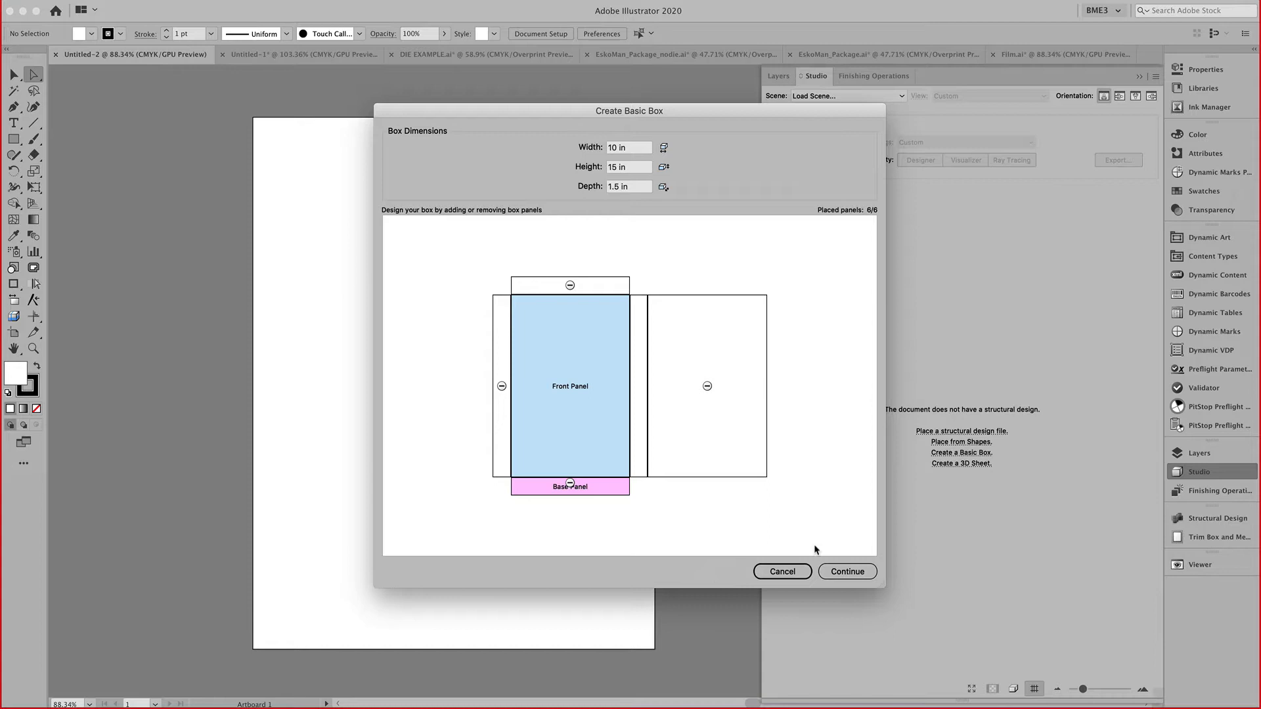
# Keep the 0° front view, save the box as an ARD file and place it.
pyautogui.click(847, 571)
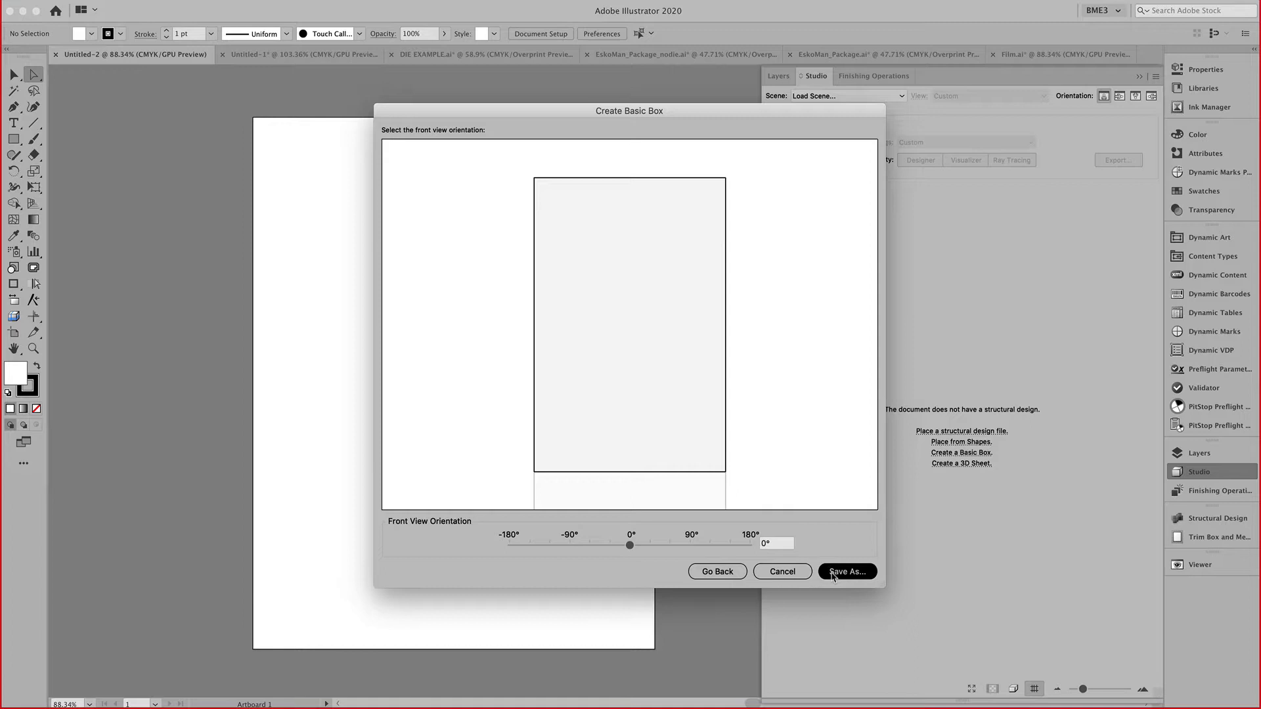
pyautogui.click(847, 571)
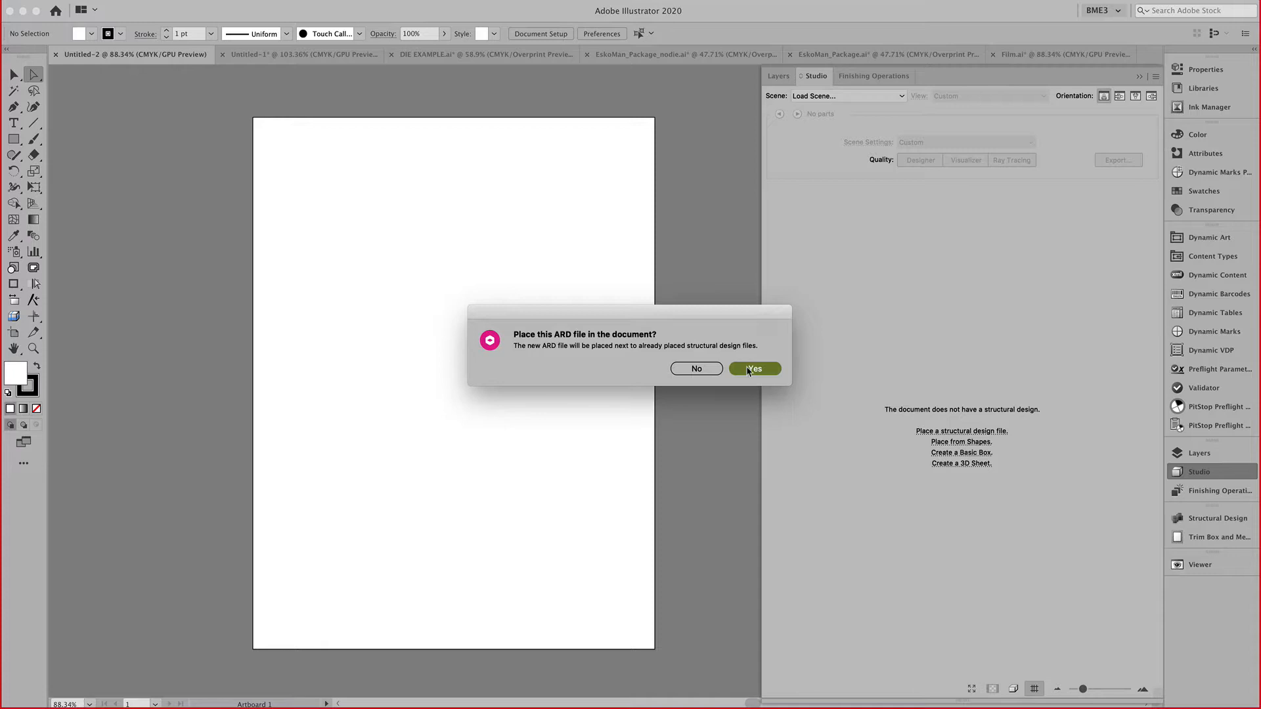
pyautogui.click(754, 369)
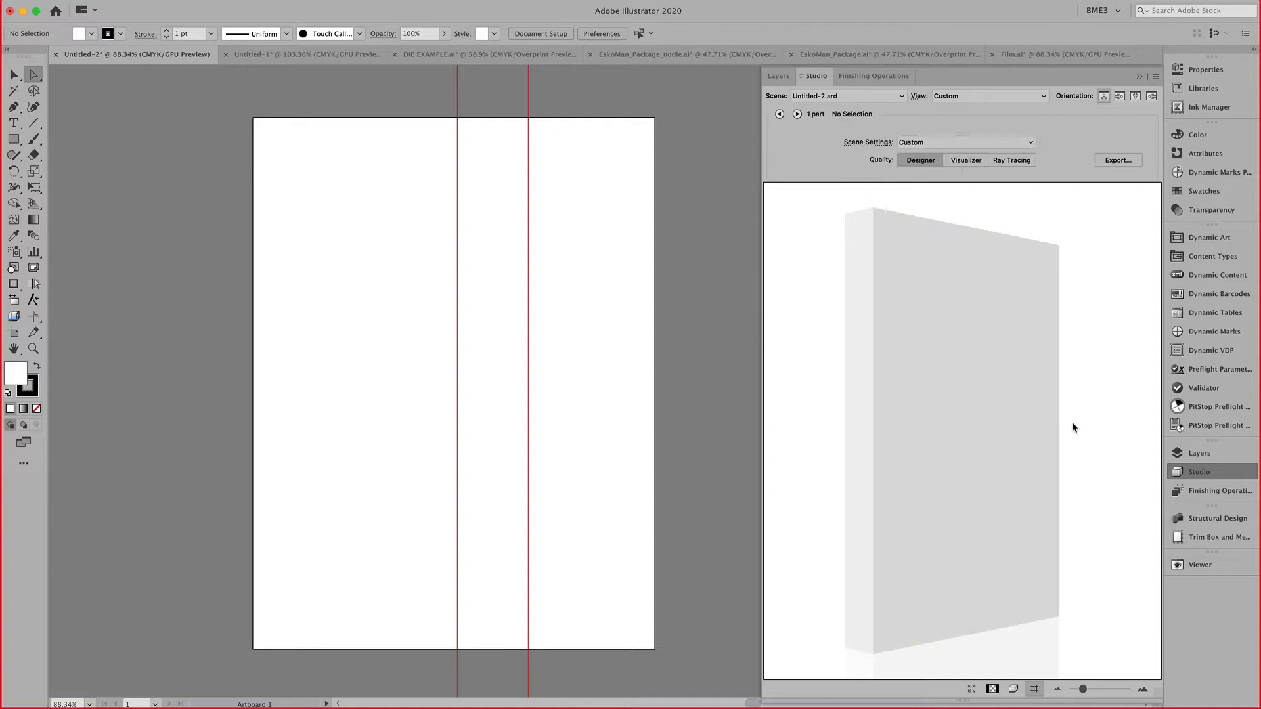
# Fit the trim box to the structural design and the artboard to the trim box, then show the 3D preview.
pyautogui.click(1219, 537)
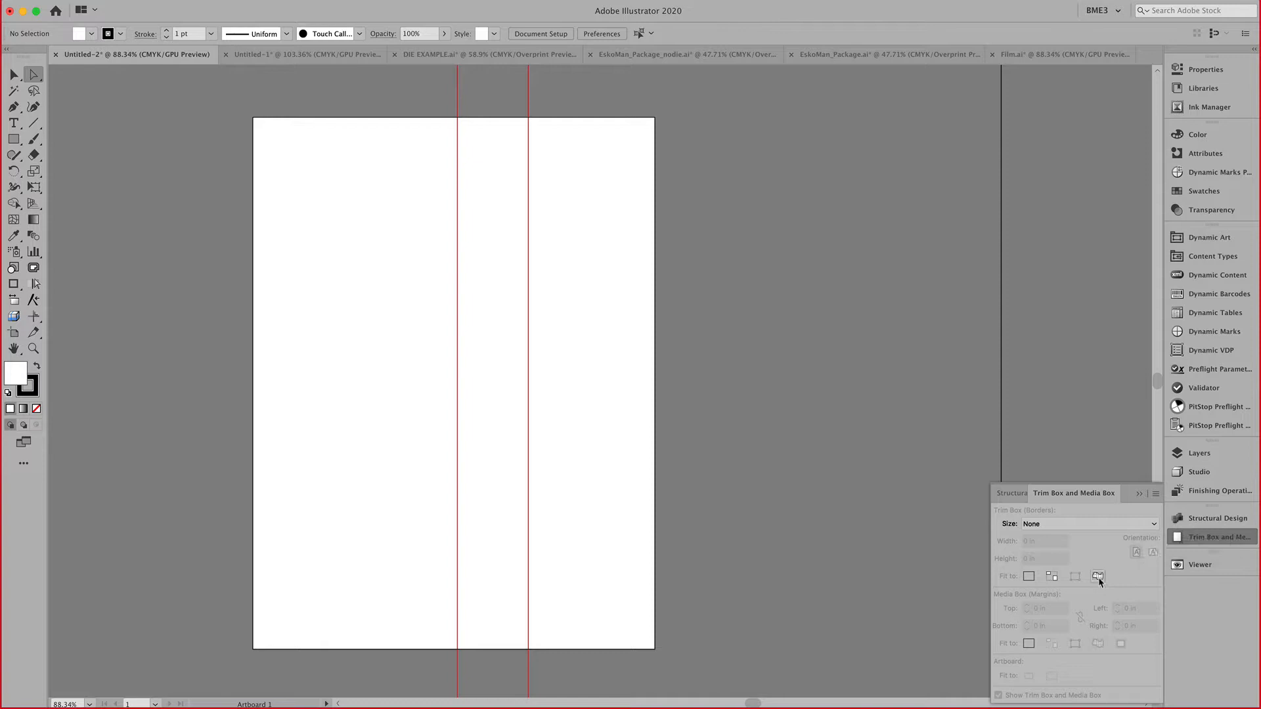
pyautogui.click(1097, 576)
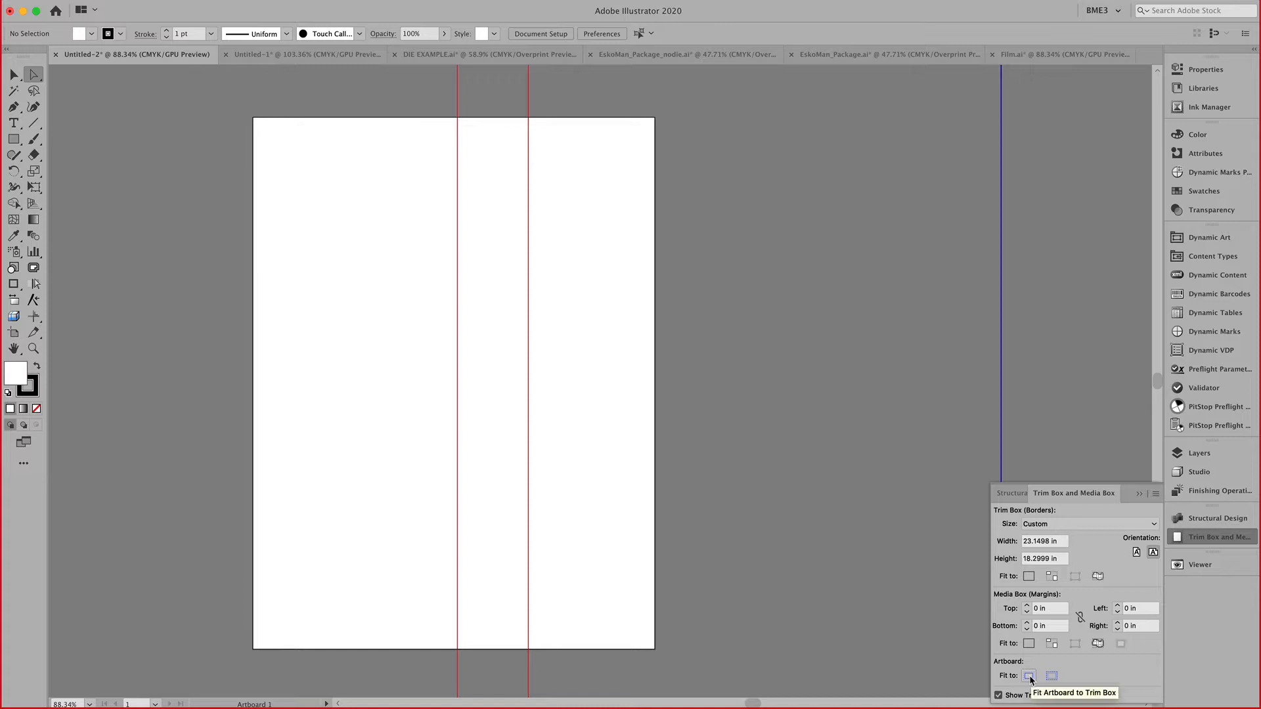
pyautogui.click(1030, 676)
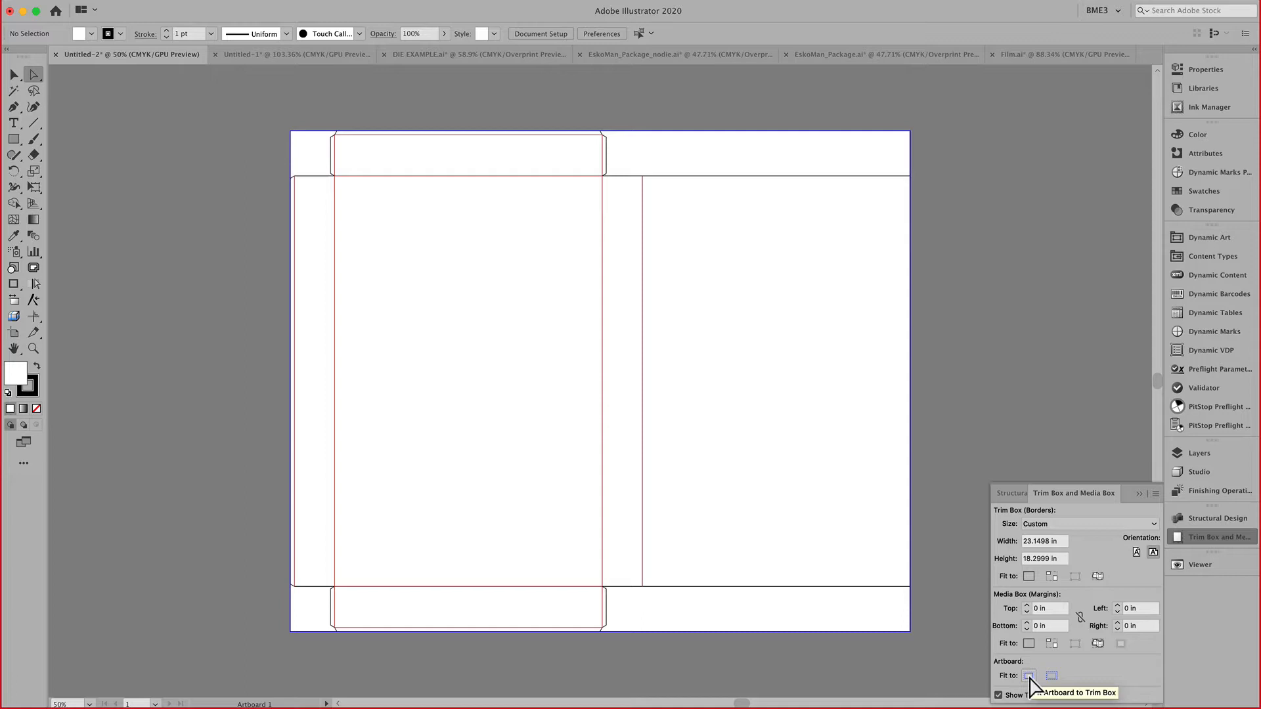
pyautogui.click(1199, 471)
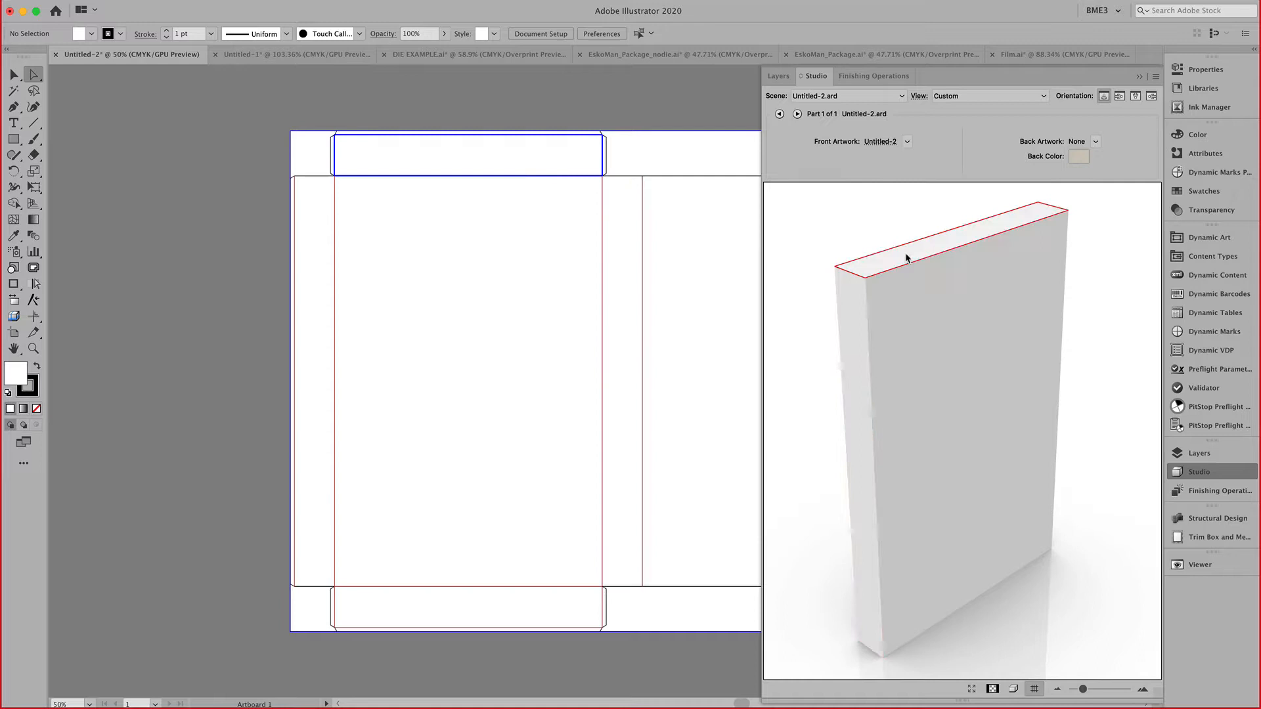
pyautogui.moveTo(824, 407)
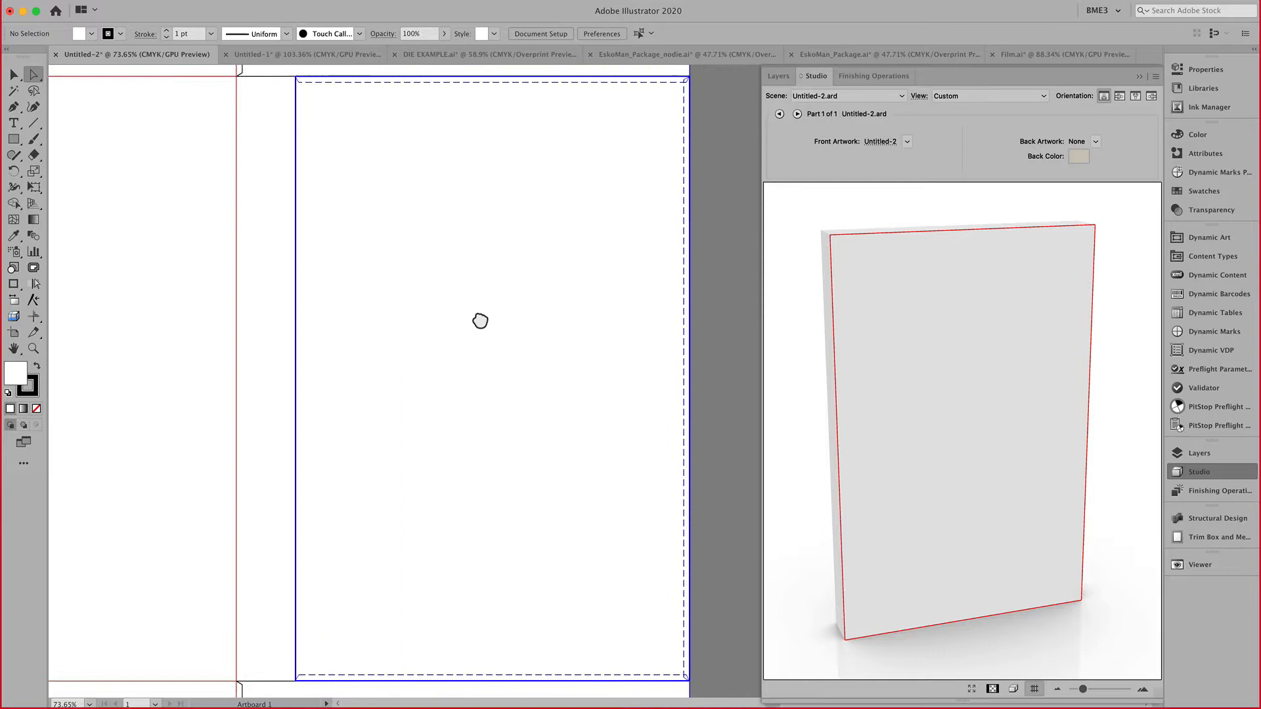
pyautogui.moveTo(15, 251)
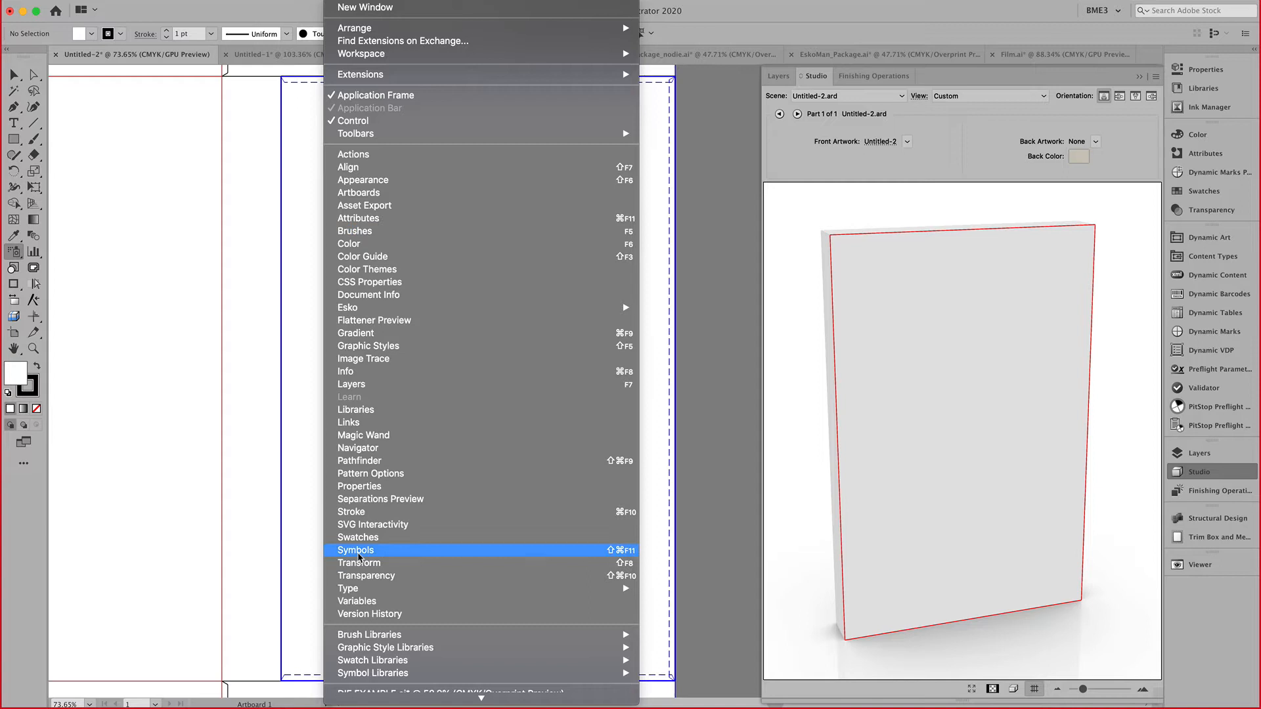
# Bring up the Symbols library to get the flower symbol.
pyautogui.click(356, 551)
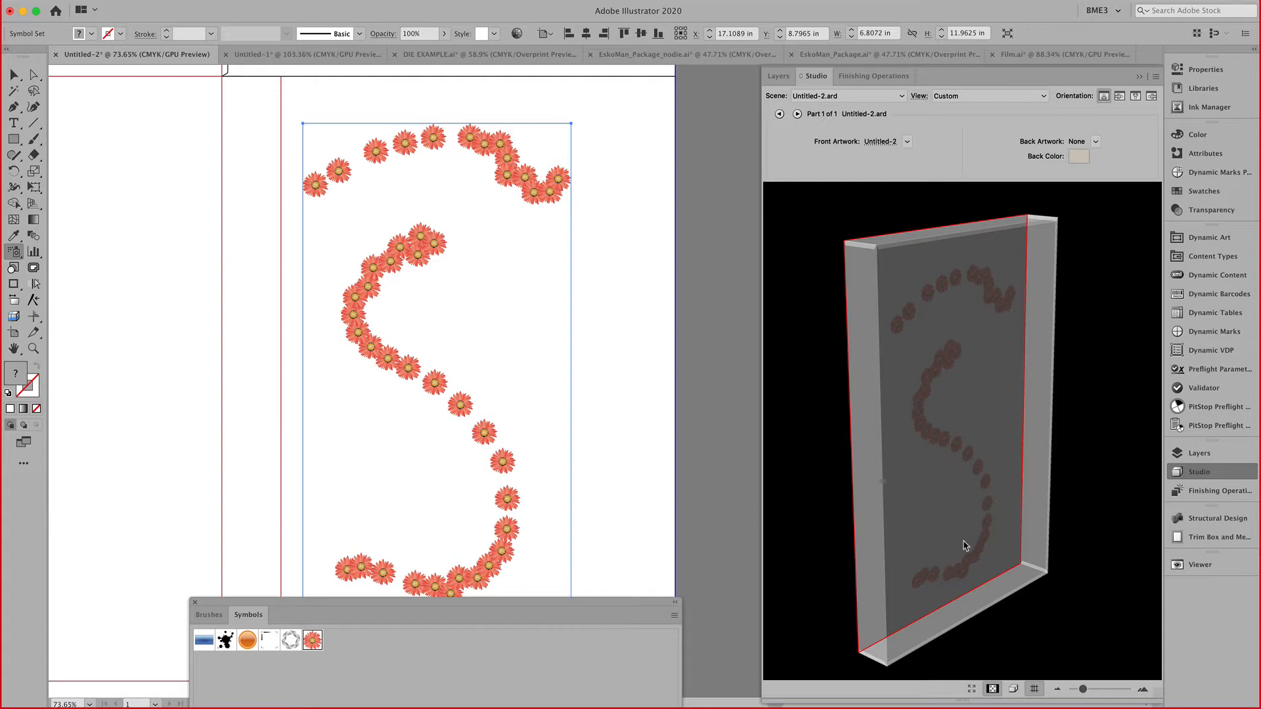
# Toggle the show-edges button in the Studio panel's bottom toolbar.
pyautogui.click(994, 689)
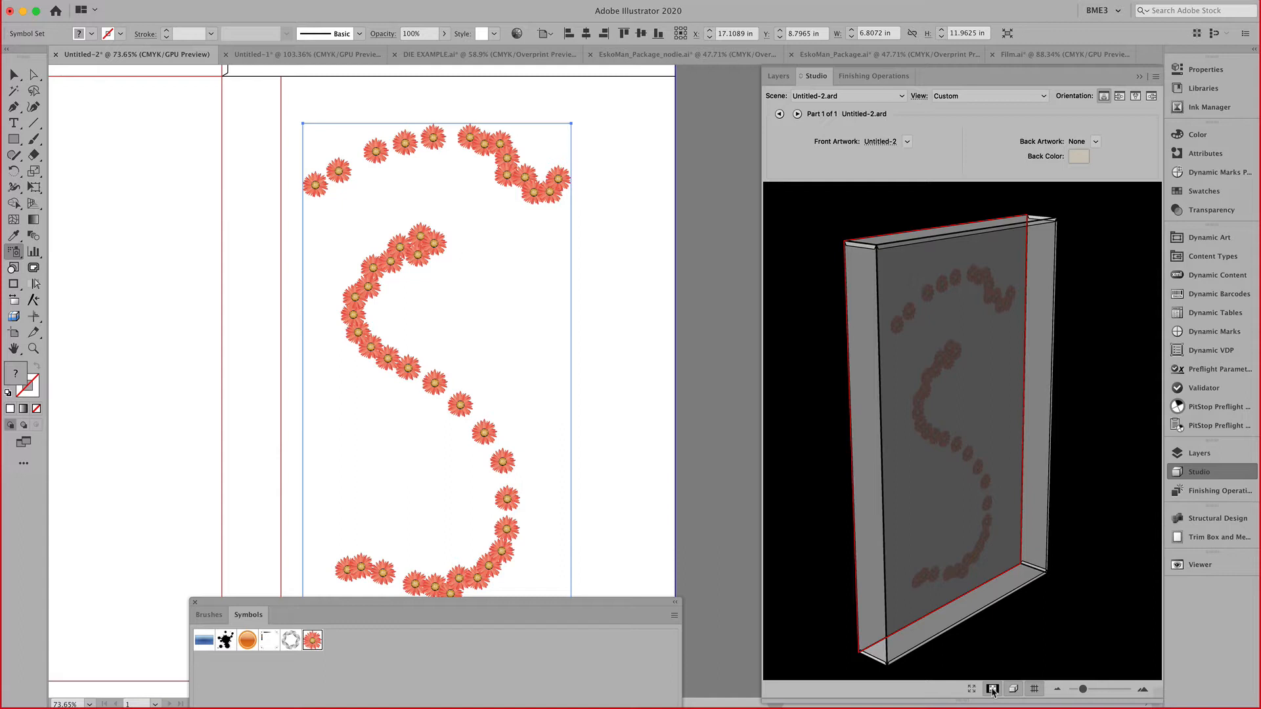
pyautogui.click(992, 688)
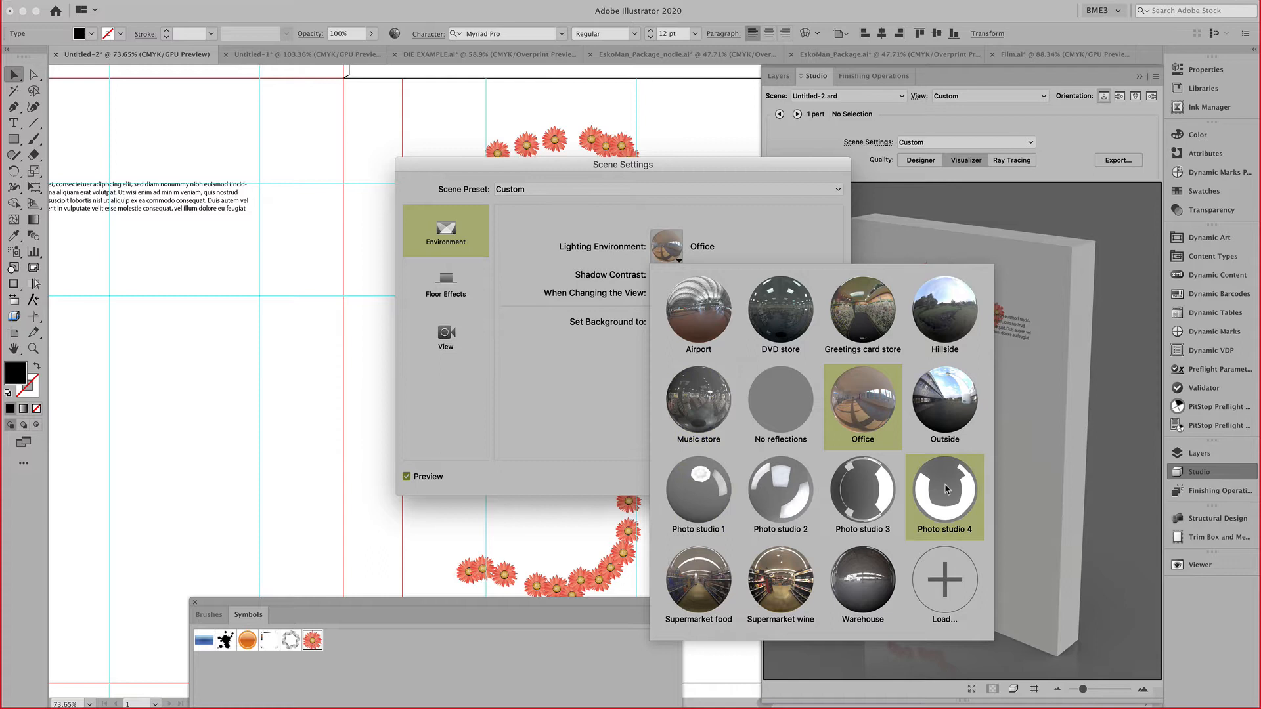
# Select the Photo studio 4 lighting environment and apply it to the 3D scene.
pyautogui.click(944, 489)
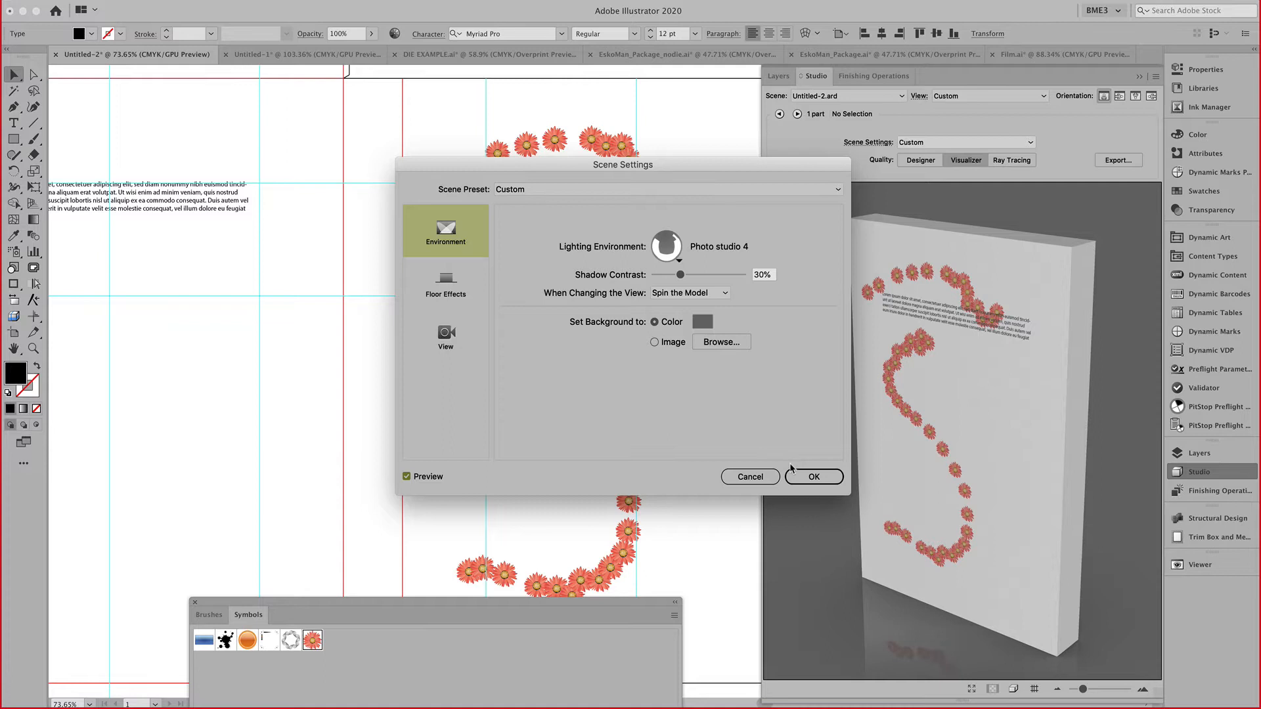
pyautogui.click(814, 477)
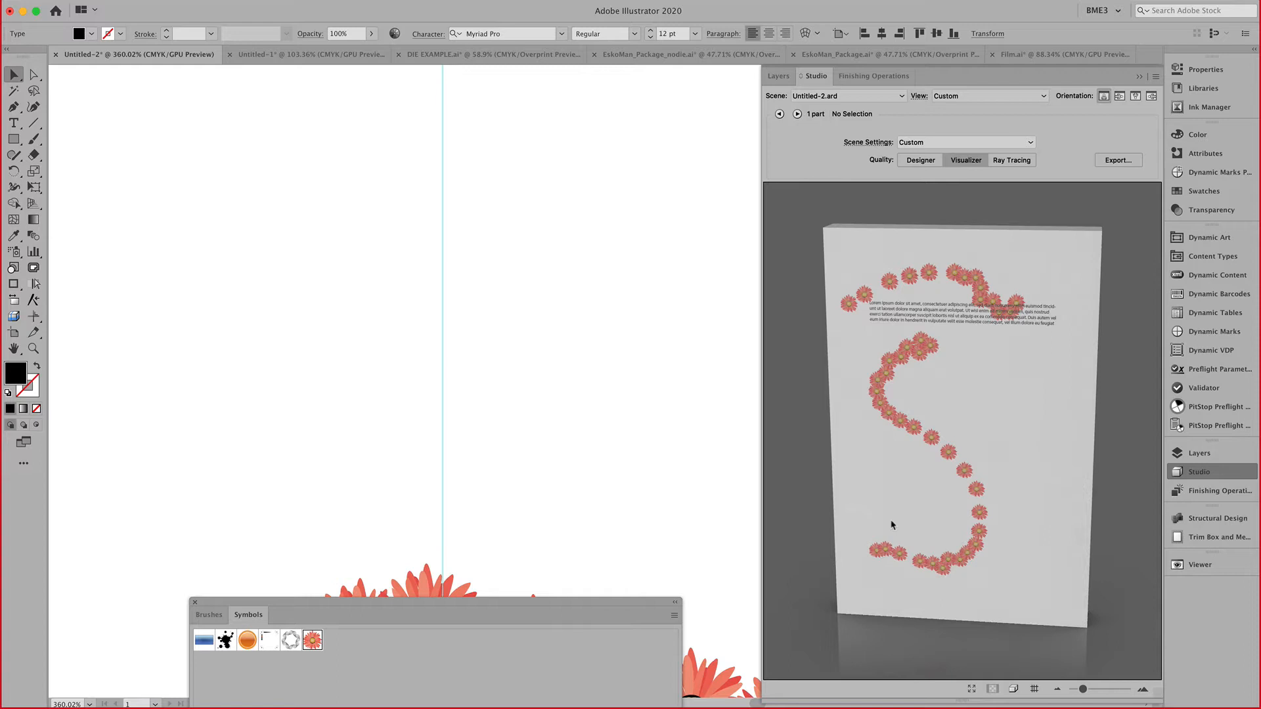
pyautogui.moveTo(866, 501)
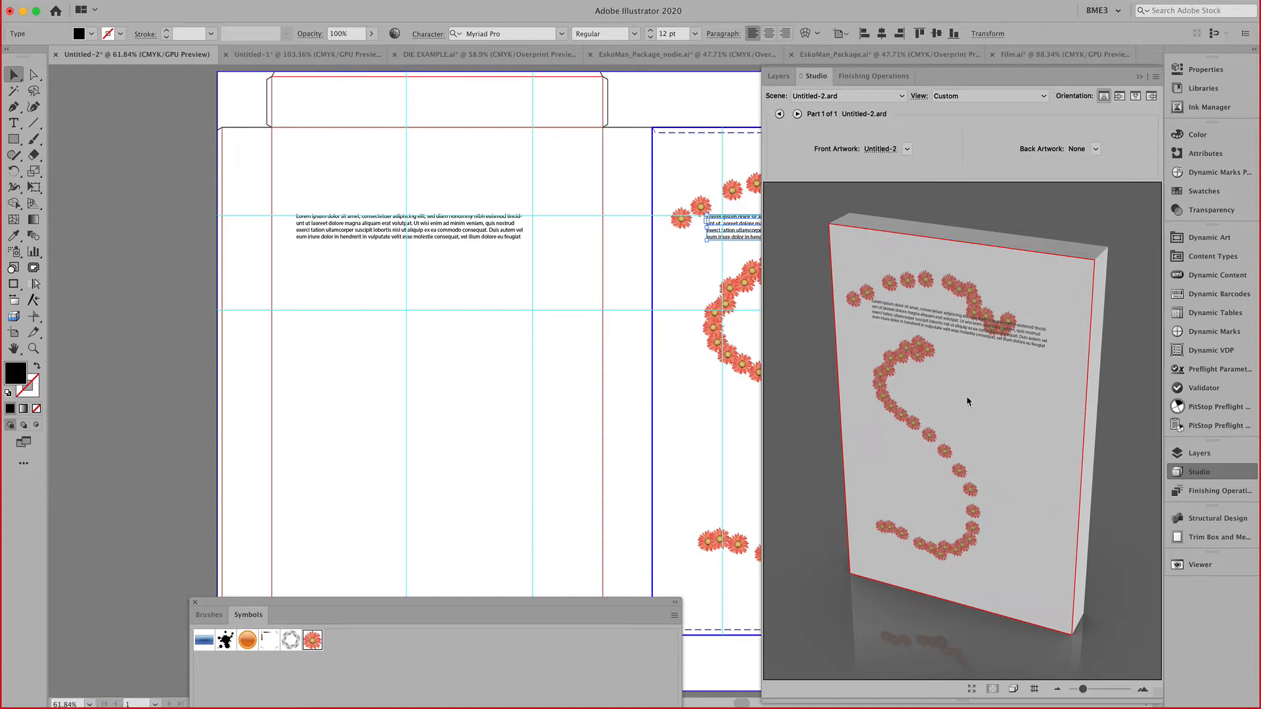
# Turn off the structural design file's substrate and browse Esko Standard Library materials.
pyautogui.click(1218, 491)
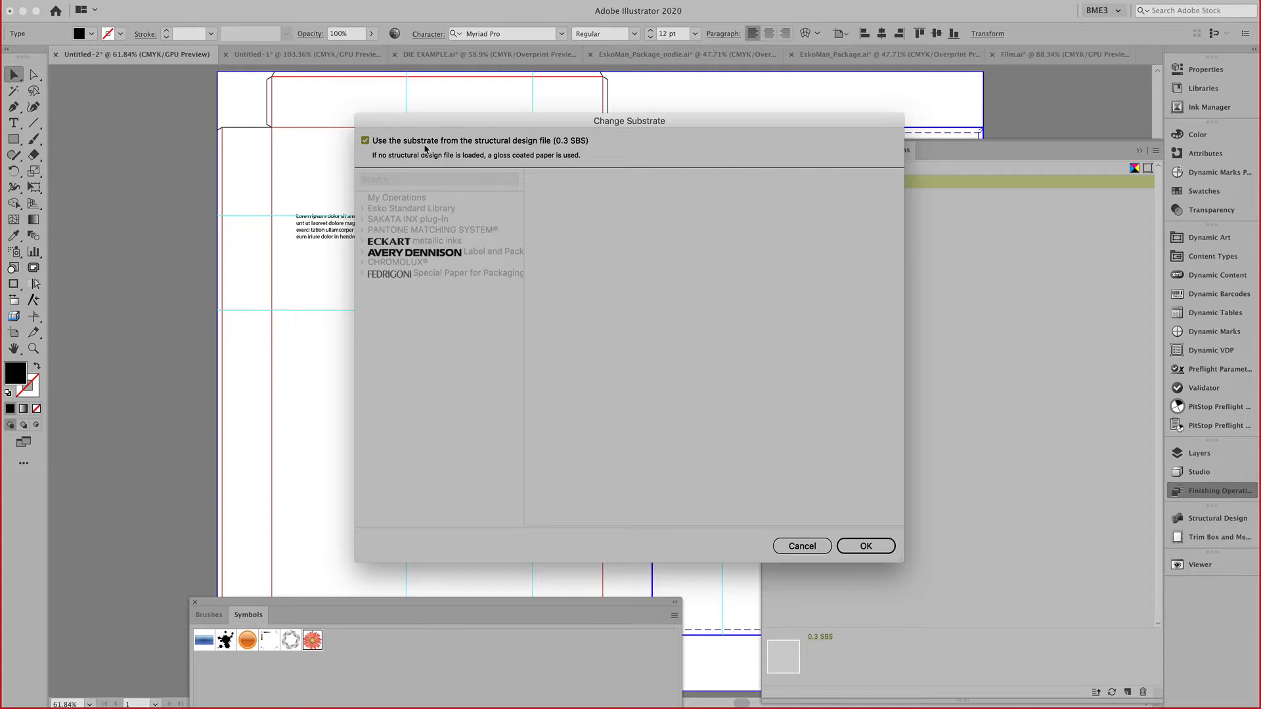
pyautogui.click(365, 141)
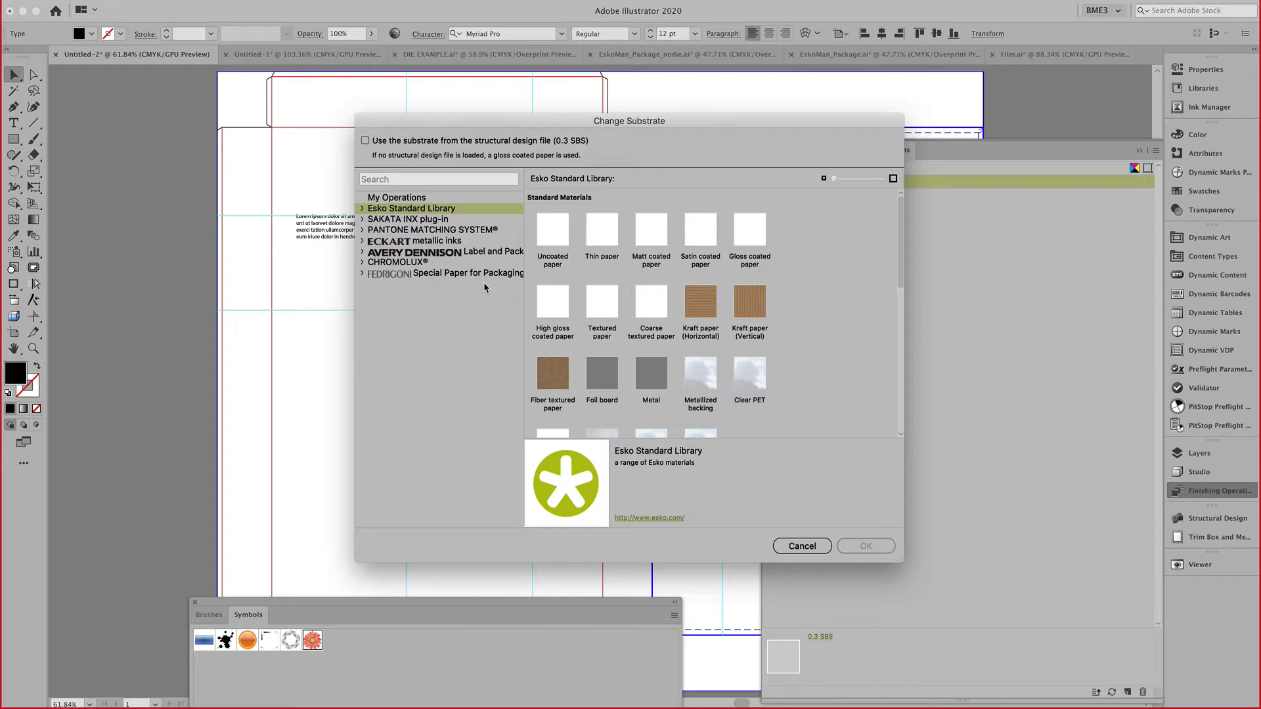
pyautogui.click(867, 546)
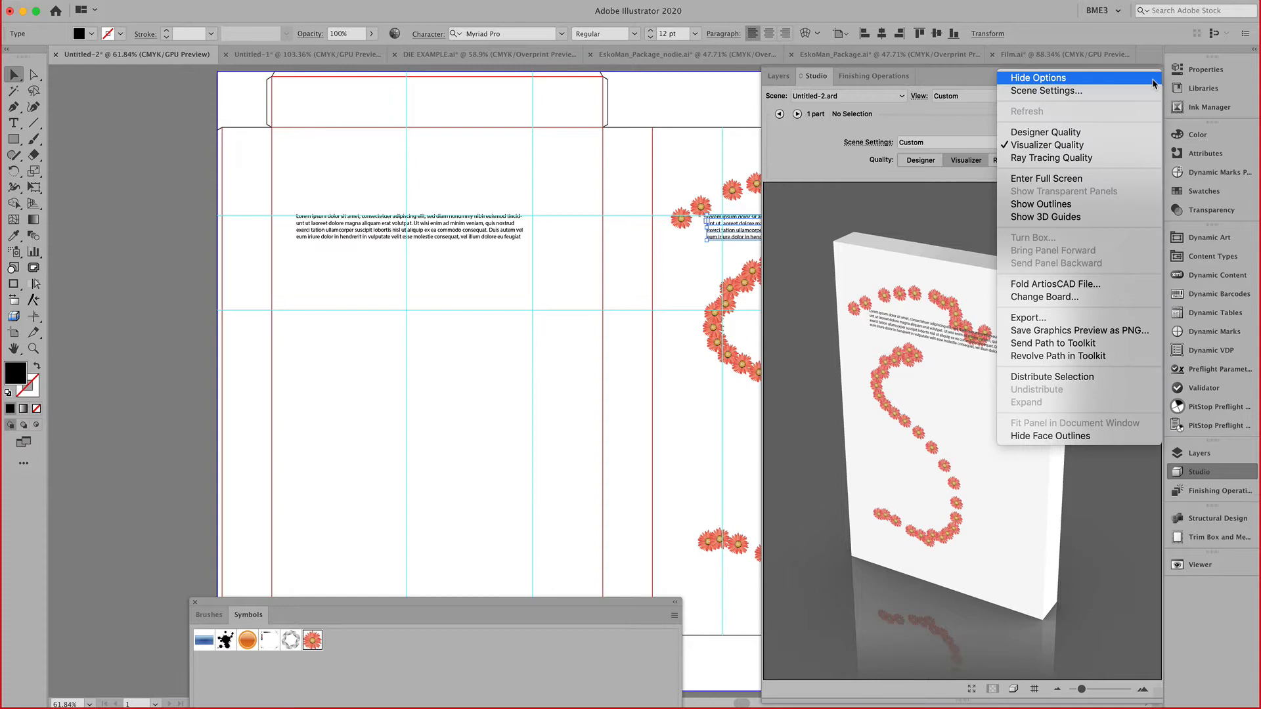
pyautogui.moveTo(982, 114)
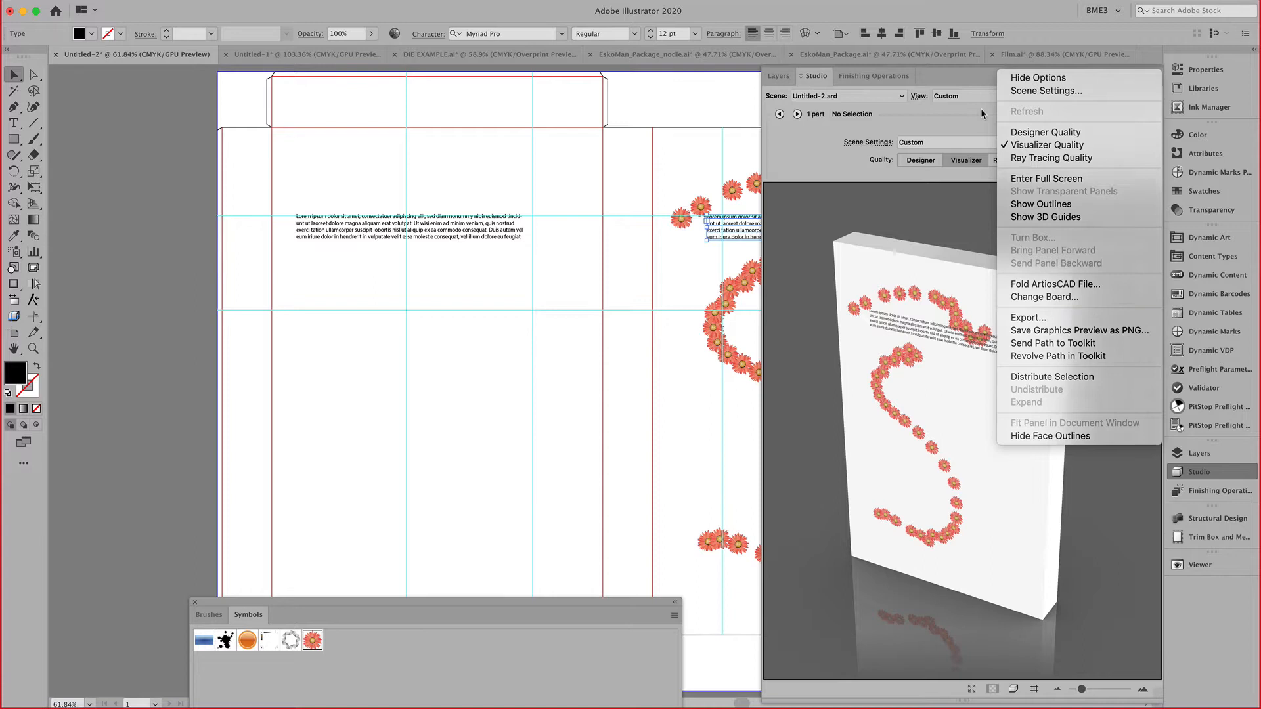
# Bring up the Studio panel's Export settings and its Export Type choices.
pyautogui.click(1028, 317)
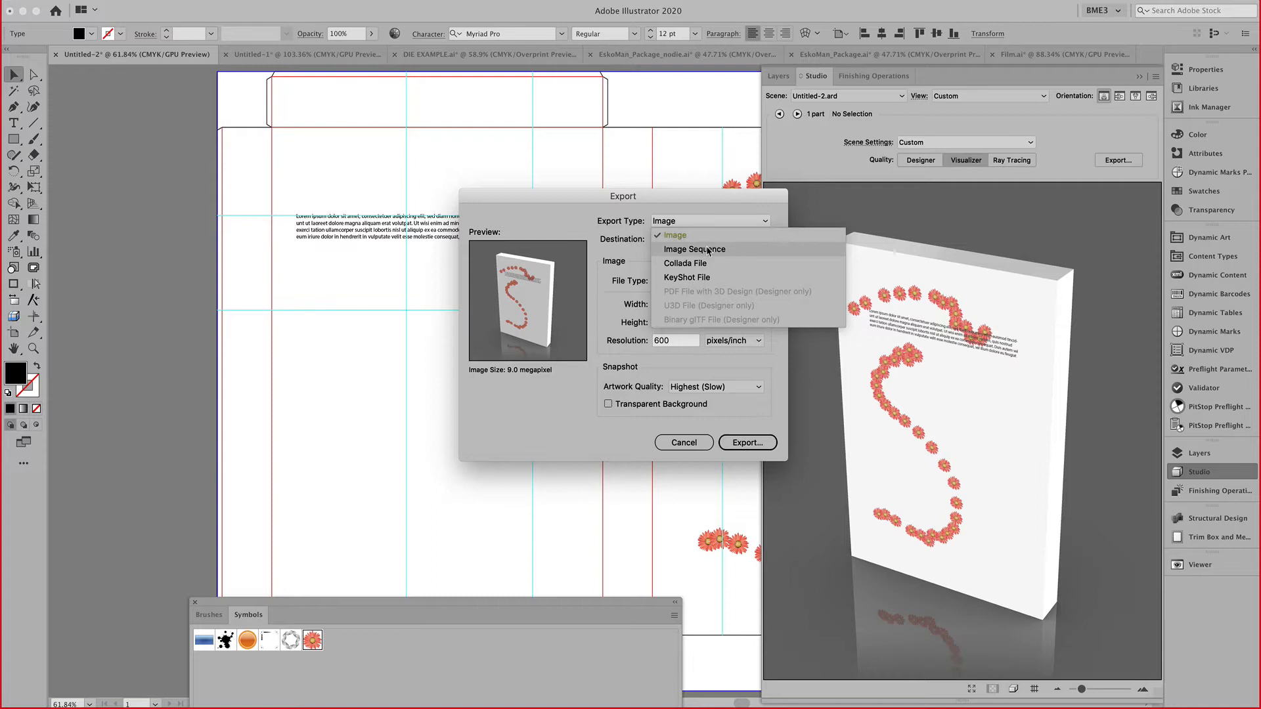
pyautogui.click(685, 263)
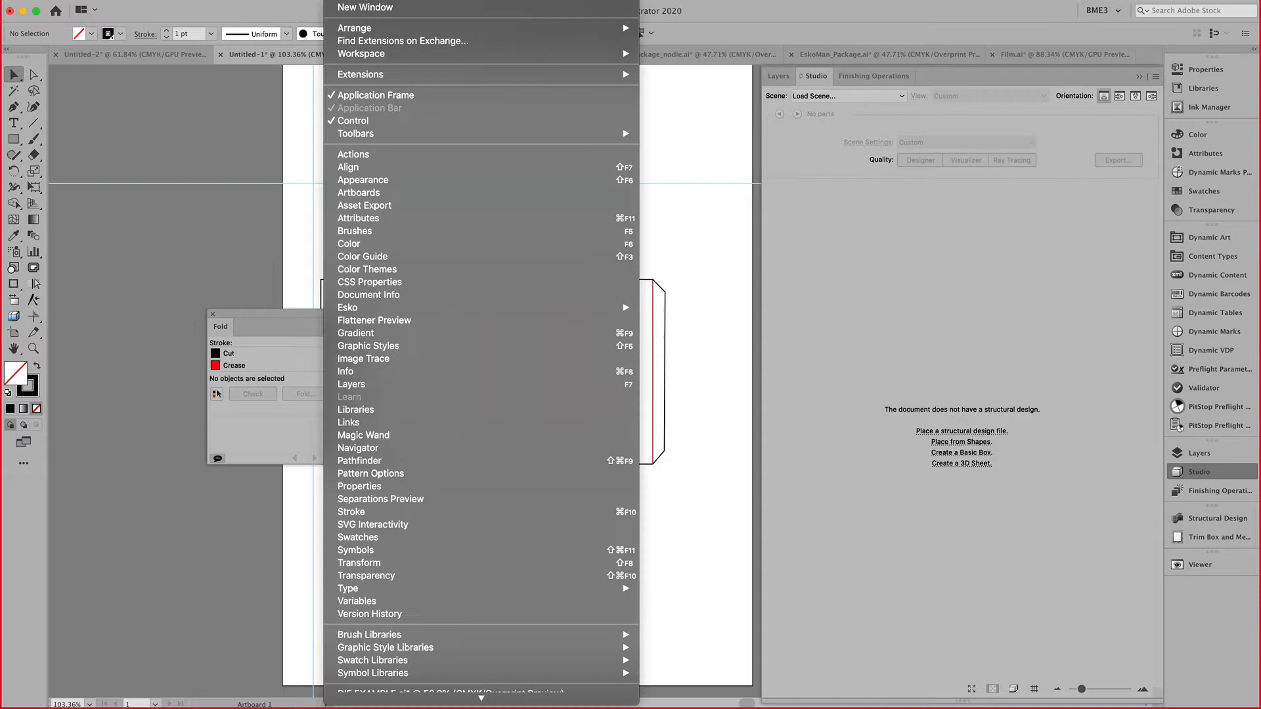
# In Untitled-1, show the Fold window via Window > Esko > Studio Toolkit for Boxes.
pyautogui.click(348, 307)
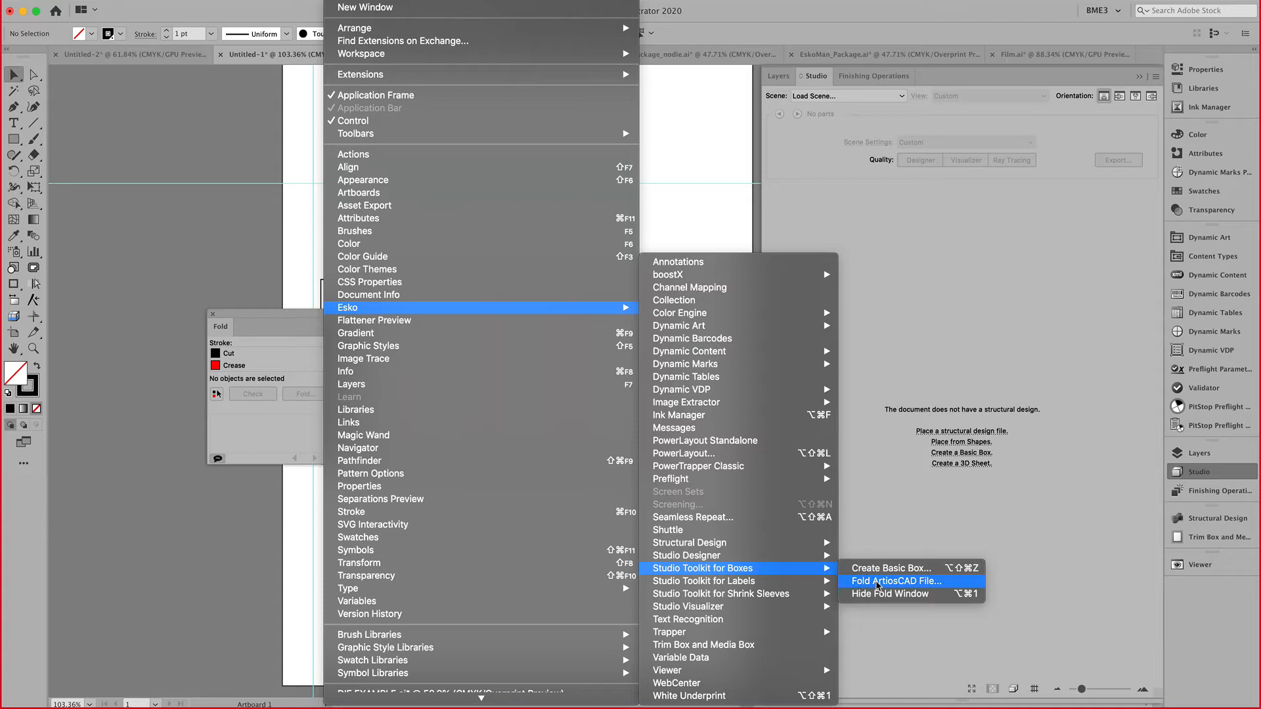
pyautogui.click(896, 581)
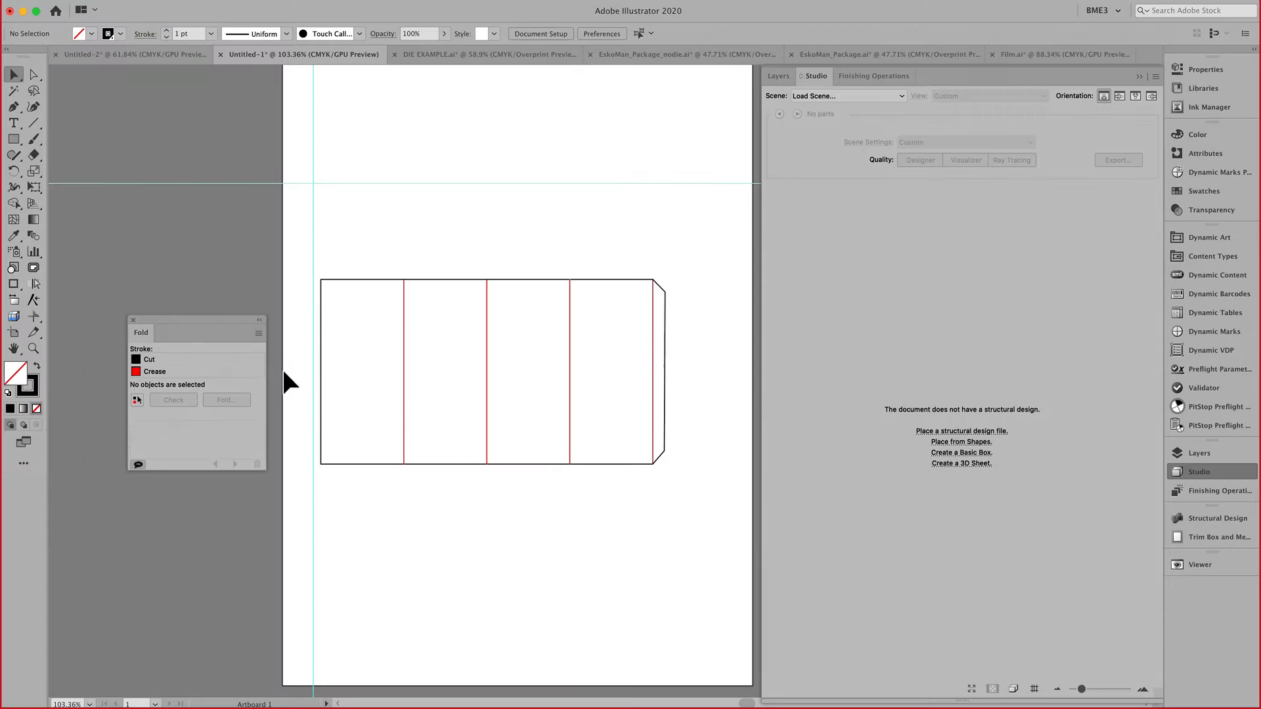
pyautogui.moveTo(226, 256)
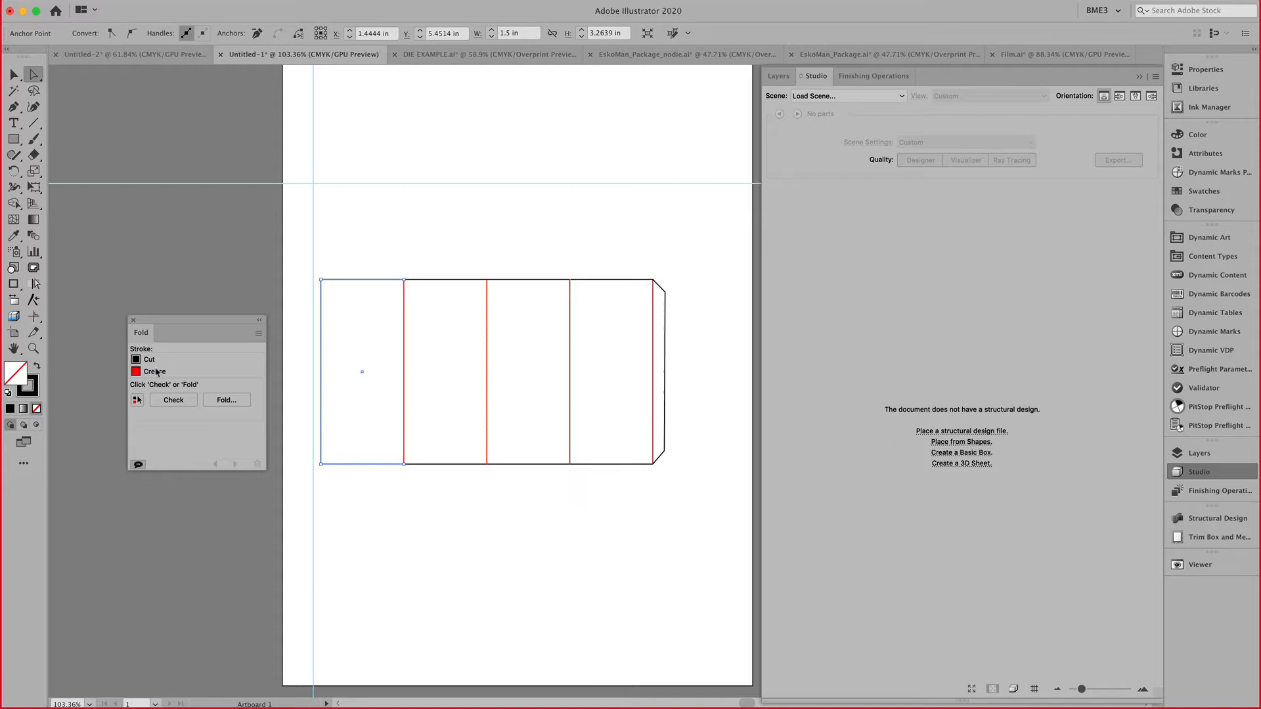
# Try folding the sleeve, dismiss the 'Cannot fold design' alert, and select the flagged gap.
pyautogui.click(226, 400)
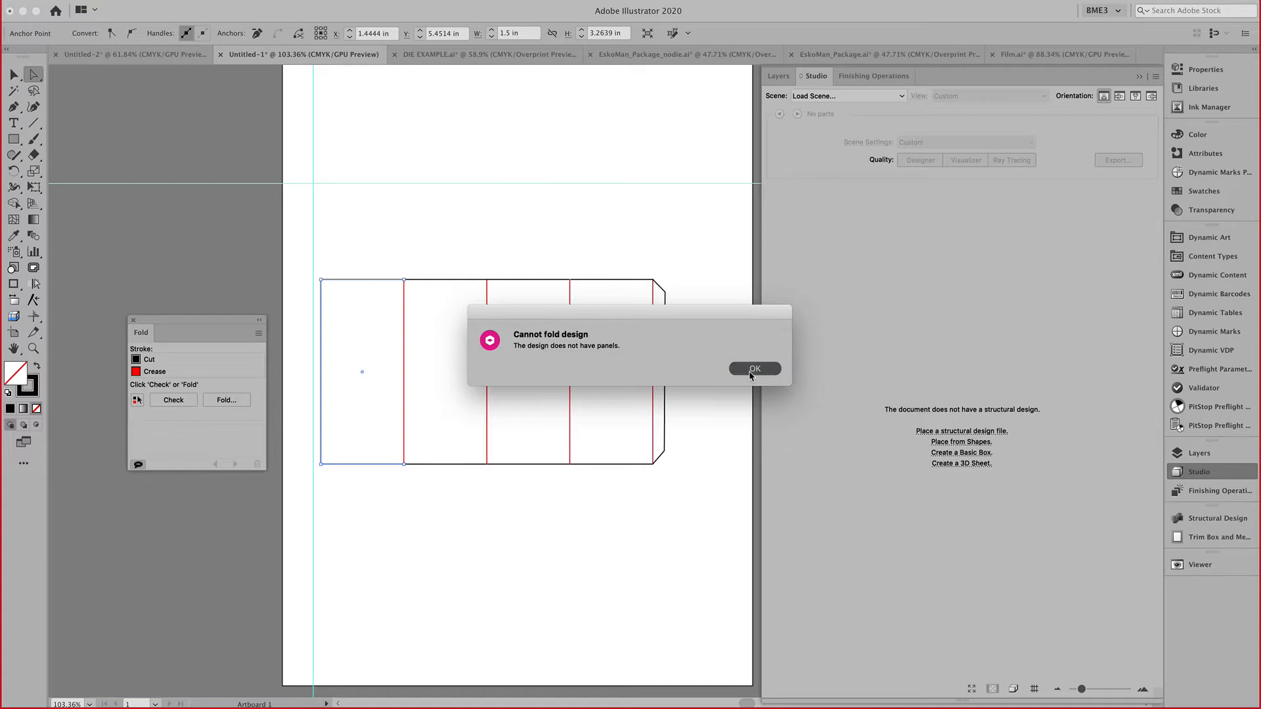
pyautogui.click(755, 369)
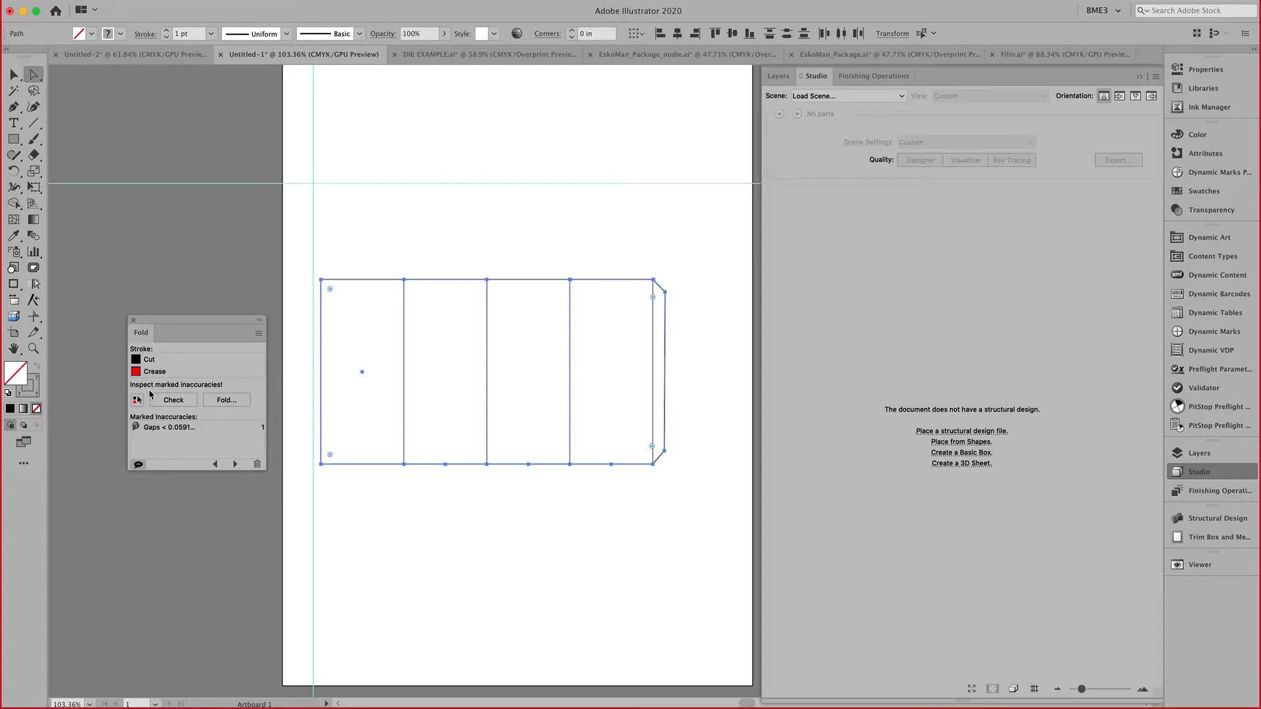
pyautogui.click(258, 334)
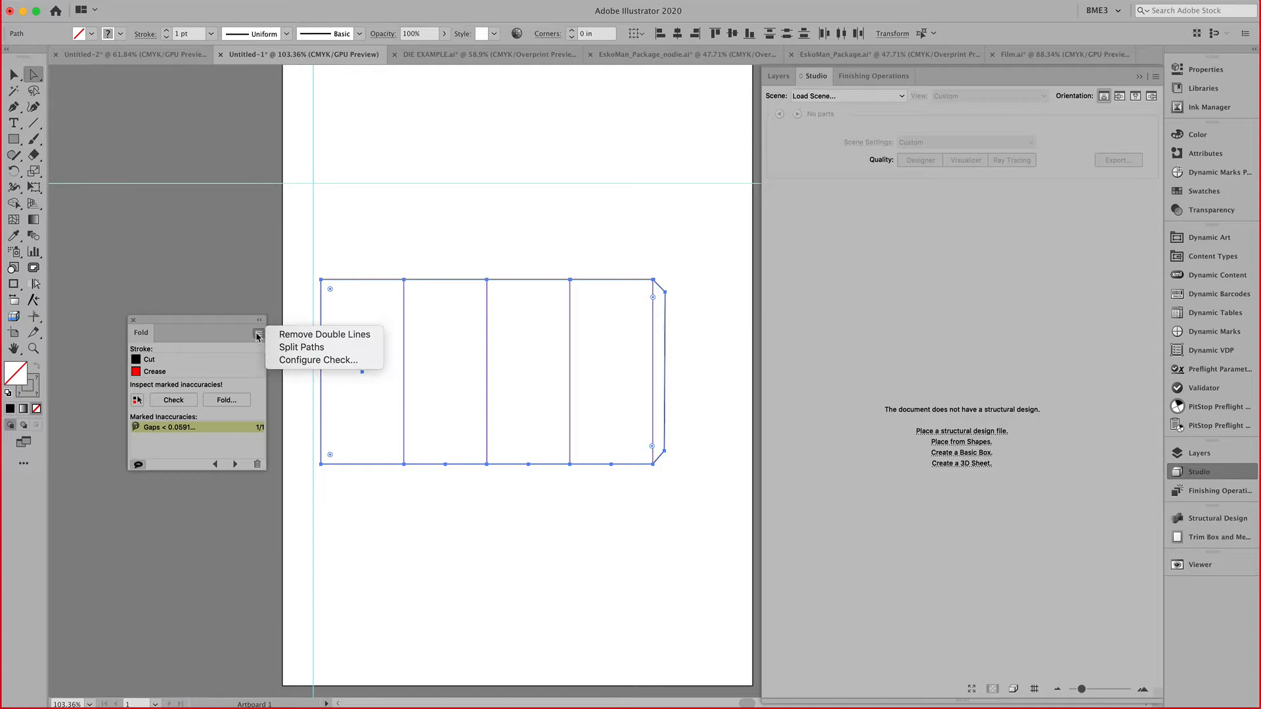
# Configure the fold check to show gaps smaller than 0.06 in.
pyautogui.click(317, 360)
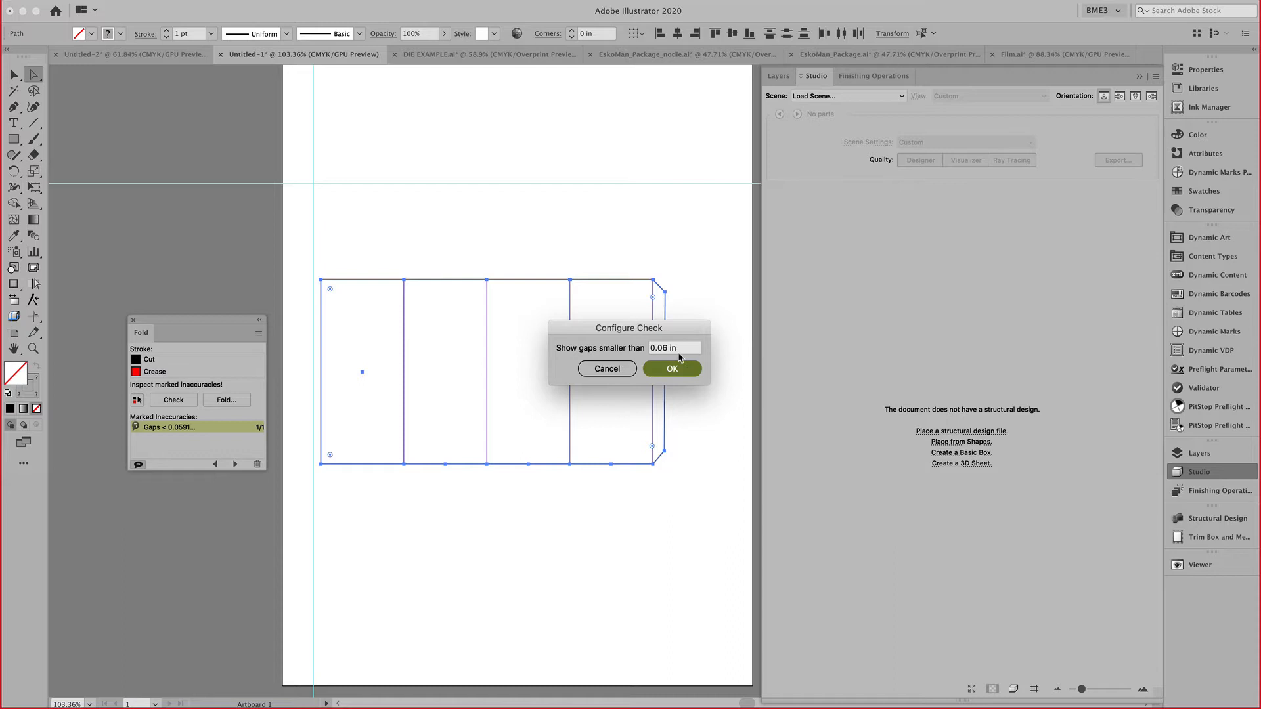
pyautogui.click(258, 333)
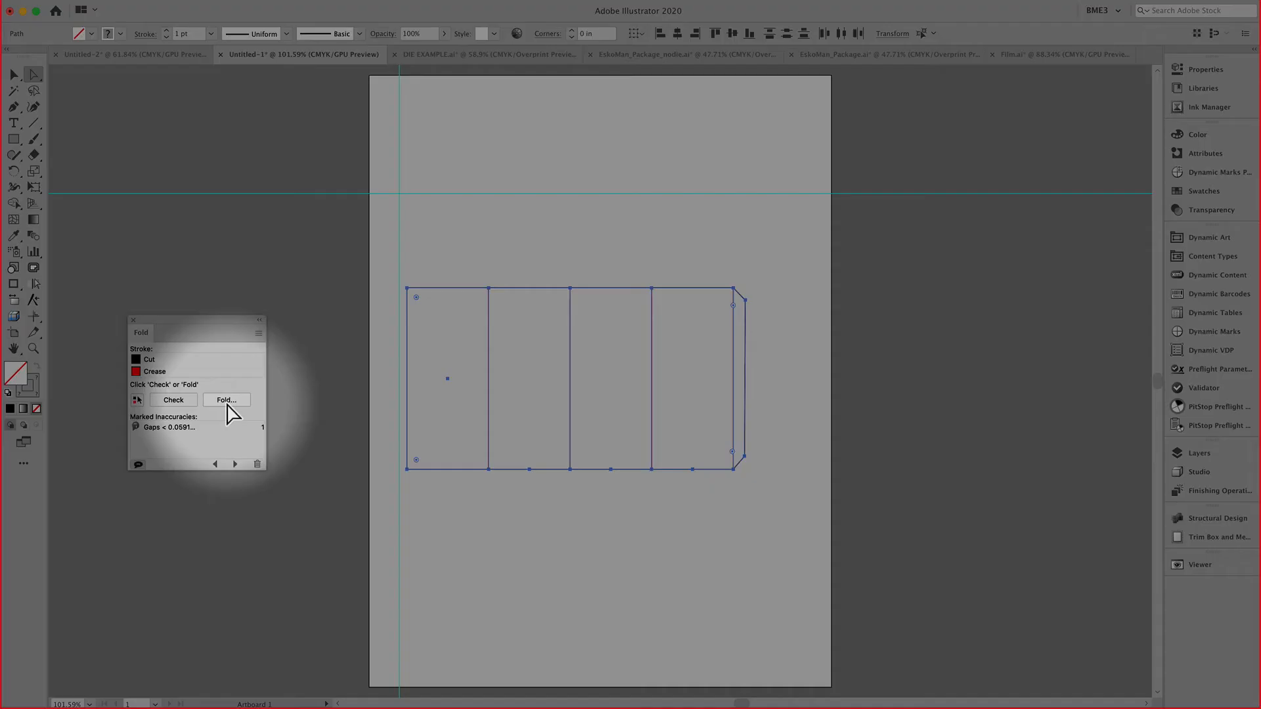
# Fold from the rightmost base panel using 0.012 inch Folding Carton board.
pyautogui.click(226, 400)
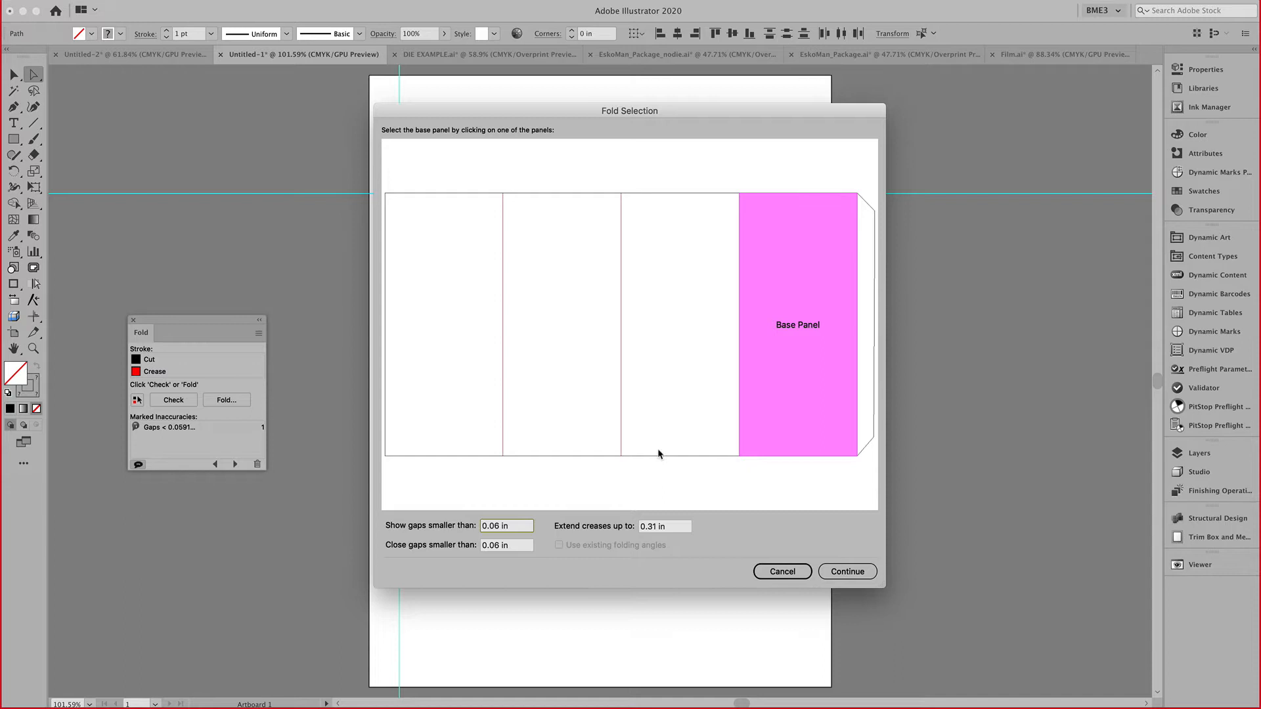
pyautogui.click(848, 571)
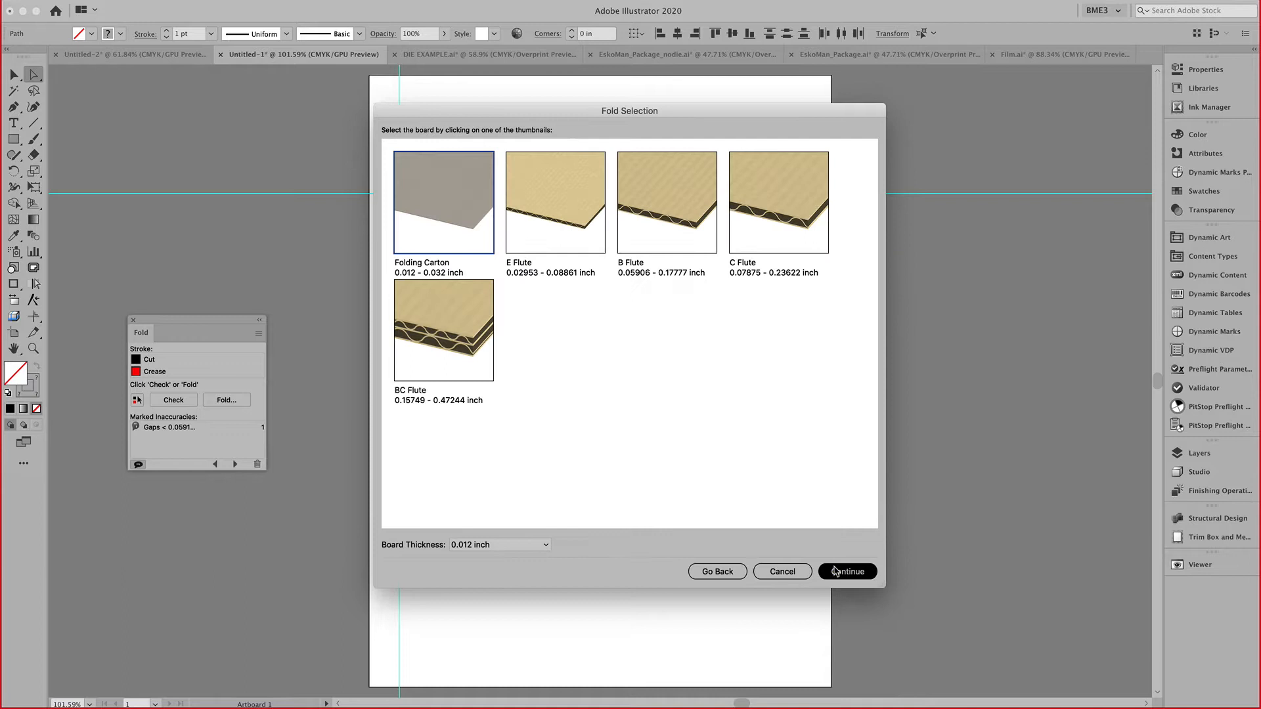
pyautogui.moveTo(536, 375)
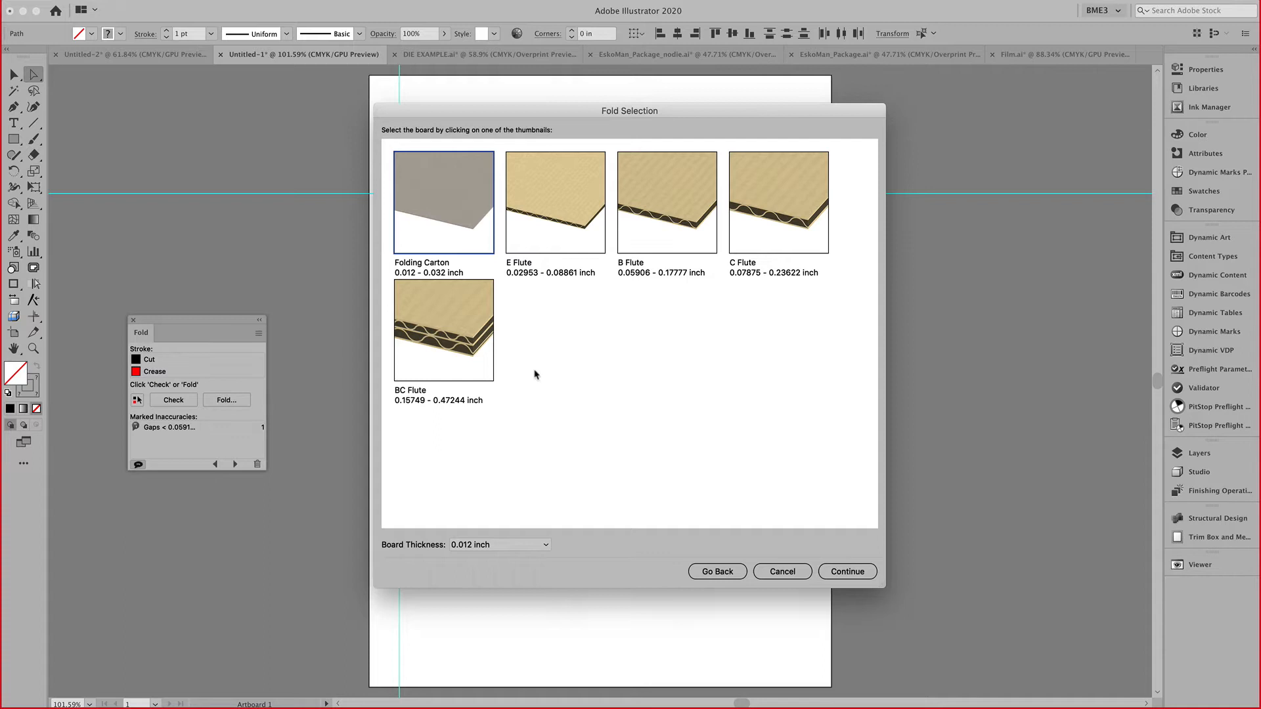
pyautogui.moveTo(537, 234)
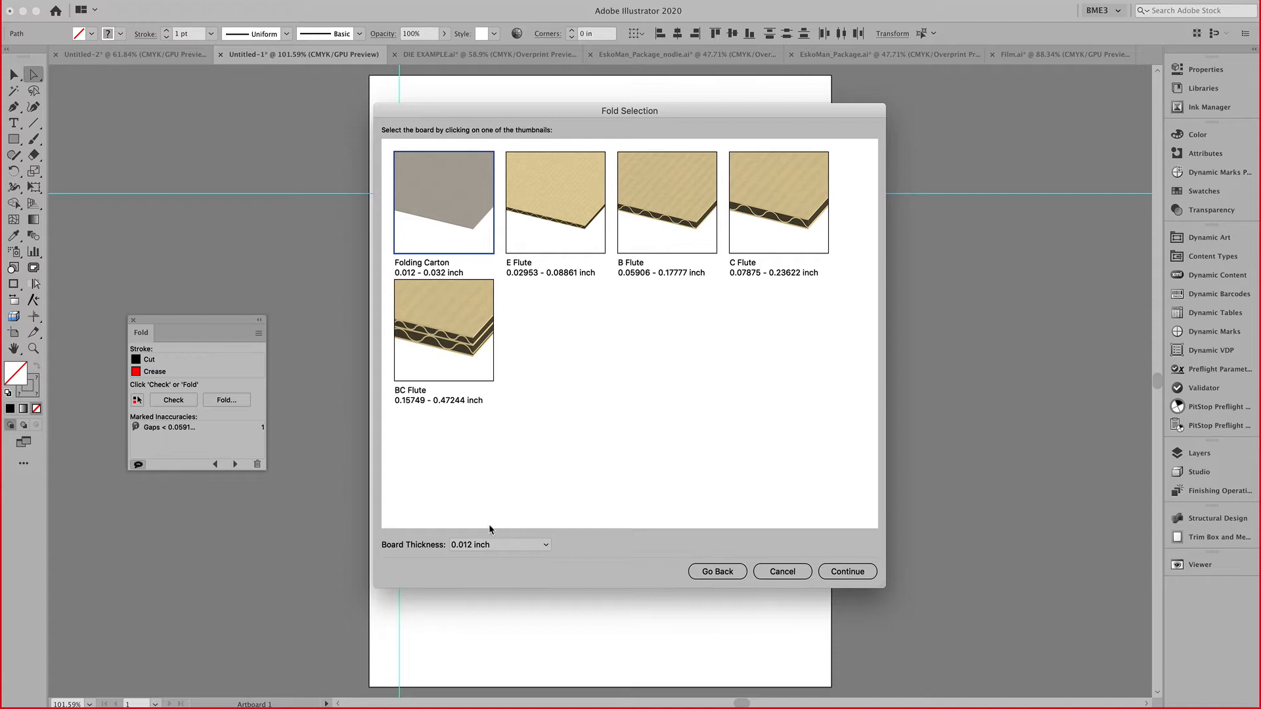
pyautogui.click(847, 571)
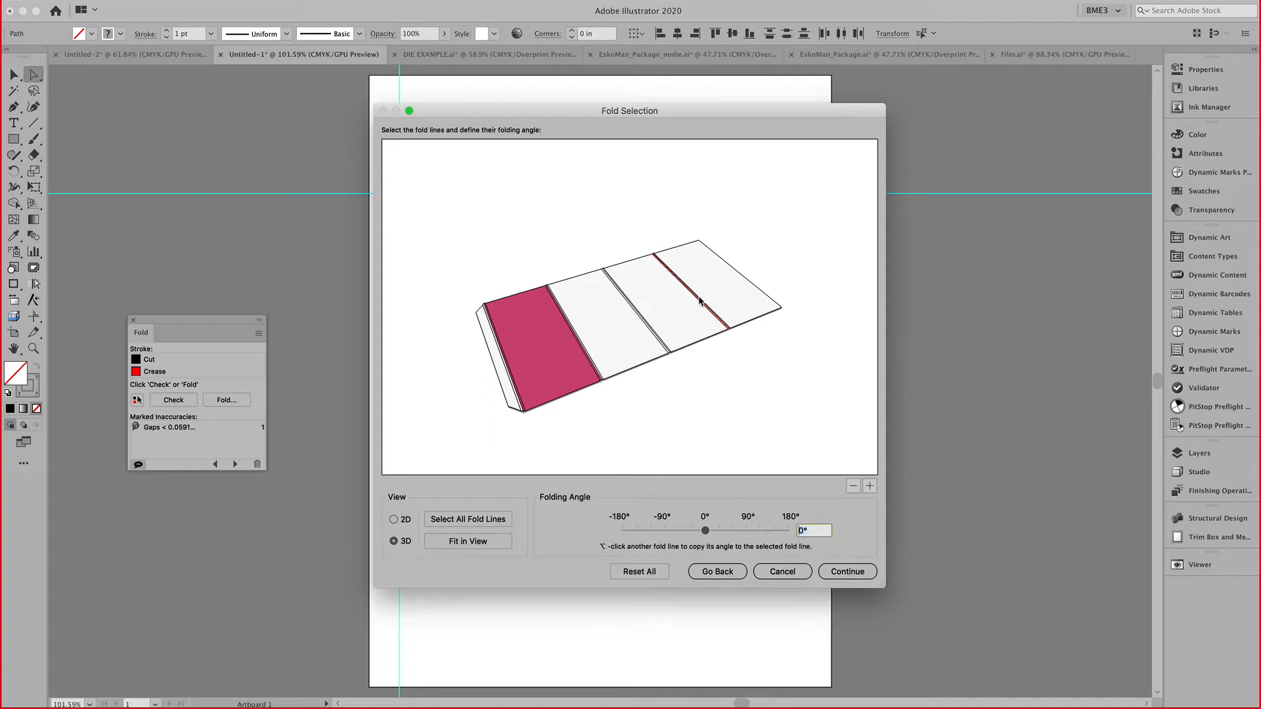
# Accept the folding angles, set front view orientation to 90°, and save as an ARD file.
pyautogui.moveTo(705, 530); pyautogui.dragTo(740, 530)
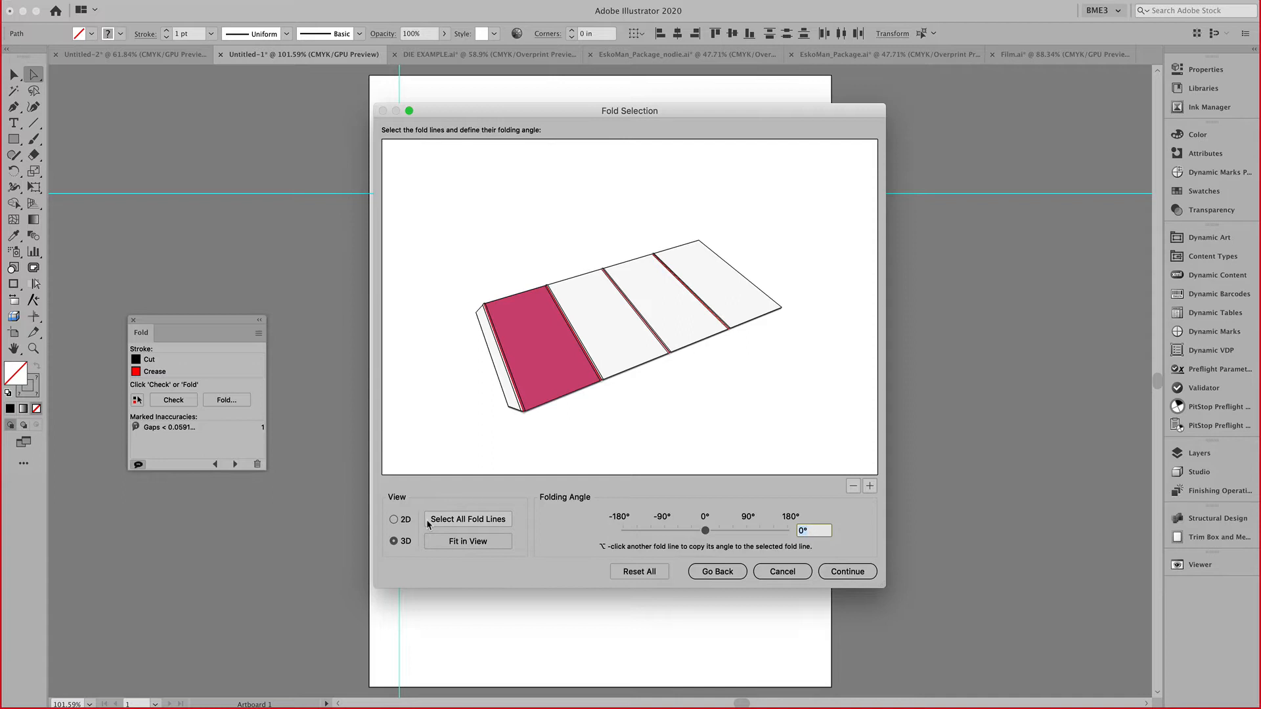
pyautogui.moveTo(705, 530); pyautogui.dragTo(746, 530)
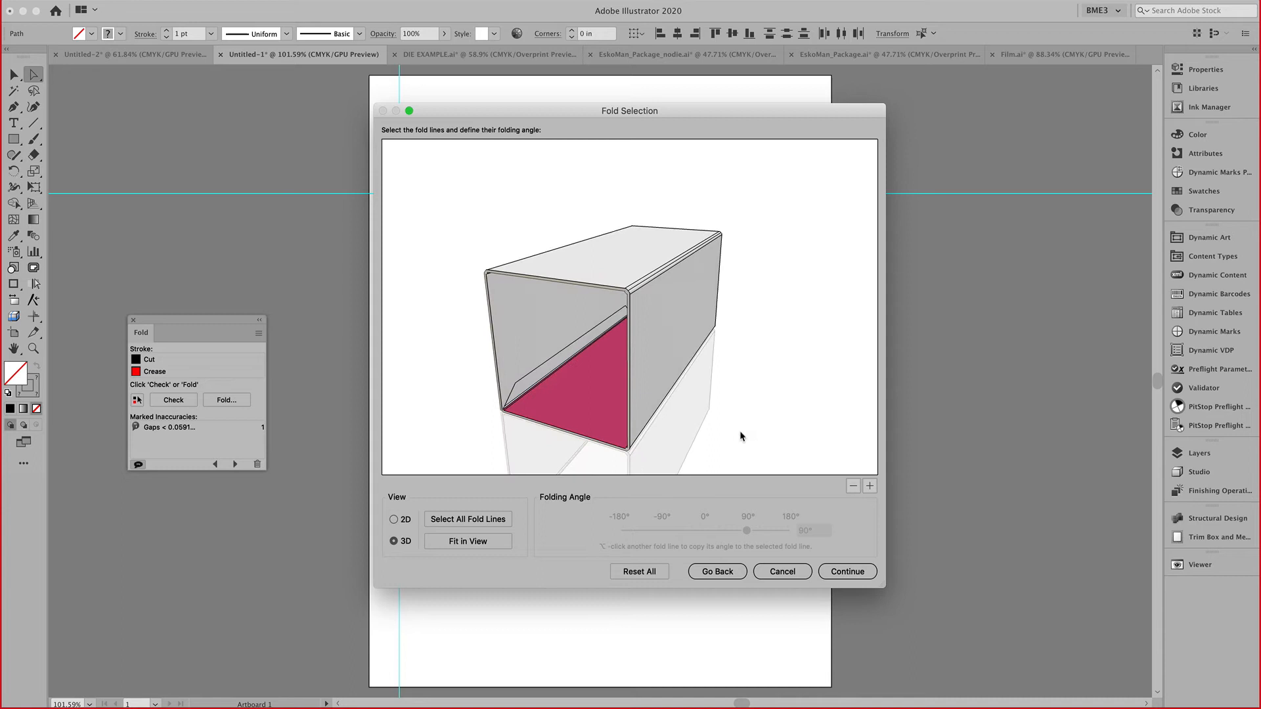
pyautogui.click(847, 572)
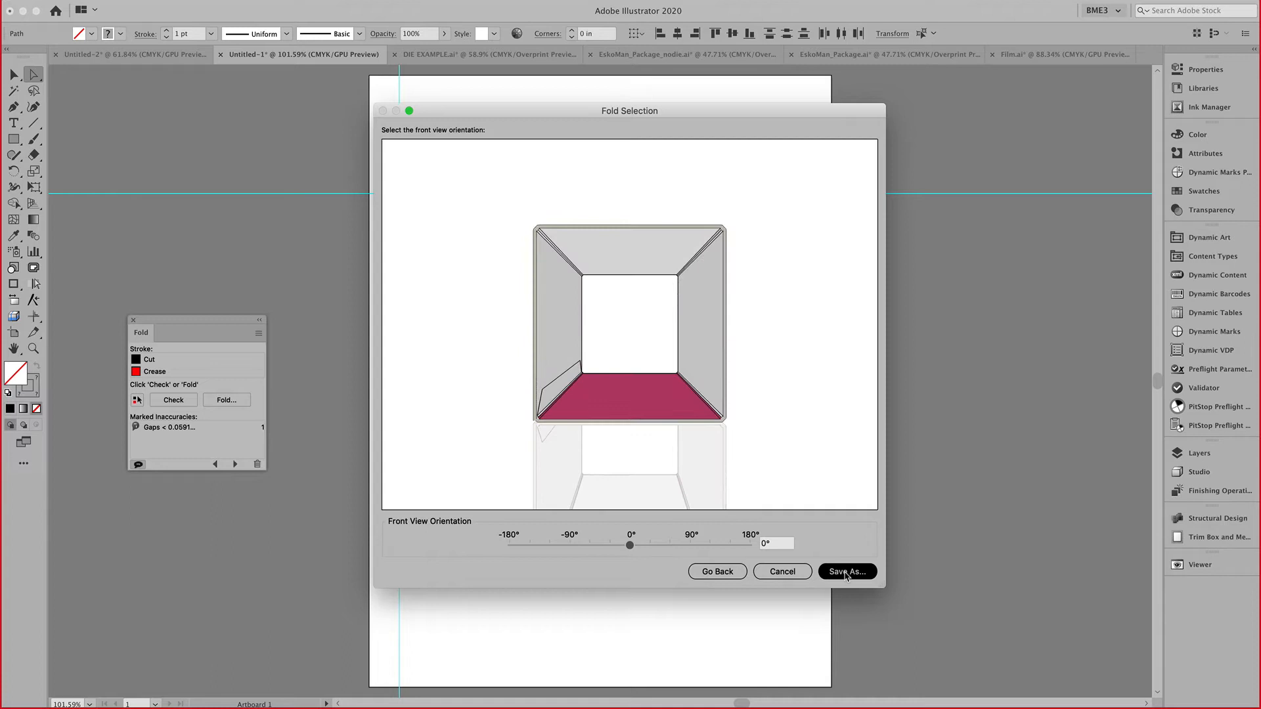
pyautogui.moveTo(630, 545); pyautogui.dragTo(689, 546)
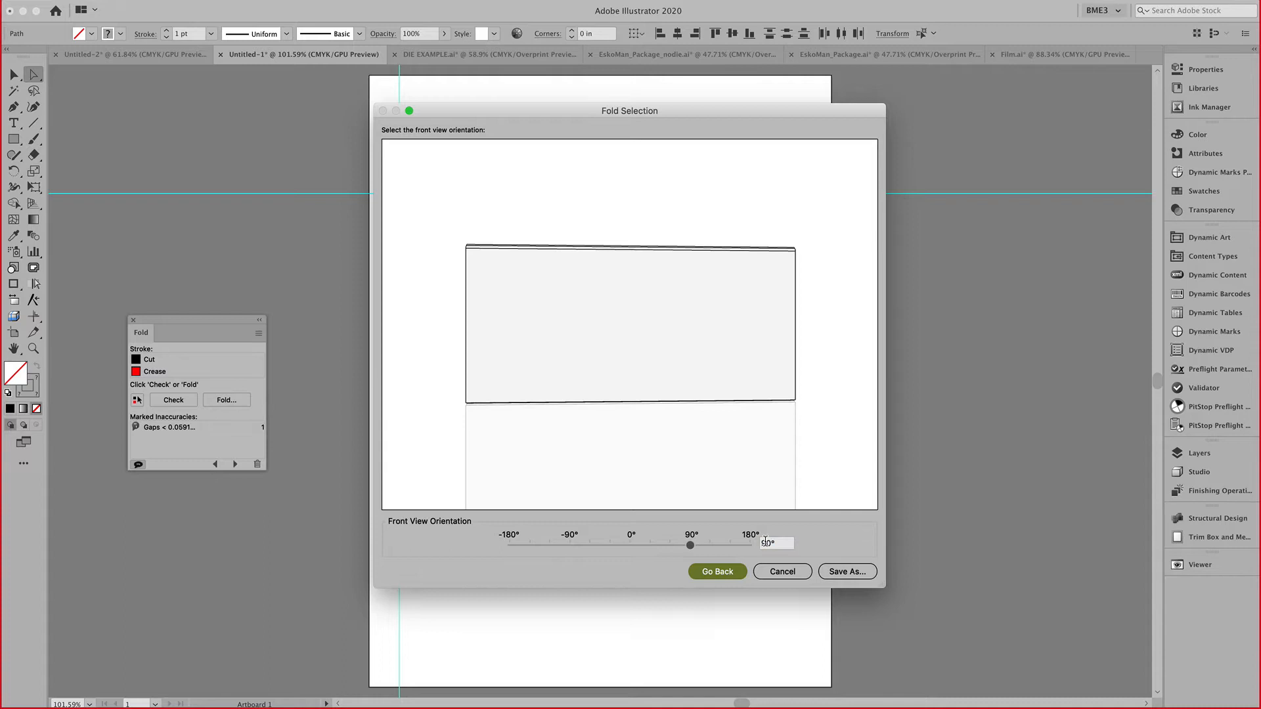
pyautogui.click(848, 572)
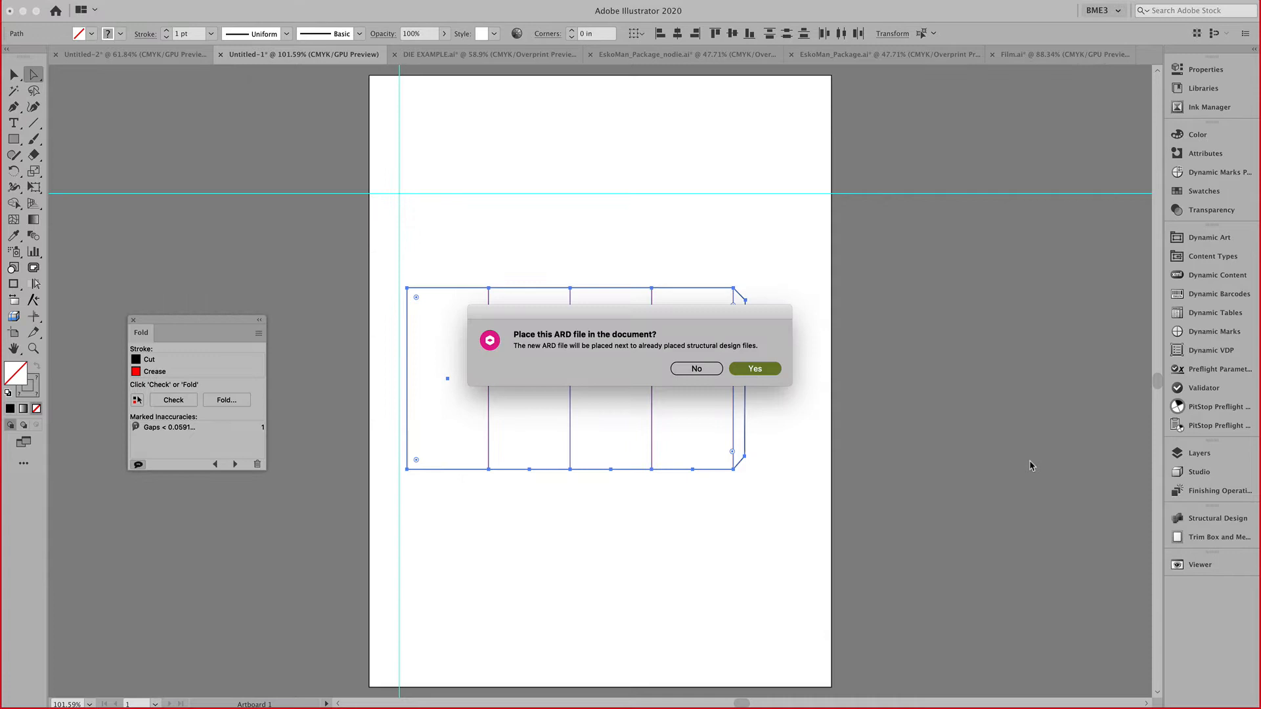
# Place the saved ARD file into the document and hide the original Layer 1 artwork.
pyautogui.click(754, 368)
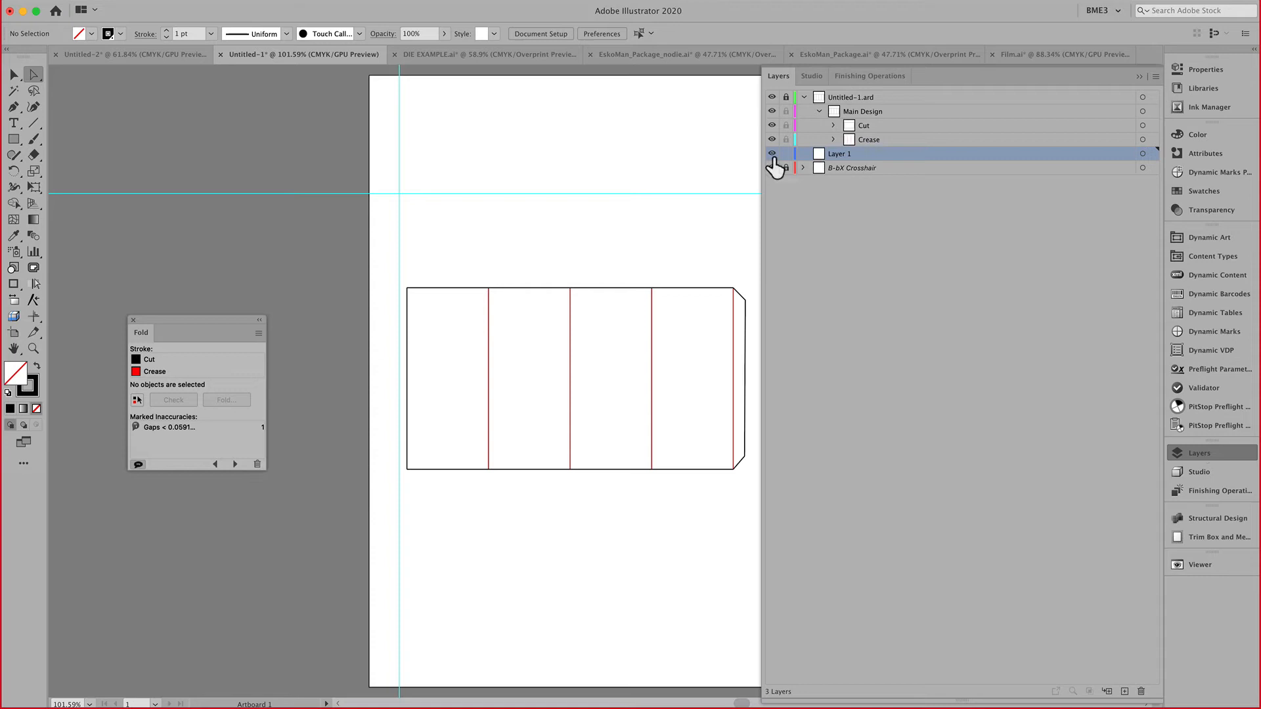
pyautogui.click(811, 76)
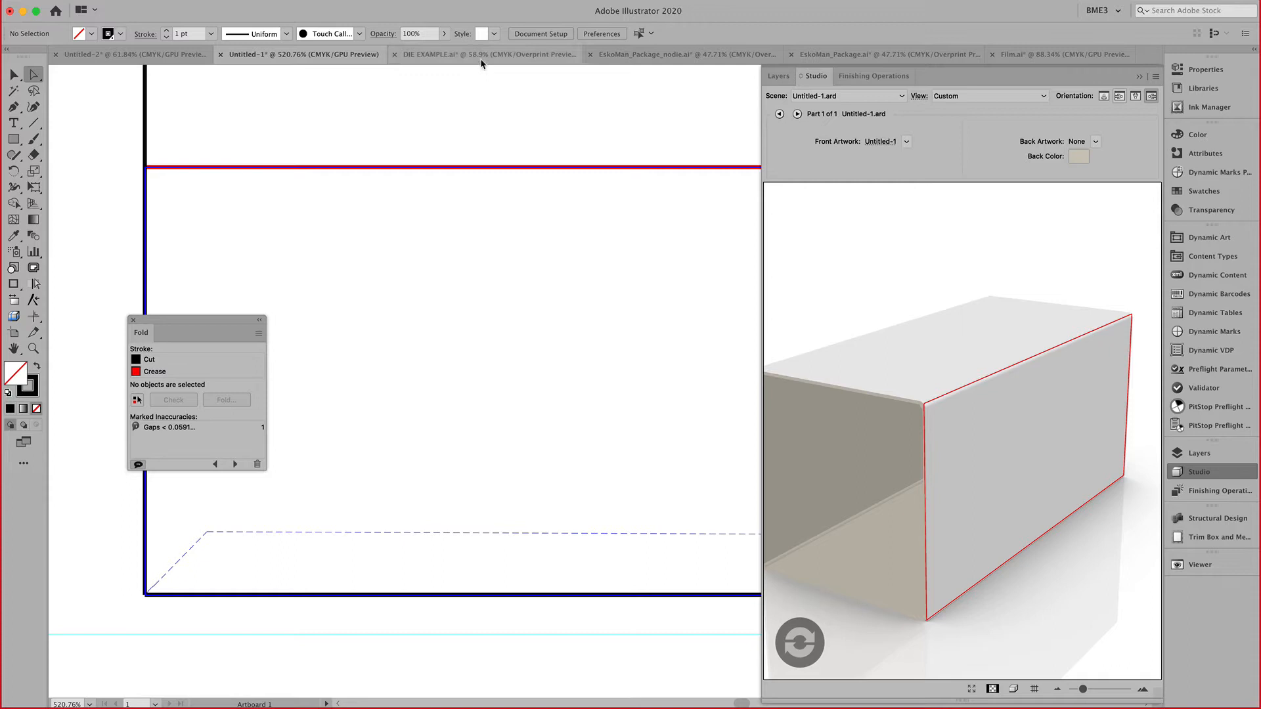
# In DIE EXAMPLE.ai, select a crease line, then all lines with the same appearance.
pyautogui.click(481, 56)
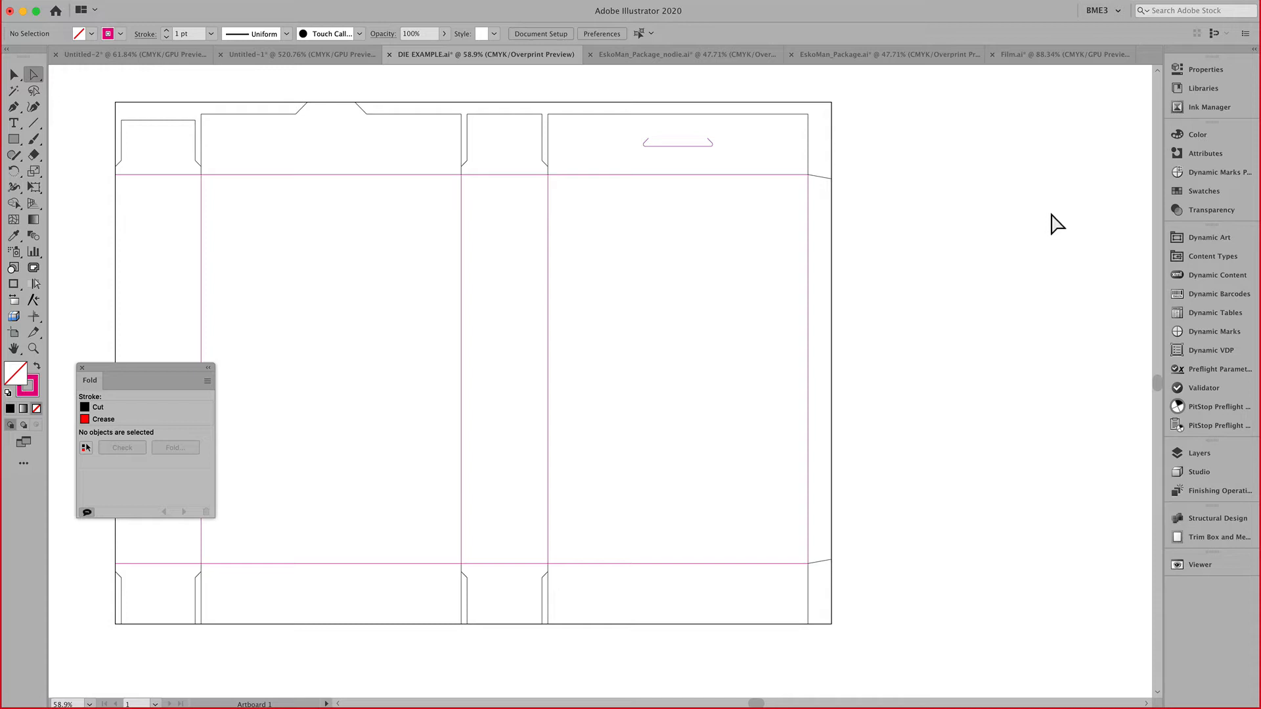
pyautogui.moveTo(343, 291)
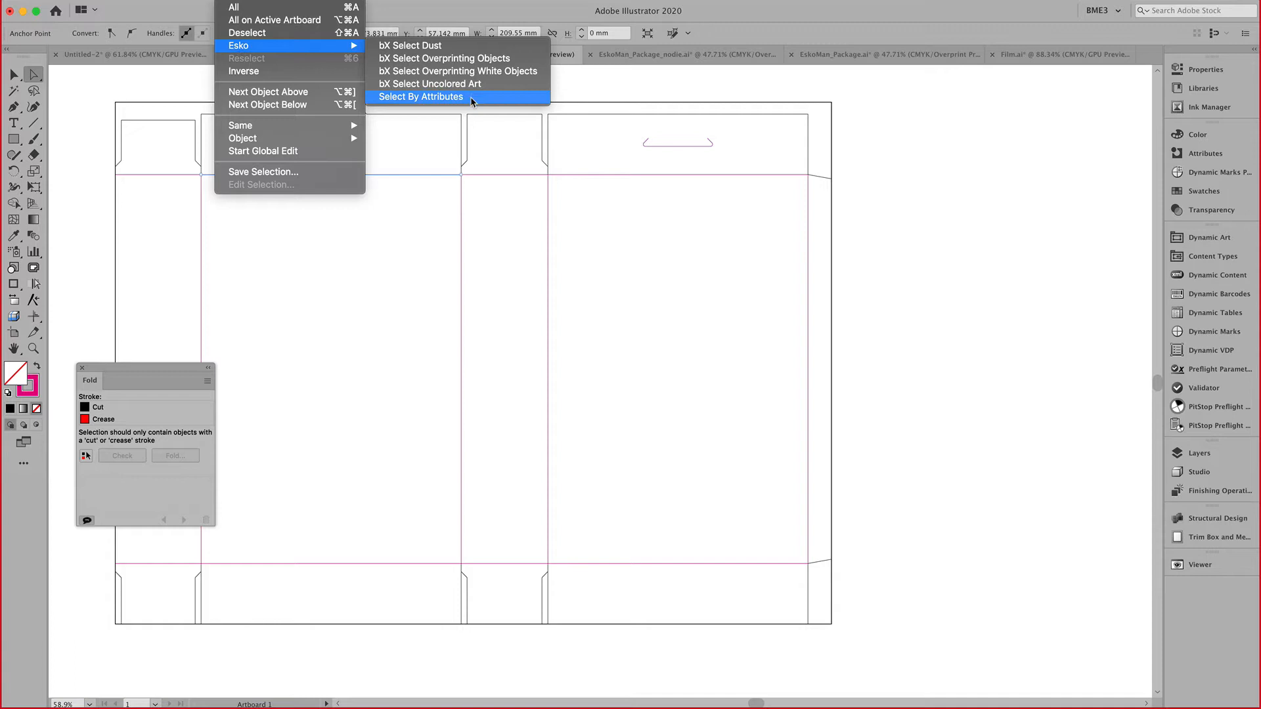
pyautogui.click(421, 97)
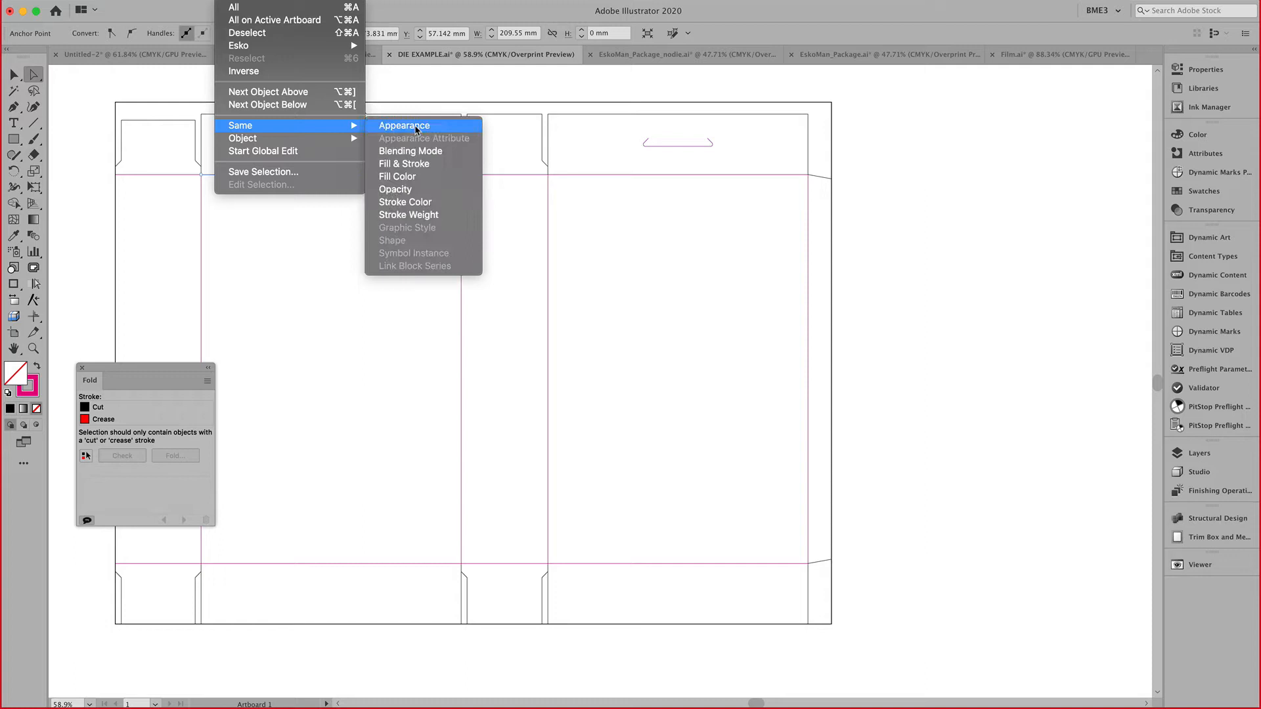
pyautogui.click(404, 125)
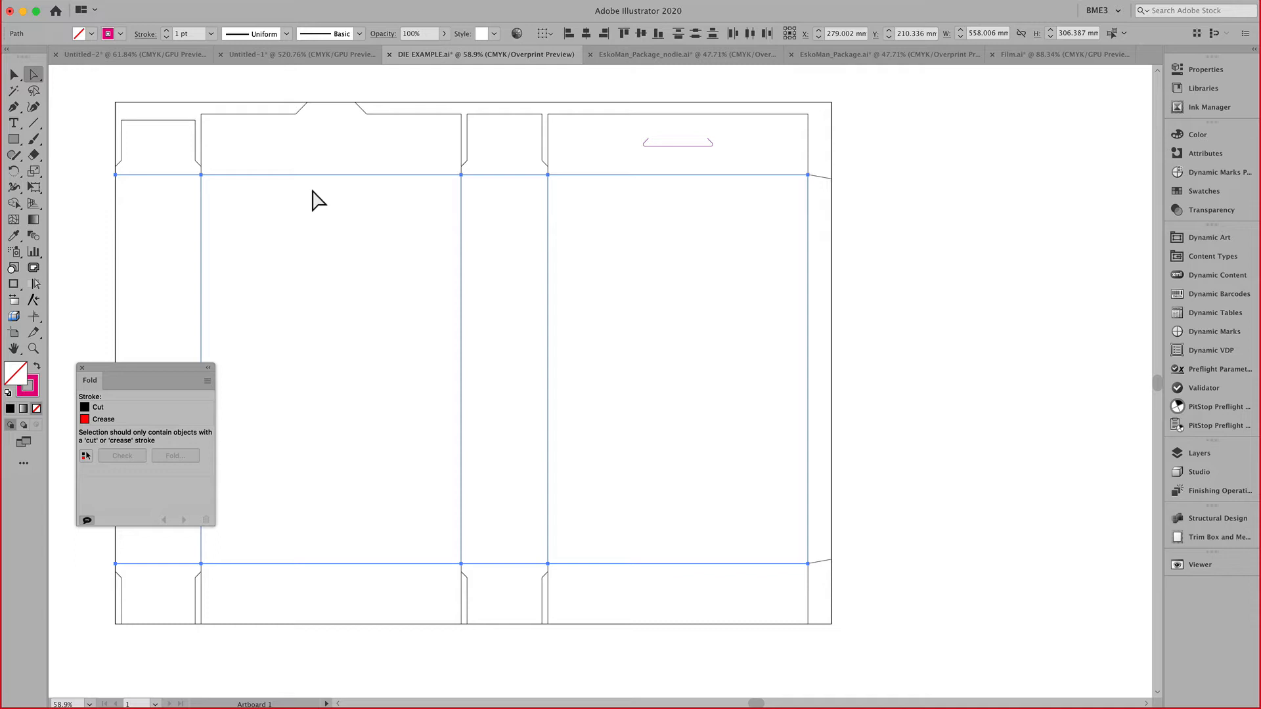
pyautogui.moveTo(109, 36)
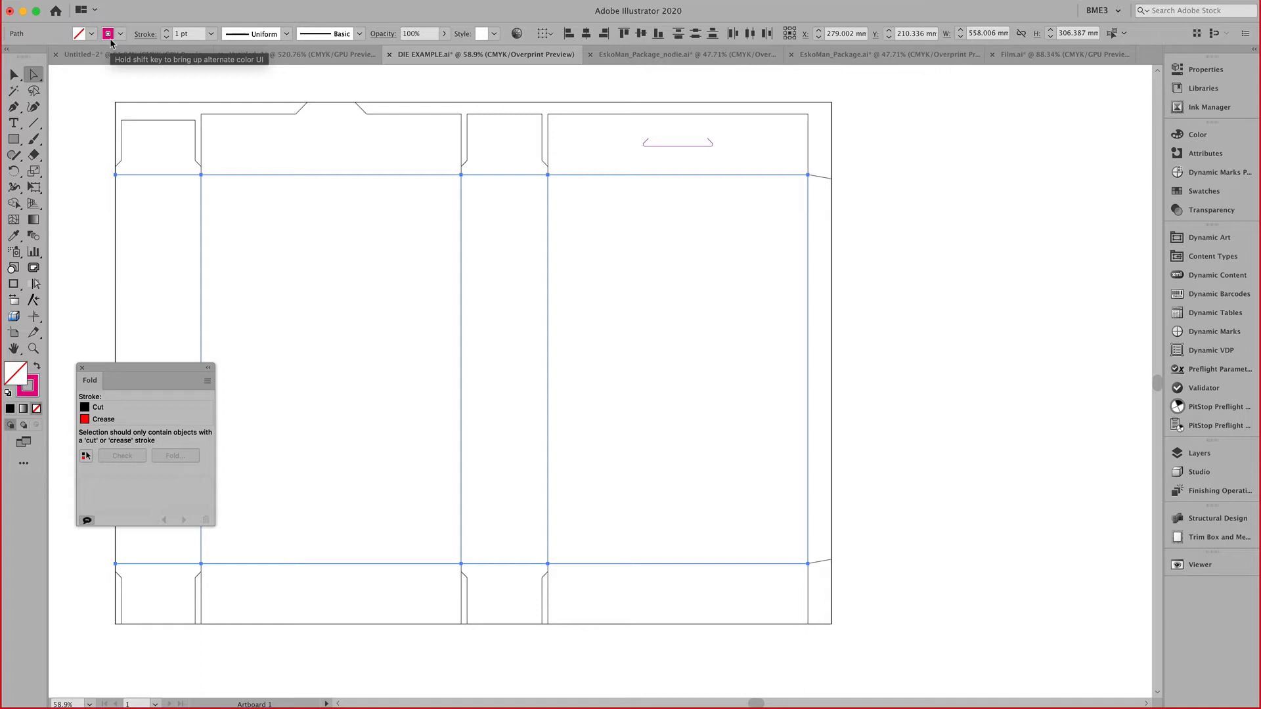
# Apply the Crease stroke swatch to the selected fold lines and show ArtiosCAD Line Types.
pyautogui.click(110, 34)
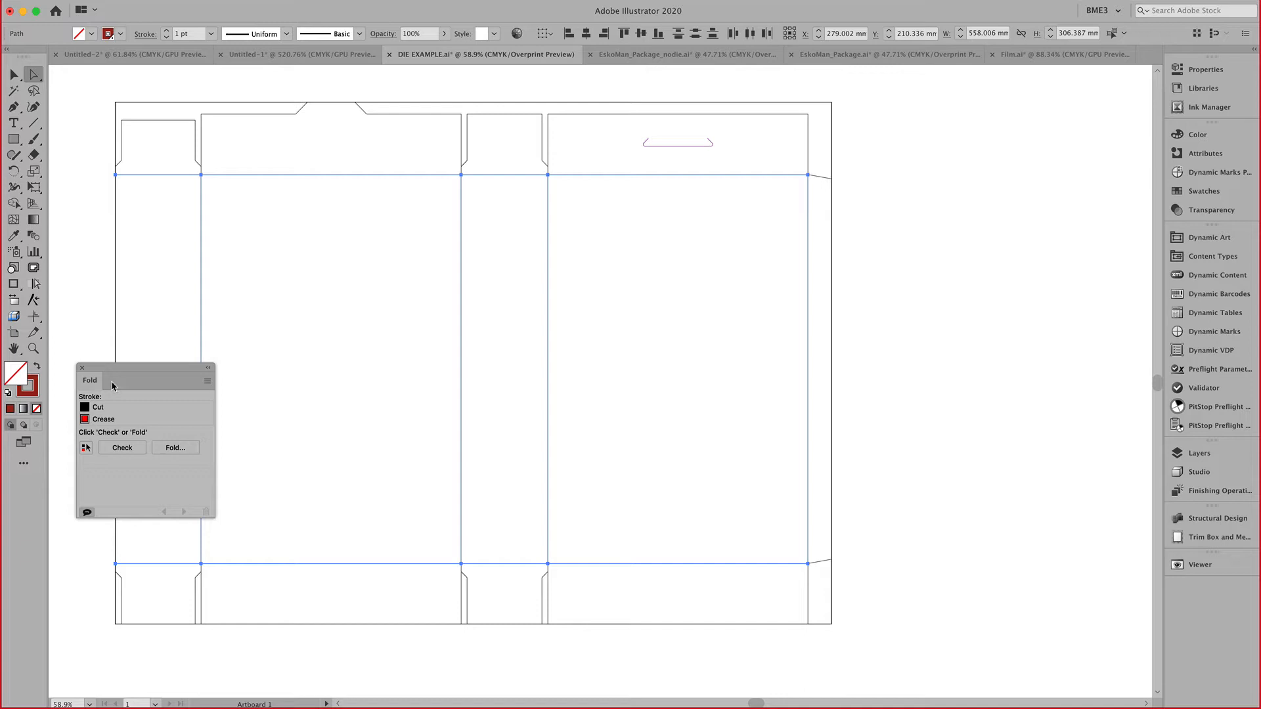
pyautogui.click(1198, 191)
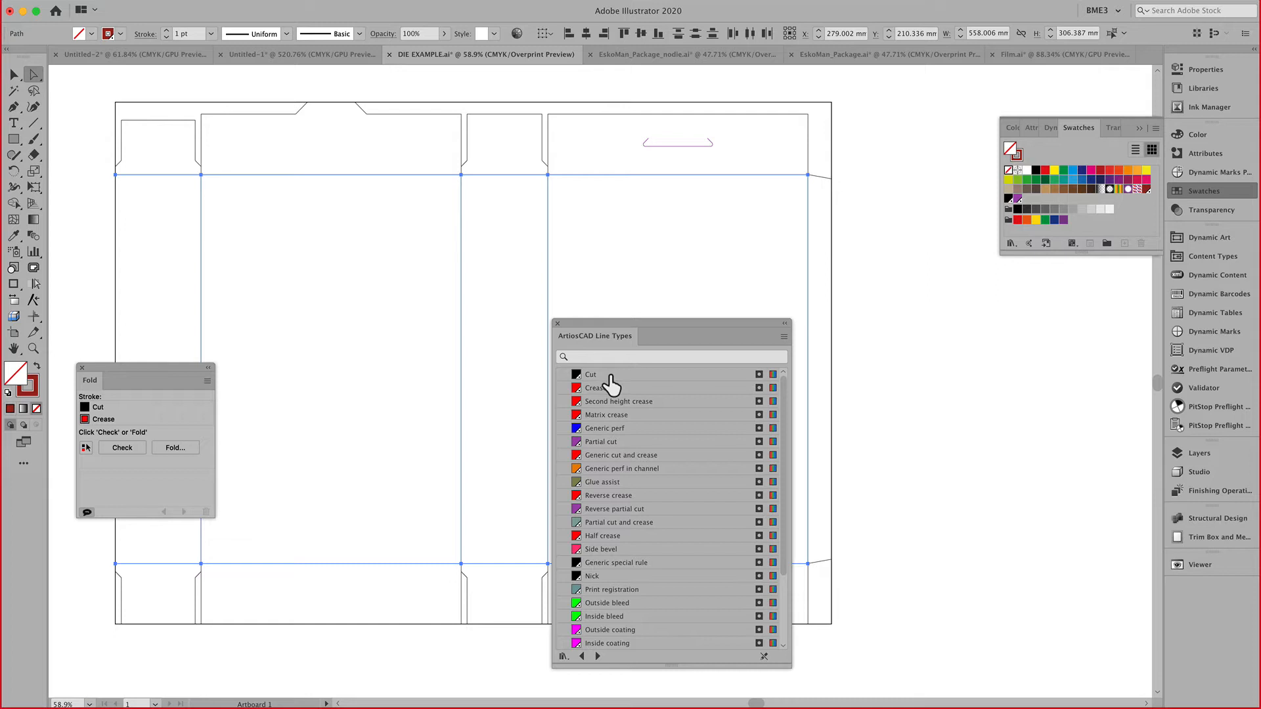
pyautogui.moveTo(559, 327)
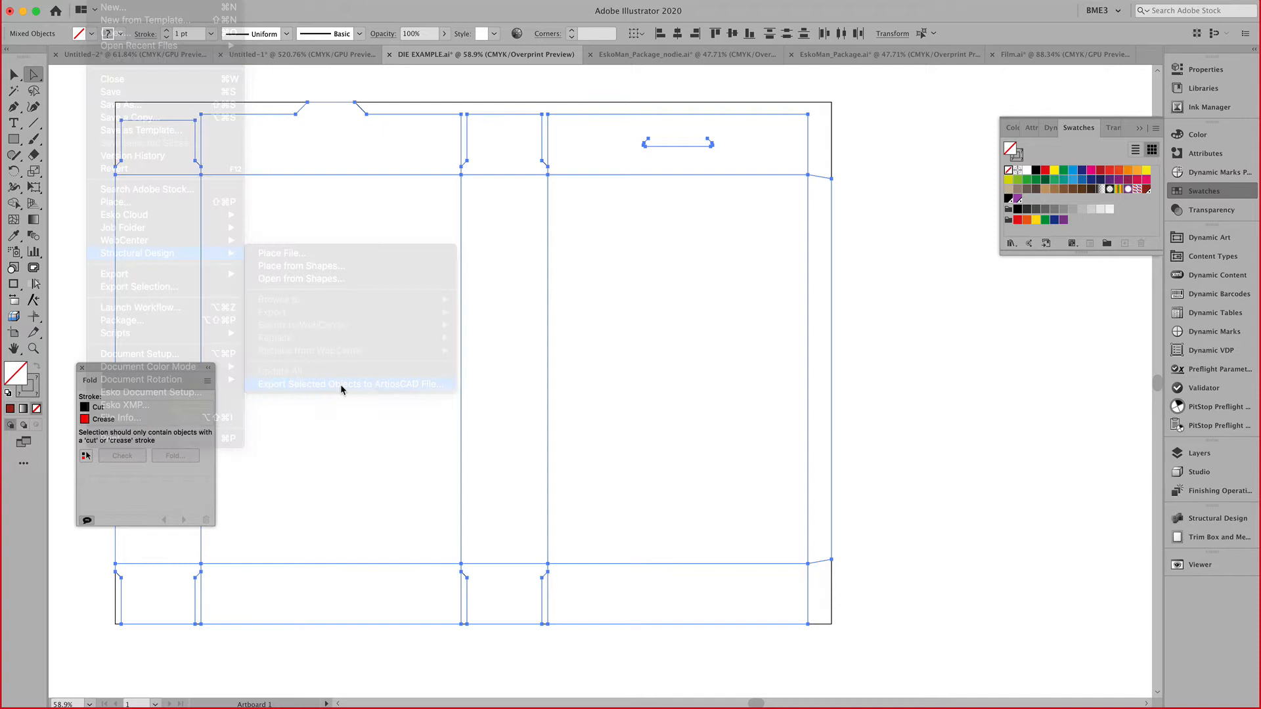
# Export the die to ArtiosCAD with swatch-based layers, placing the file in the document.
pyautogui.click(351, 384)
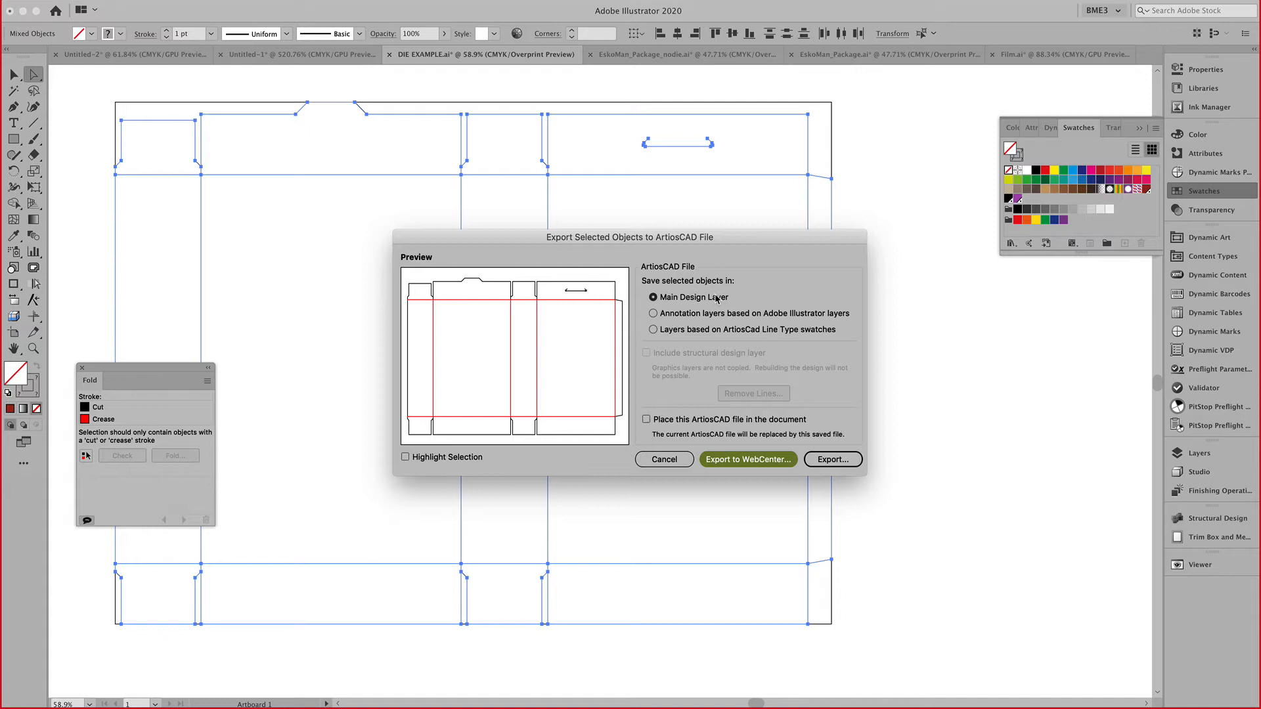
pyautogui.moveTo(686, 335)
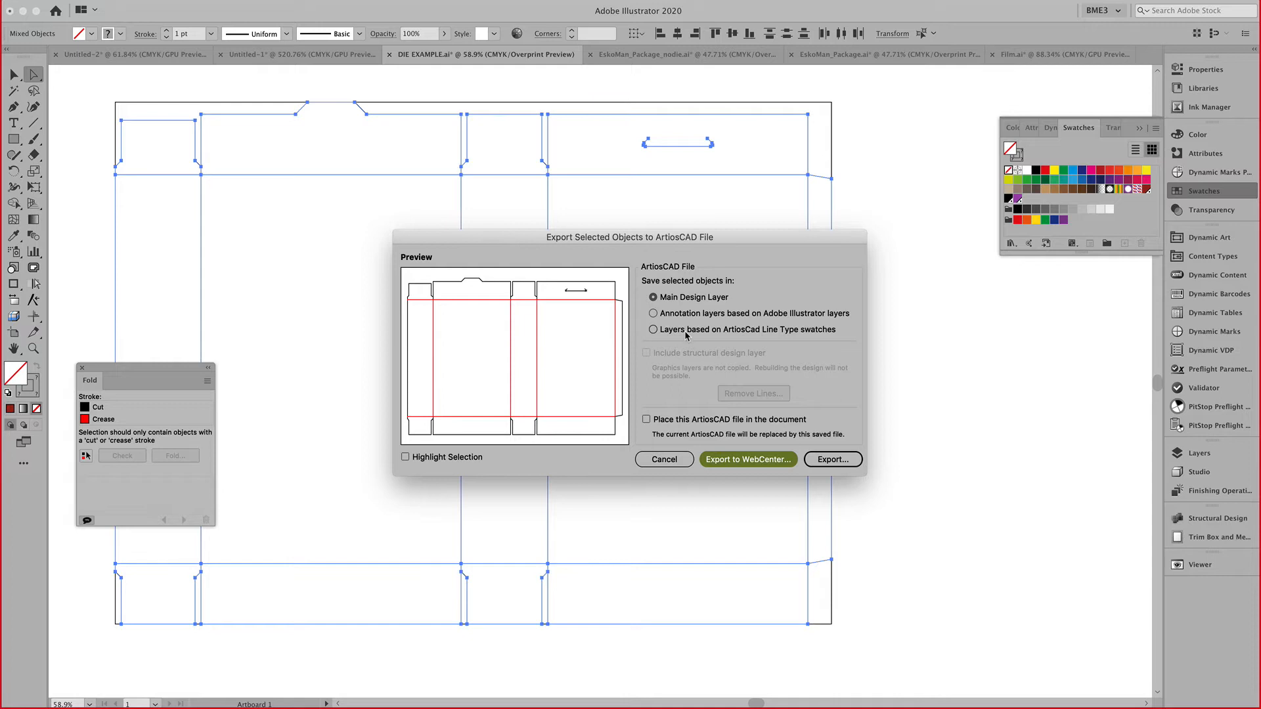
pyautogui.click(652, 330)
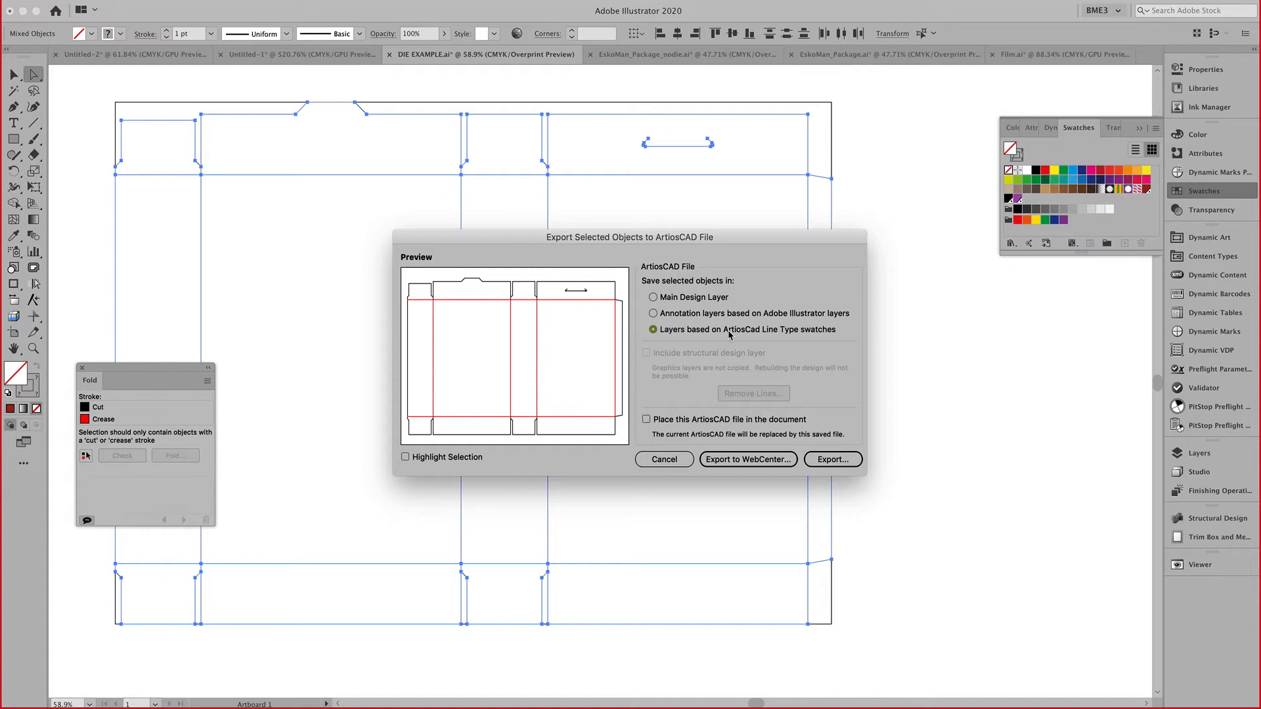
pyautogui.click(647, 420)
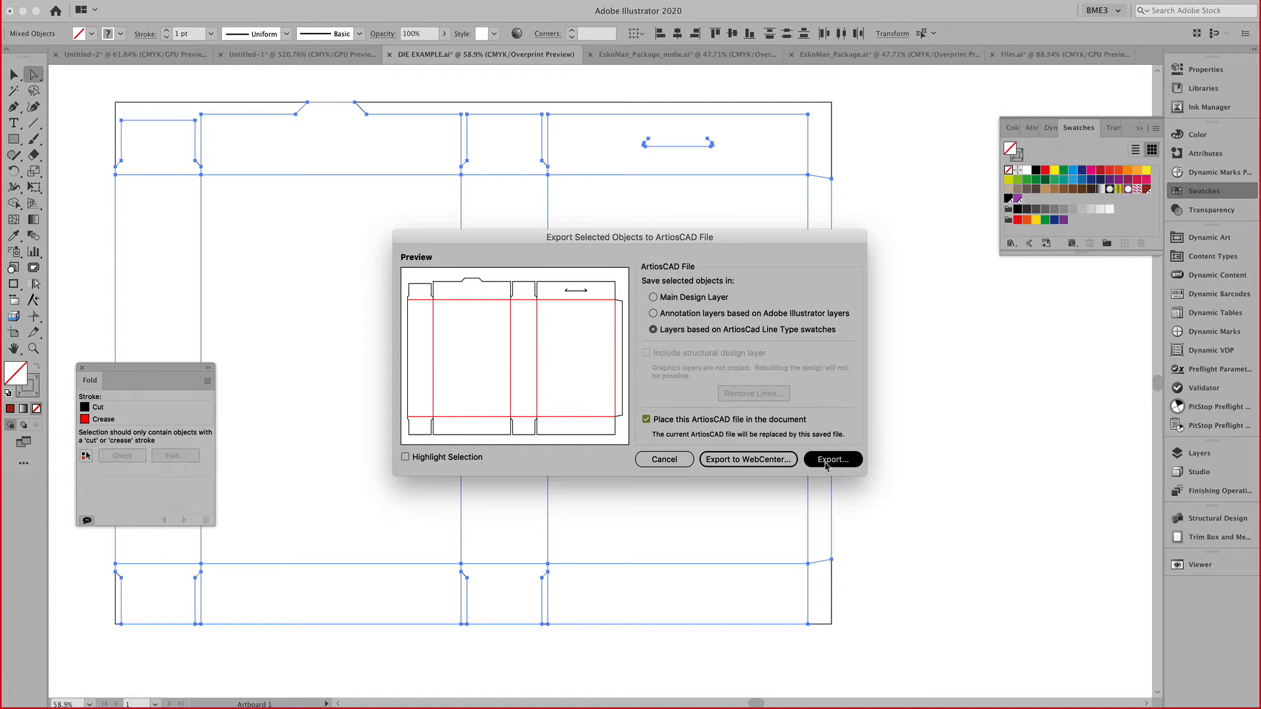
pyautogui.moveTo(748, 459)
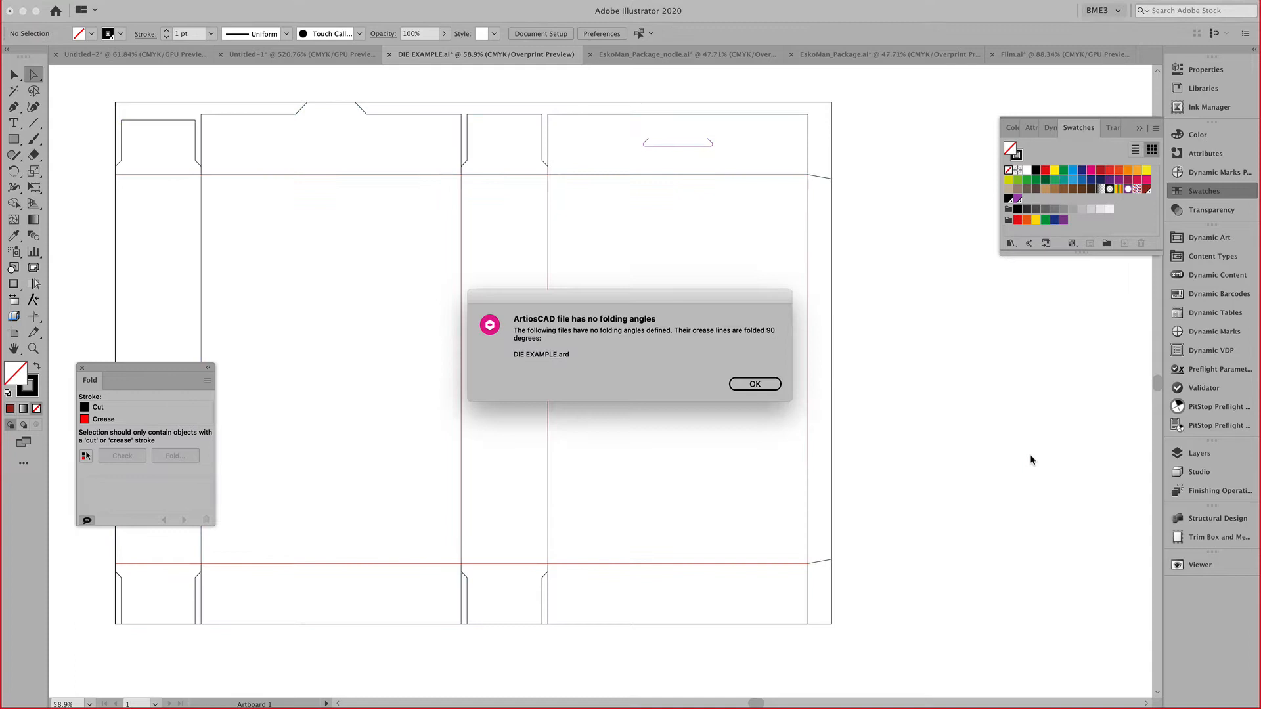
# Dismiss the missing folding angles alert and open the Studio 3D view of the die.
pyautogui.click(755, 384)
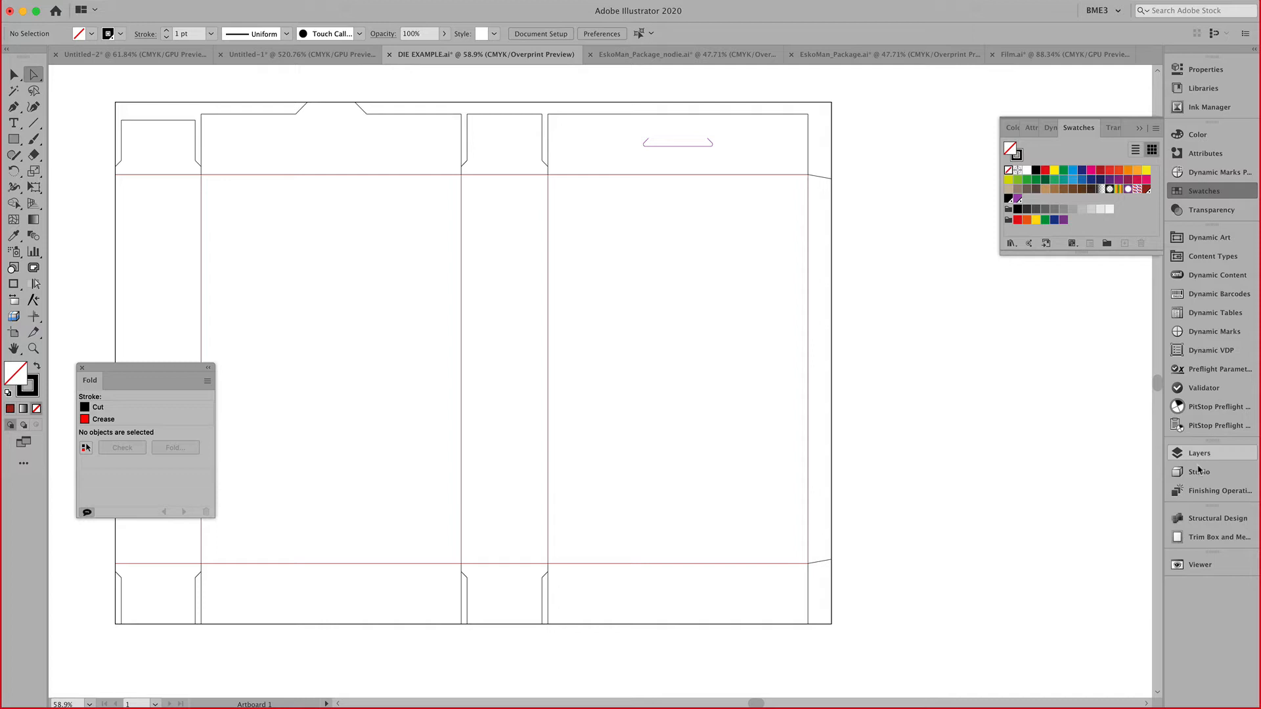
pyautogui.click(1200, 472)
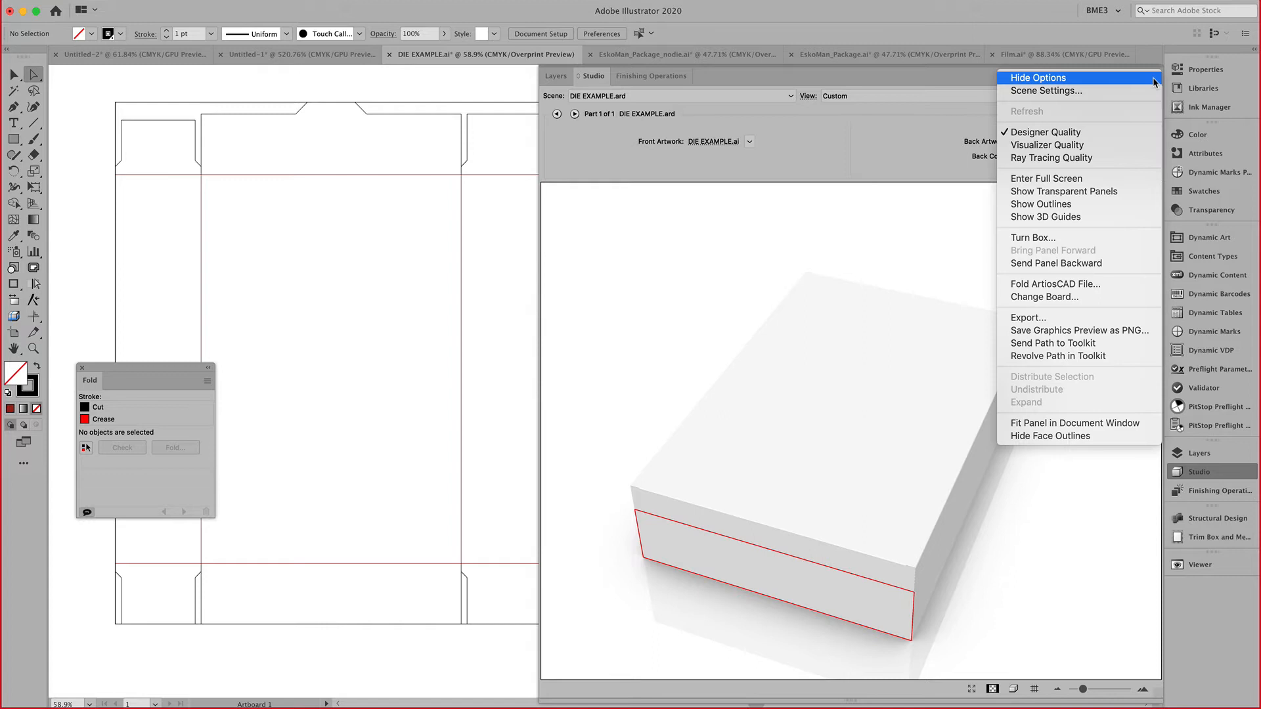
# Turn the 3D box to stand upright on the red-outlined panel, facing up.
pyautogui.click(1033, 237)
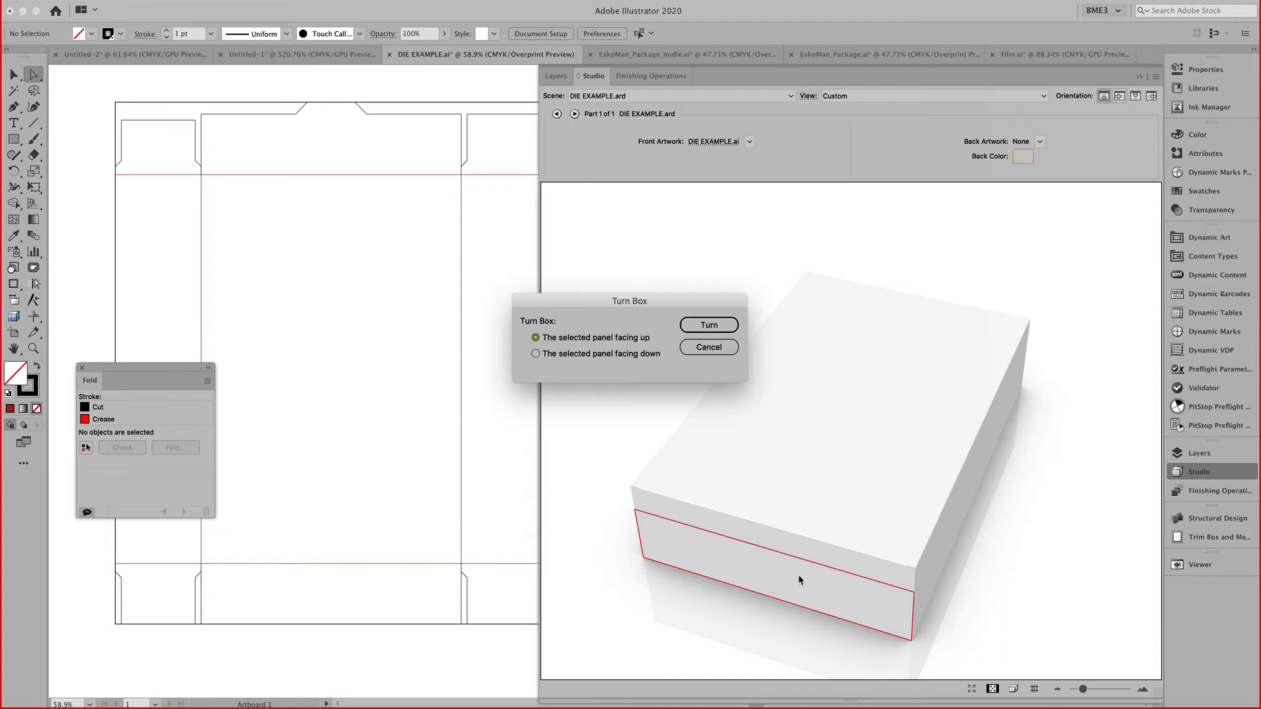
pyautogui.click(709, 325)
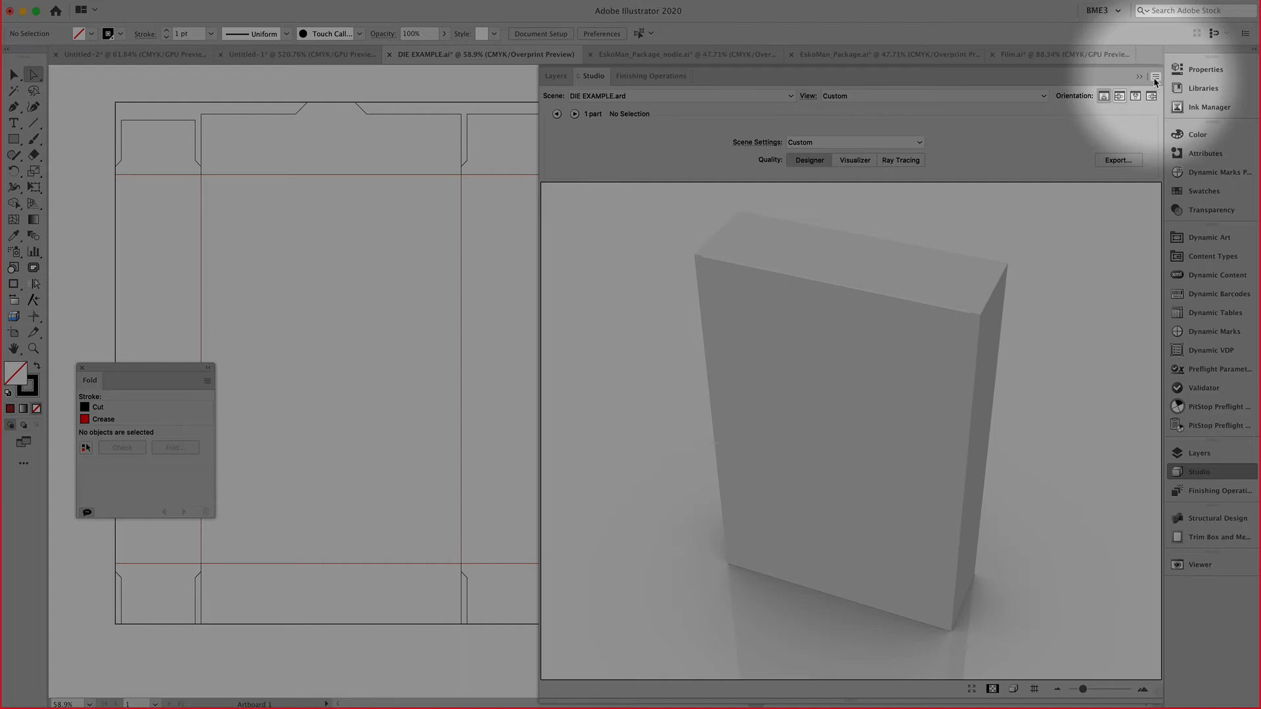
pyautogui.click(1155, 77)
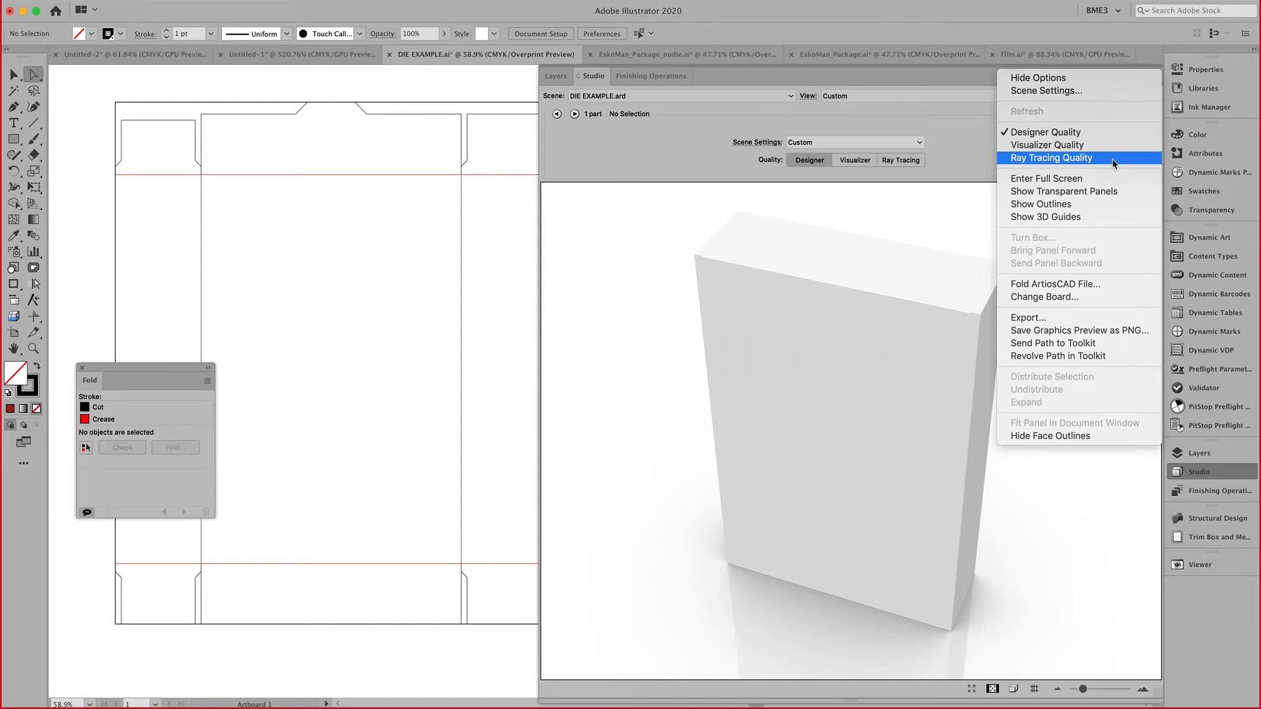
# Fold the die into 3D, bending the flap to about -58 degrees.
pyautogui.click(1055, 284)
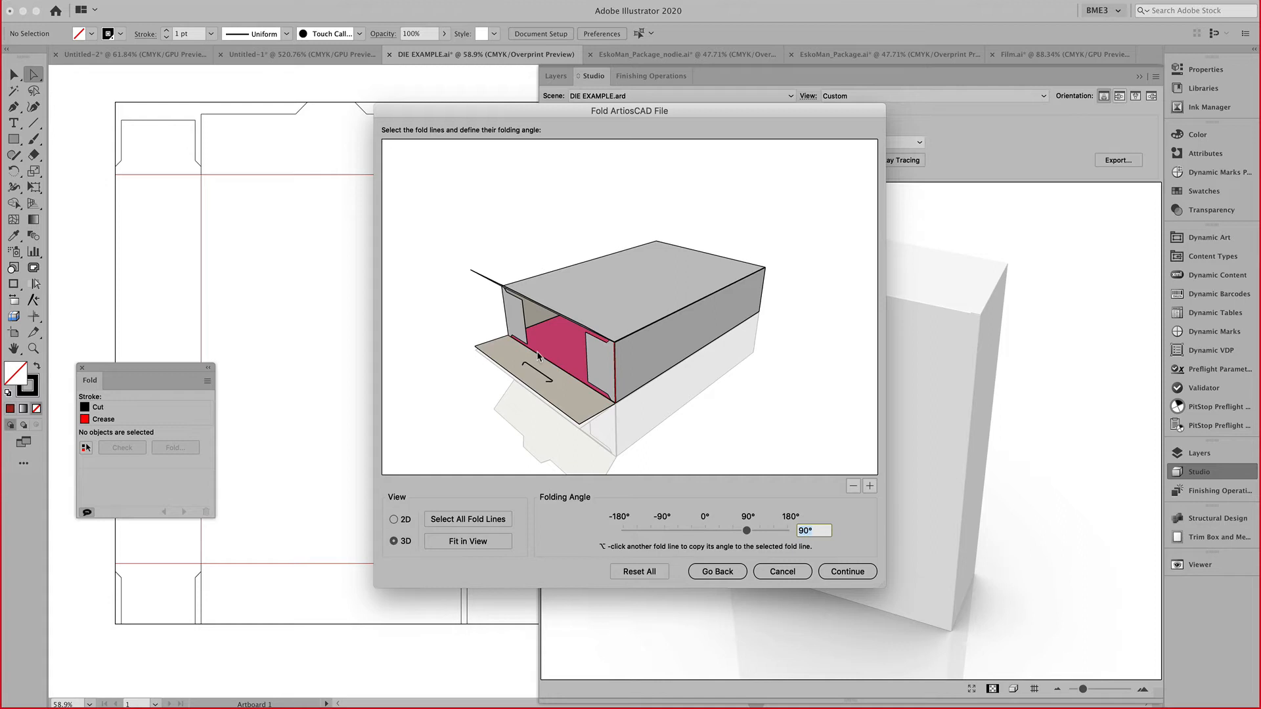
pyautogui.moveTo(744, 530); pyautogui.dragTo(678, 530)
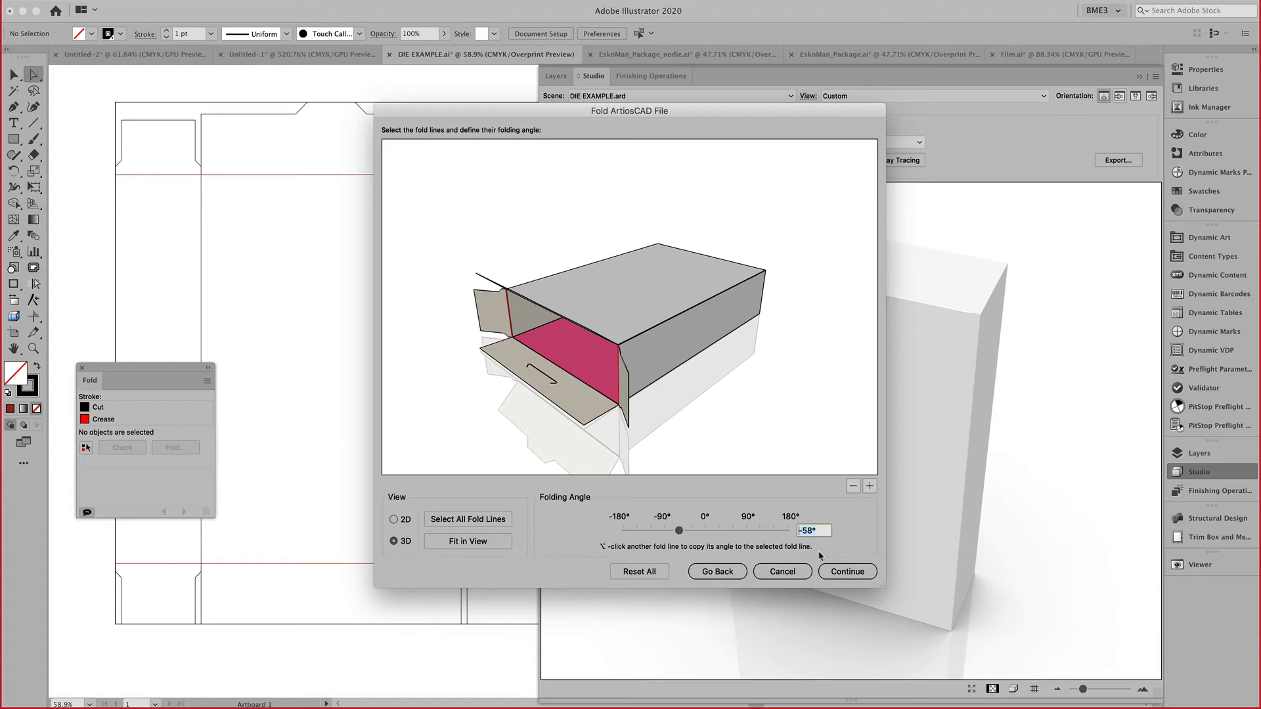
pyautogui.click(847, 571)
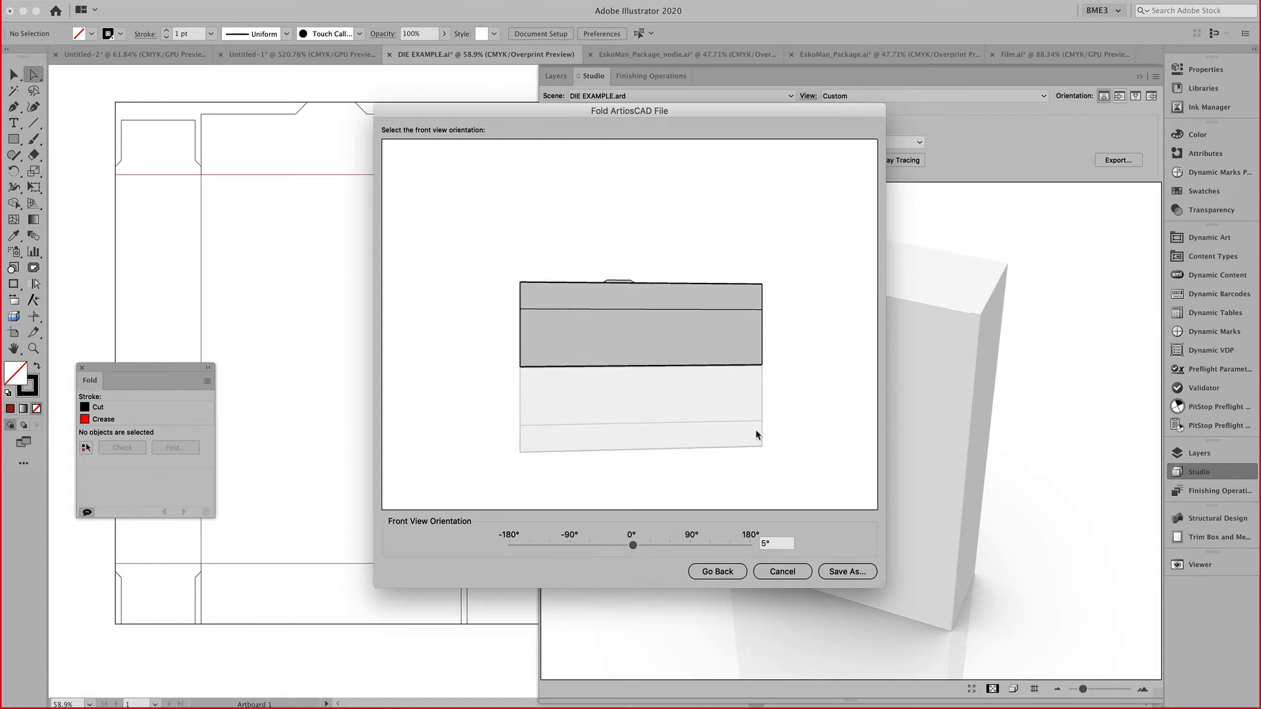
# Save the folded carton structure as an ARD file.
pyautogui.click(847, 571)
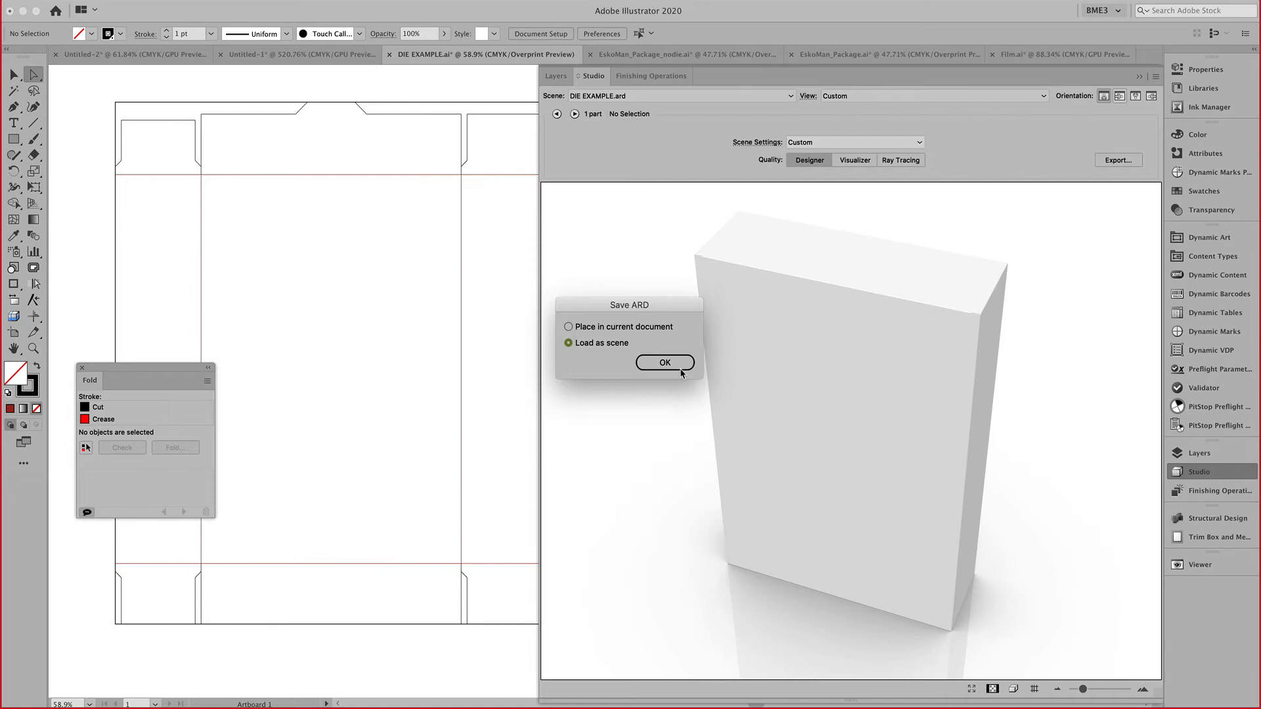
pyautogui.moveTo(729, 162)
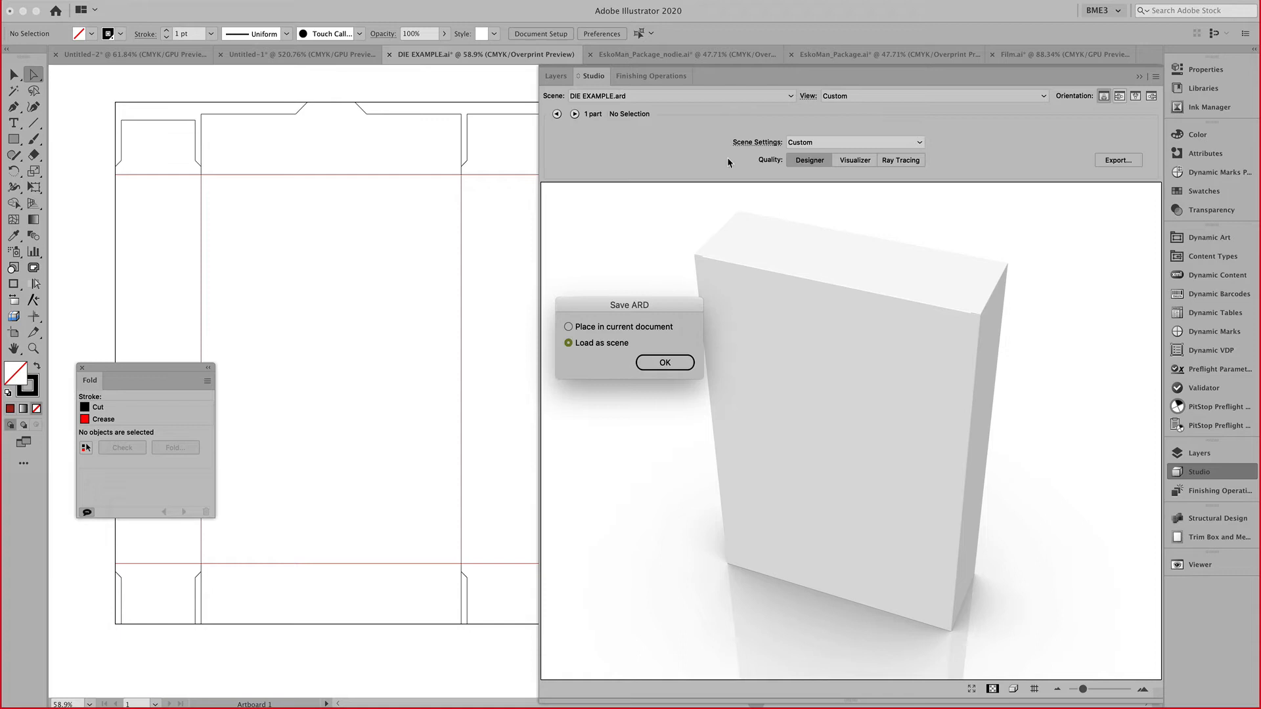
pyautogui.moveTo(626, 343)
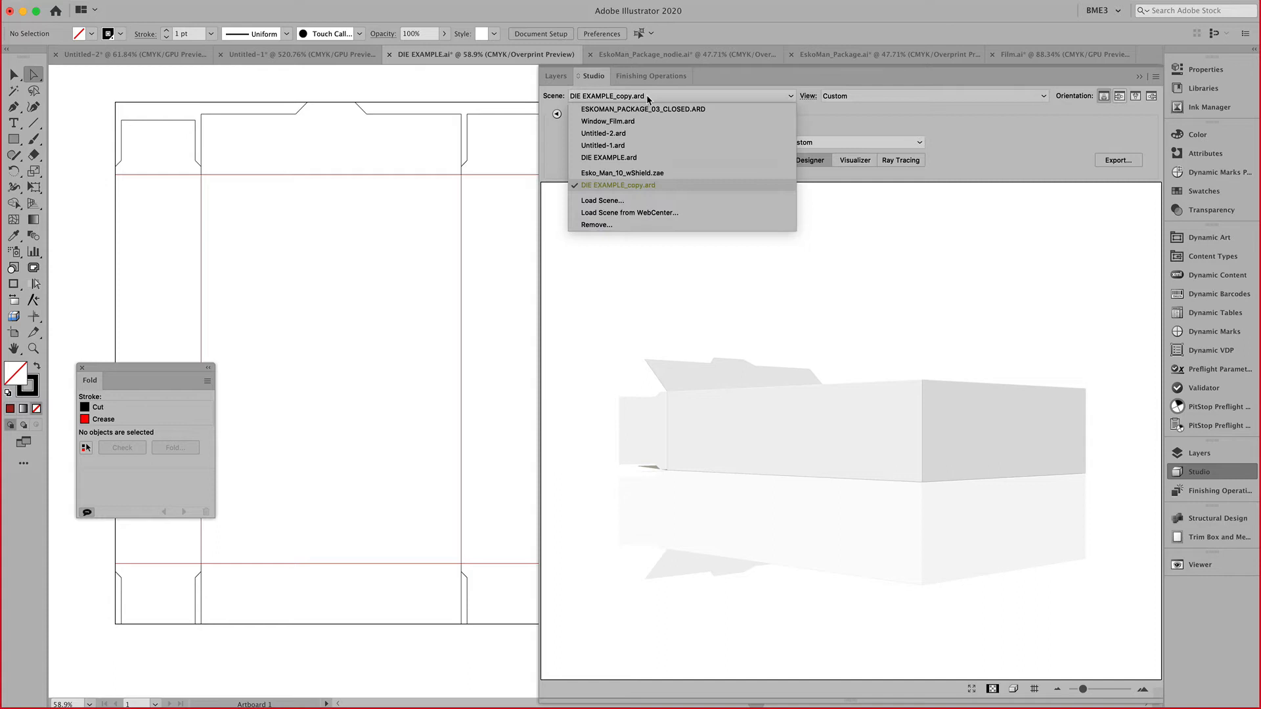
# Switch the Studio Scene dropdown to the DIE EXAMPLE scene.
pyautogui.click(619, 185)
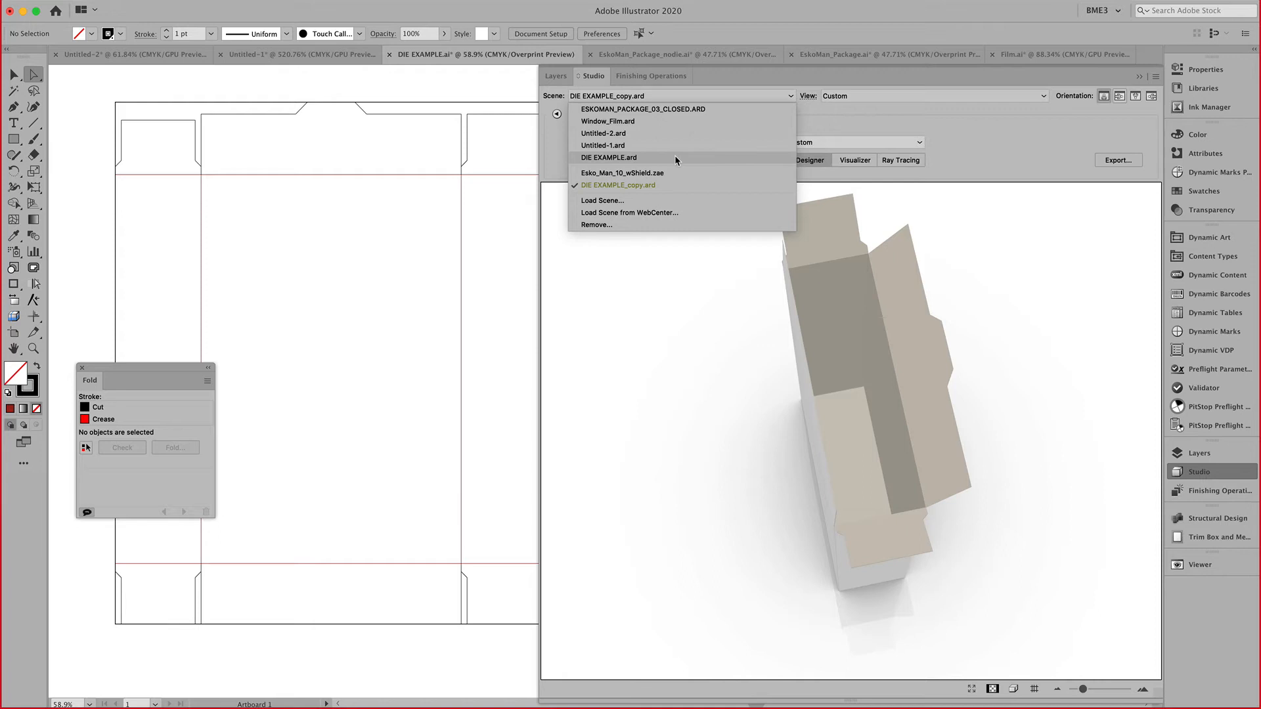
pyautogui.click(610, 157)
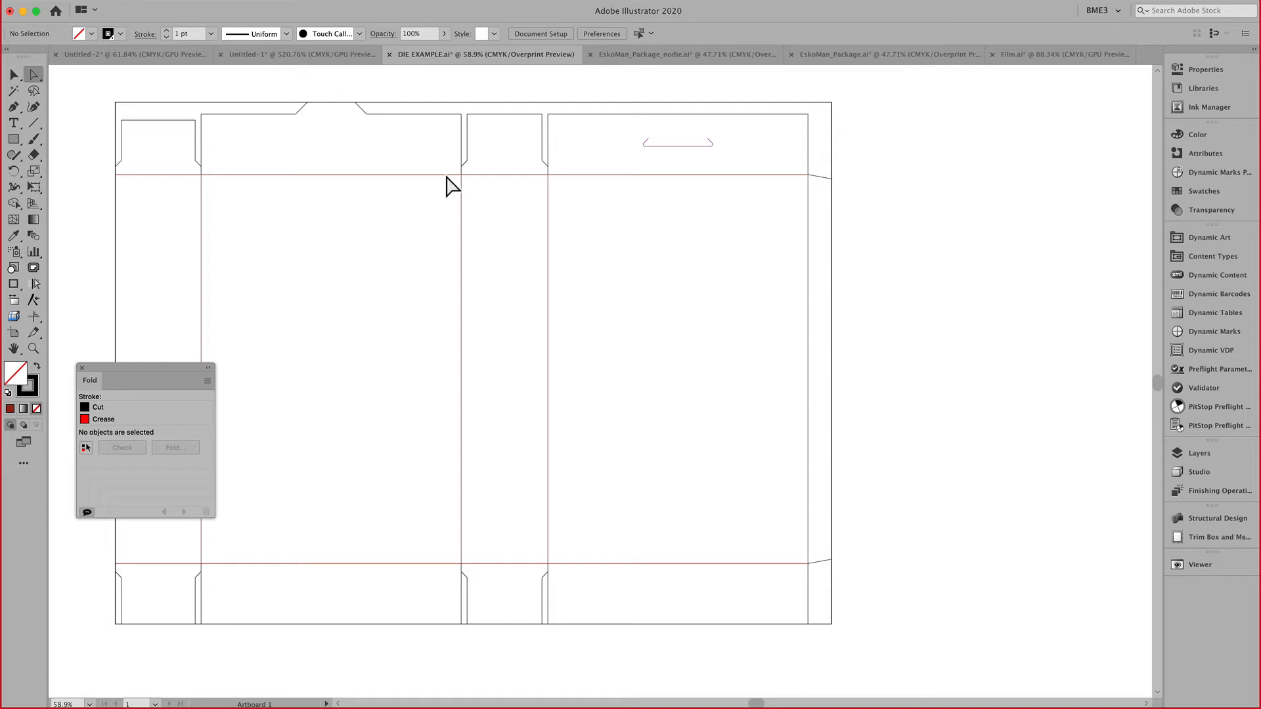
# Switch to ArtiosCAD showing the ESKOMAN_PACKAGE_03_CLOSED carton design.
pyautogui.press('Cmd+Tab')
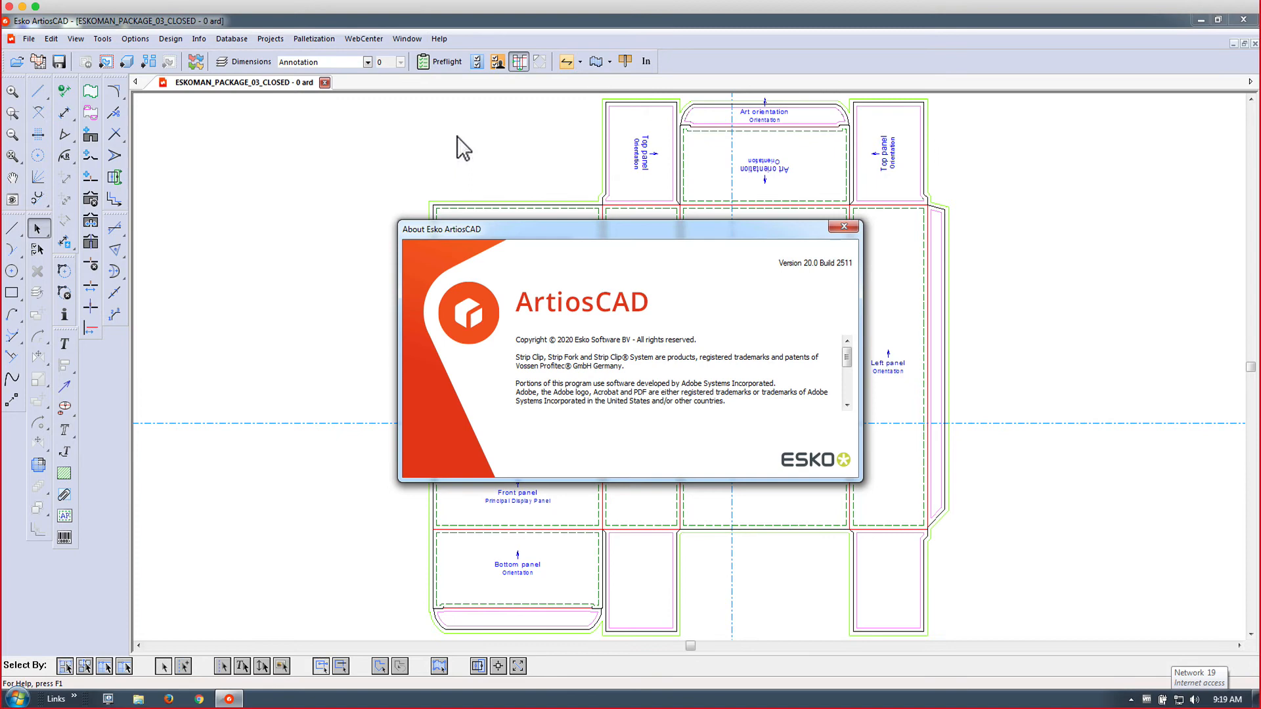
# Close the About Esko ArtiosCAD dialog and review the closed carton design.
pyautogui.click(843, 226)
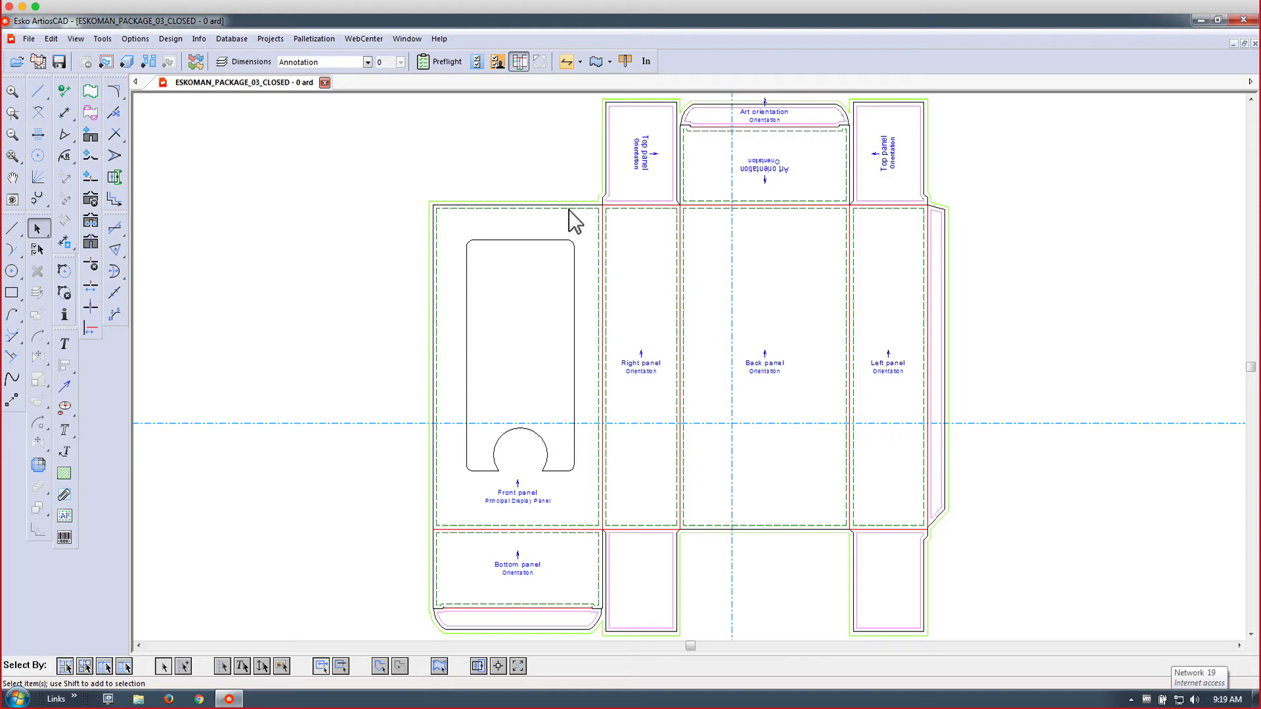
pyautogui.moveTo(793, 381)
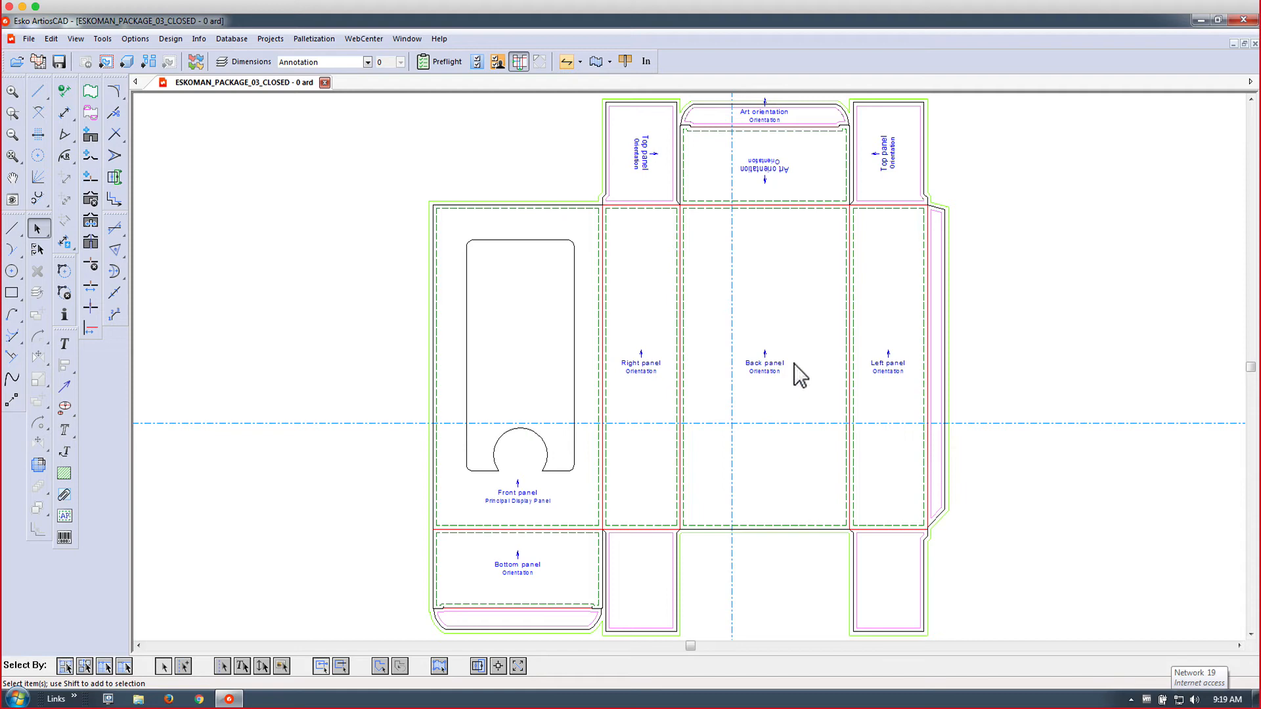
pyautogui.moveTo(612, 150)
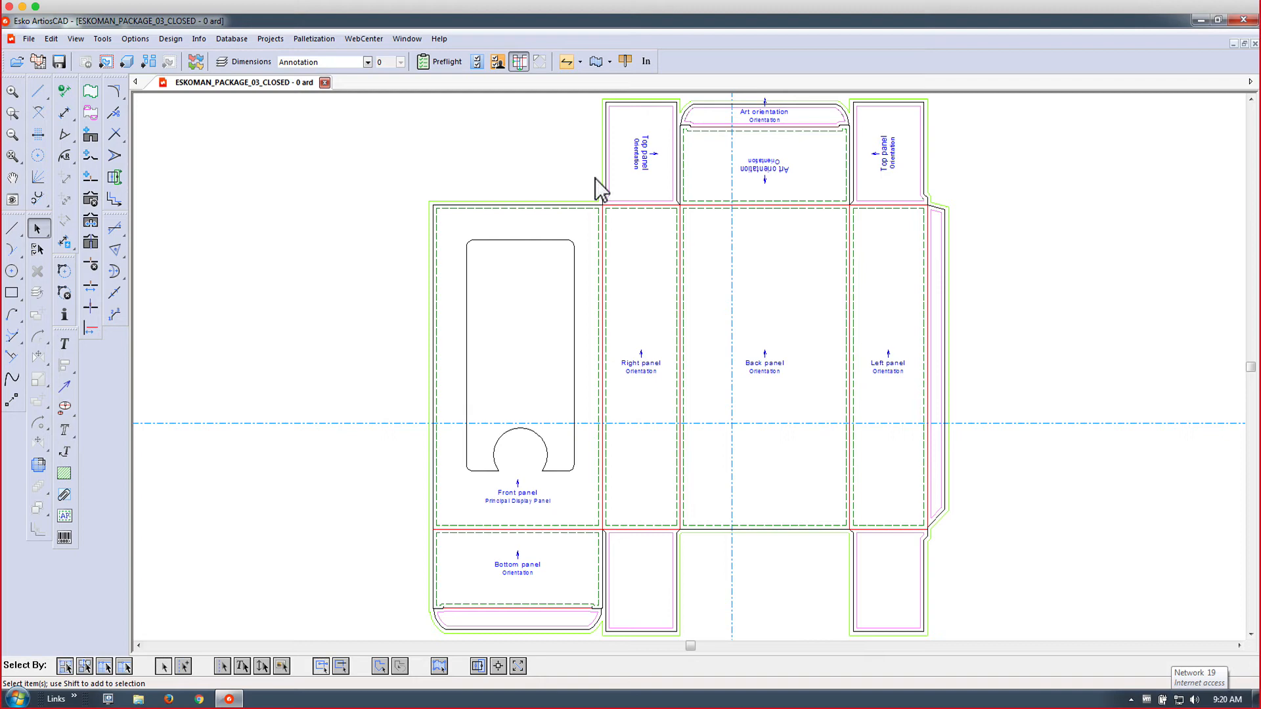
pyautogui.moveTo(507, 287)
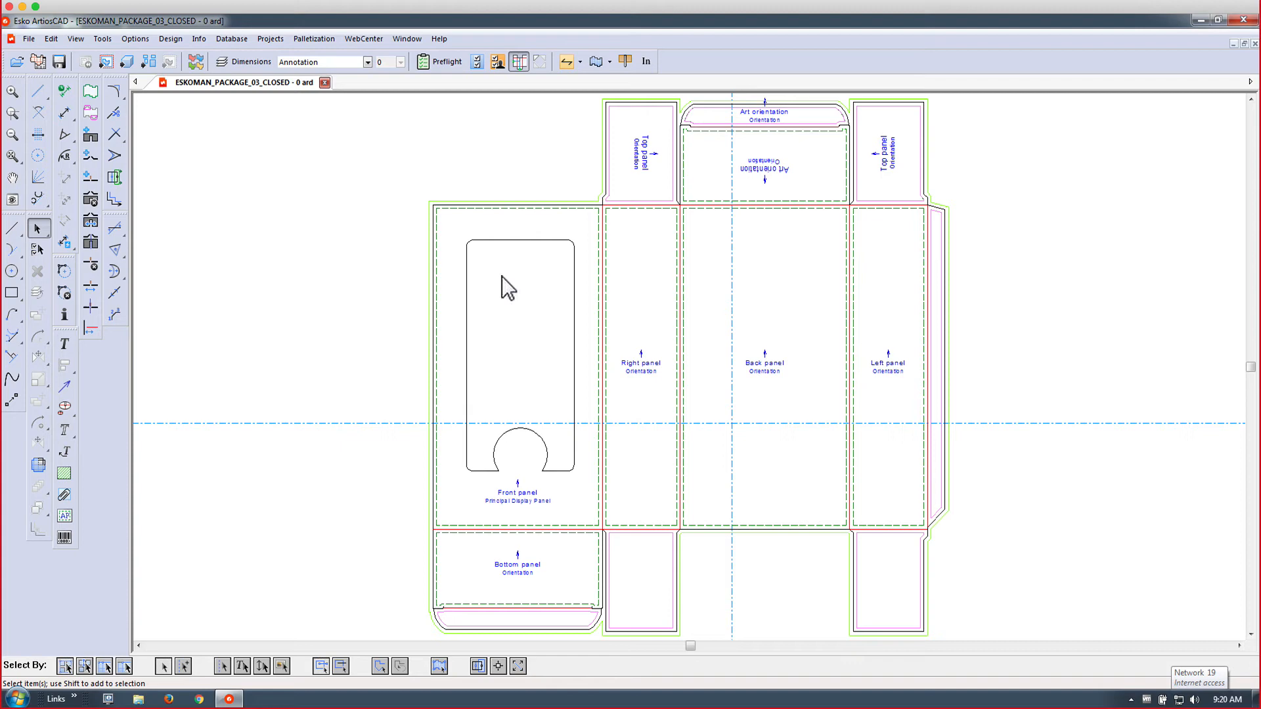
pyautogui.click(15, 696)
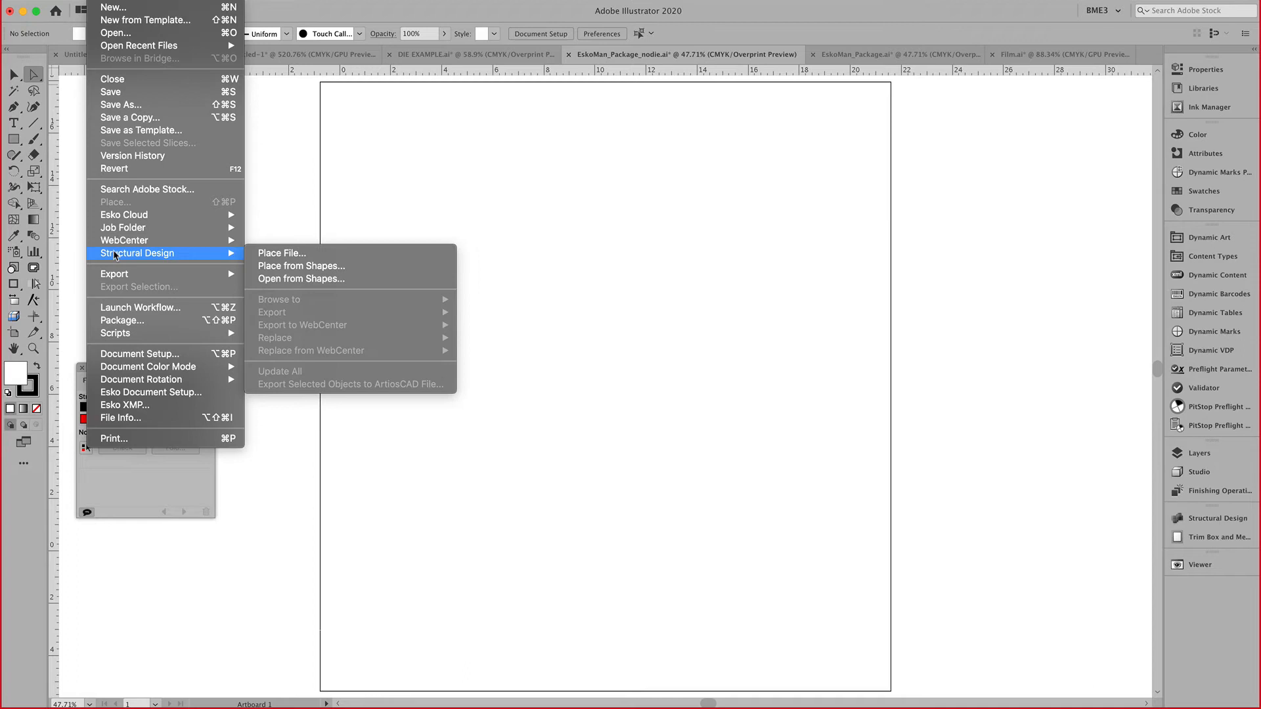
pyautogui.moveTo(281, 254)
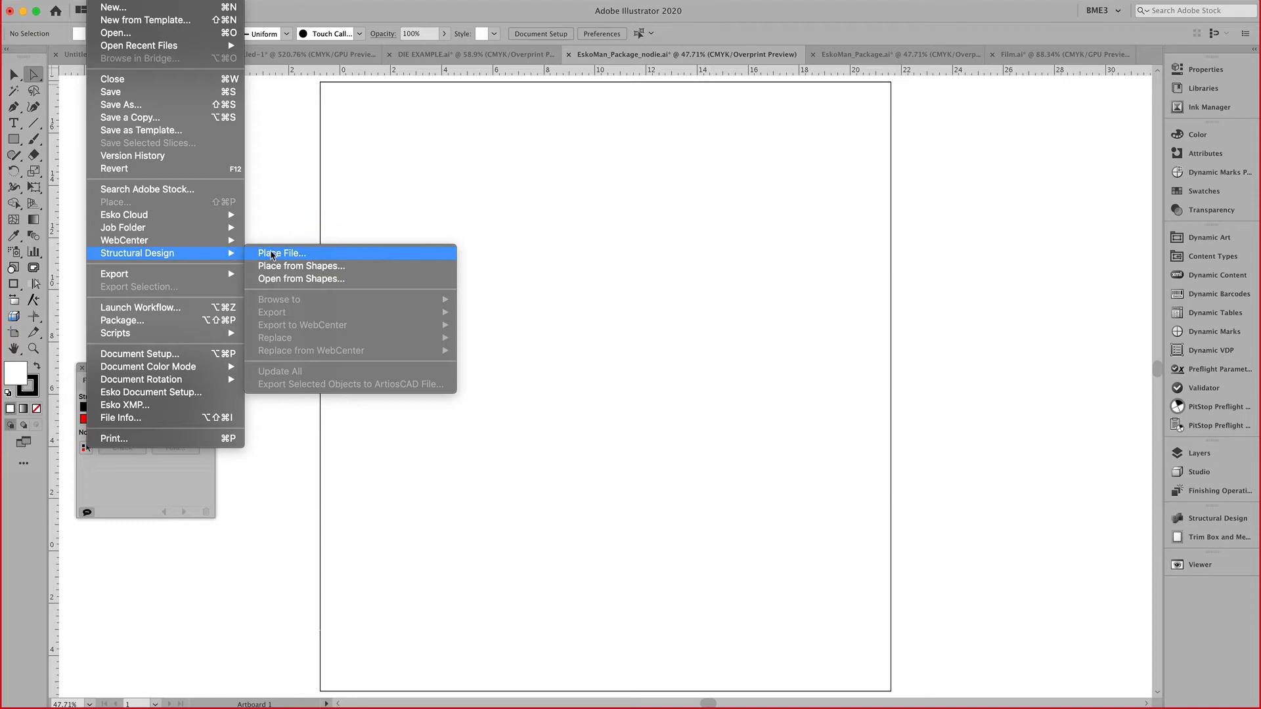
# Place ESKOMAN_PACKAGE_03_CLOSED.ARD as a structural design file.
pyautogui.click(282, 253)
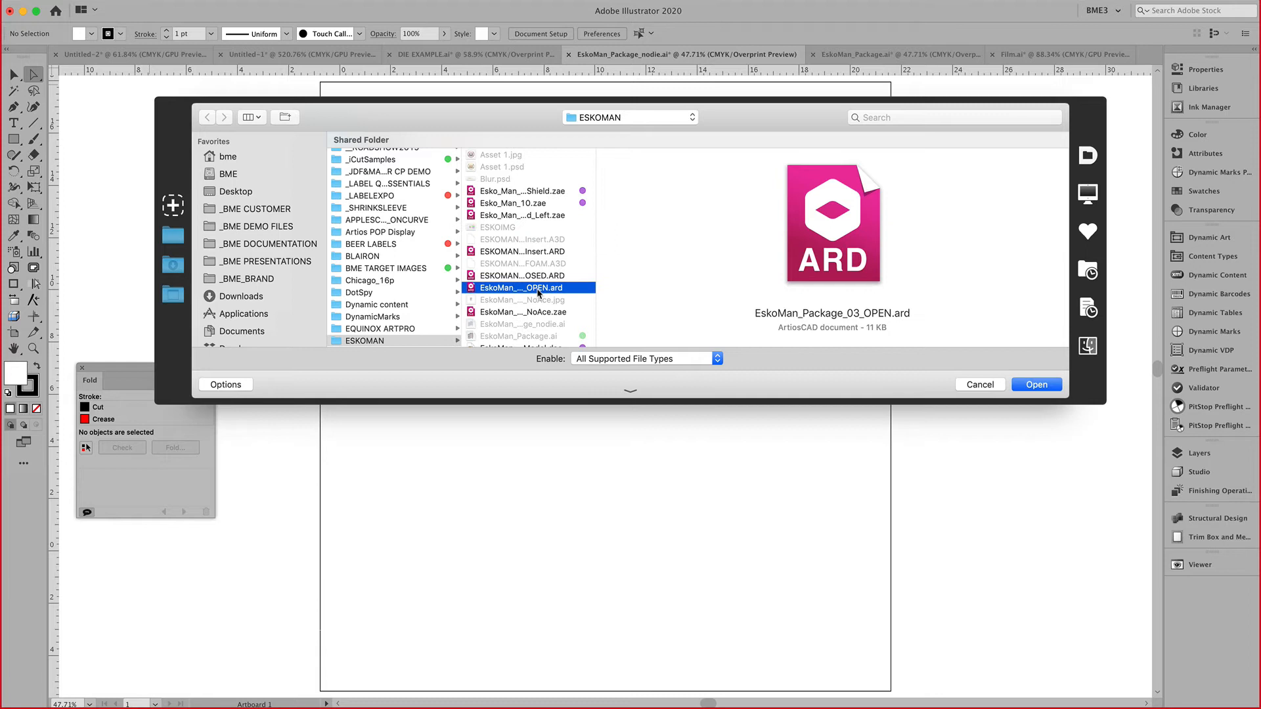
pyautogui.click(522, 275)
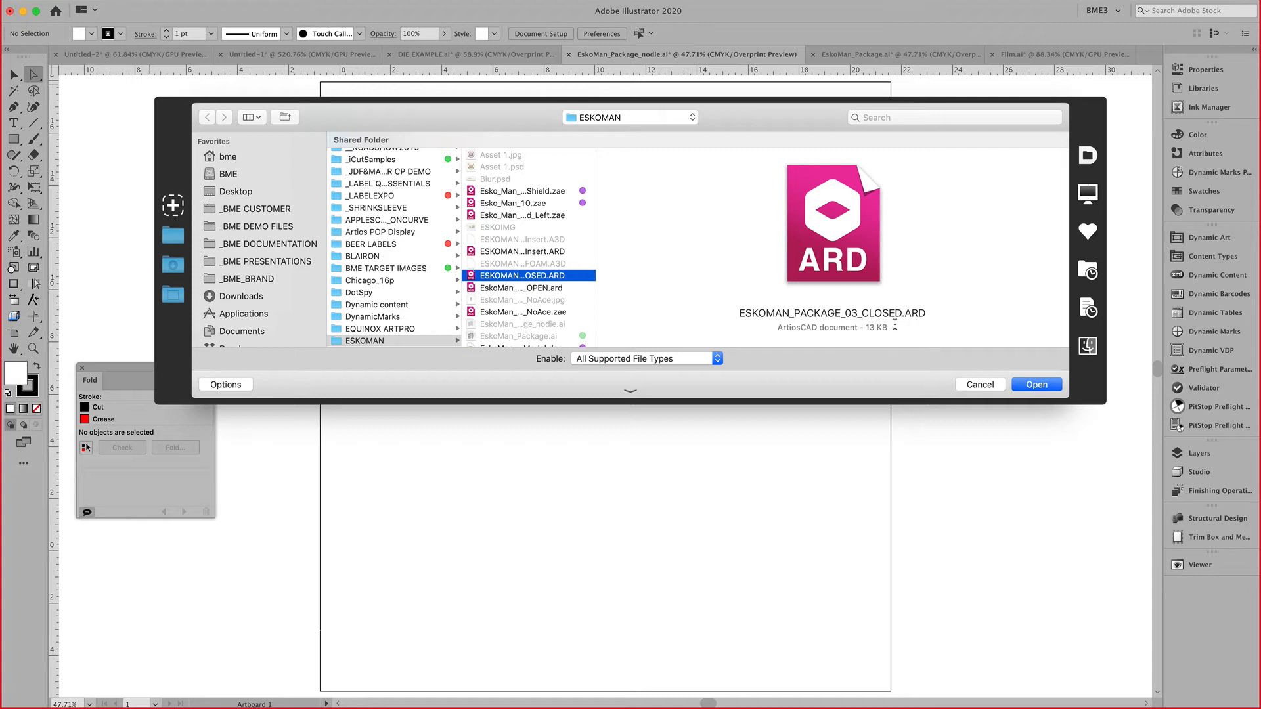
pyautogui.click(1036, 384)
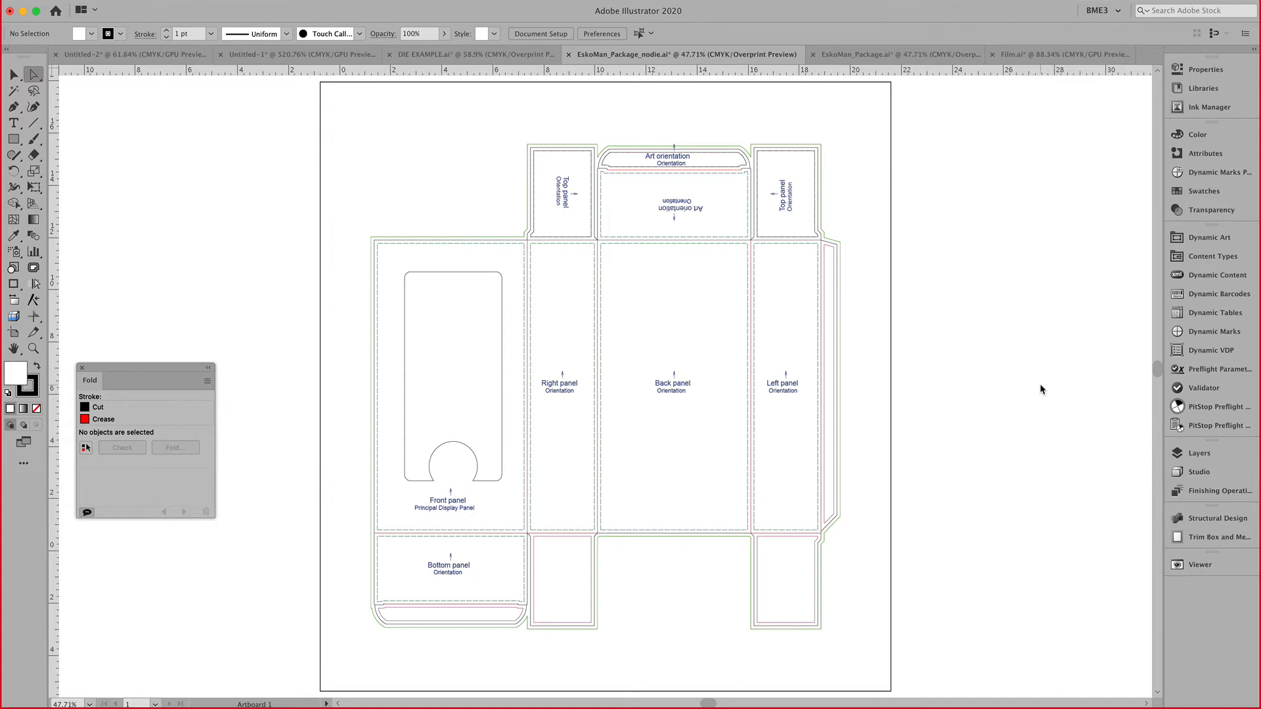
pyautogui.moveTo(1217, 457)
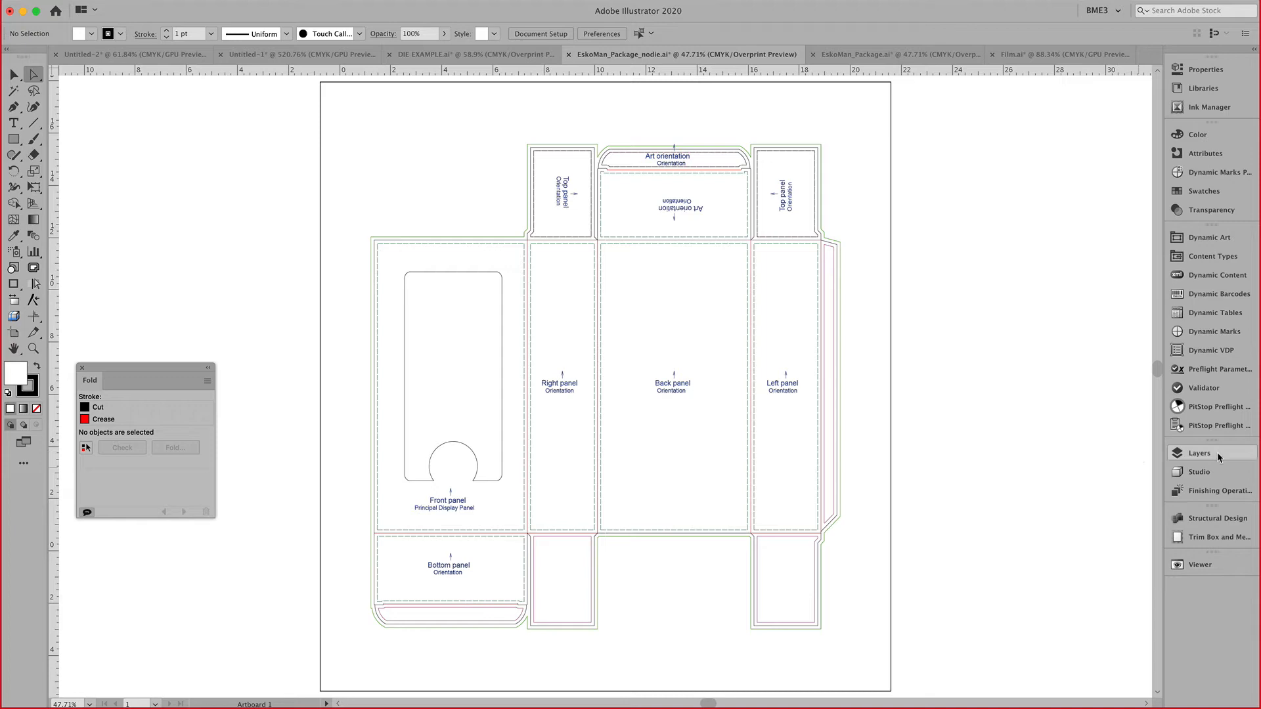
# Inspect the Main Design and Artwork Panels layers of the placed carton.
pyautogui.click(1199, 453)
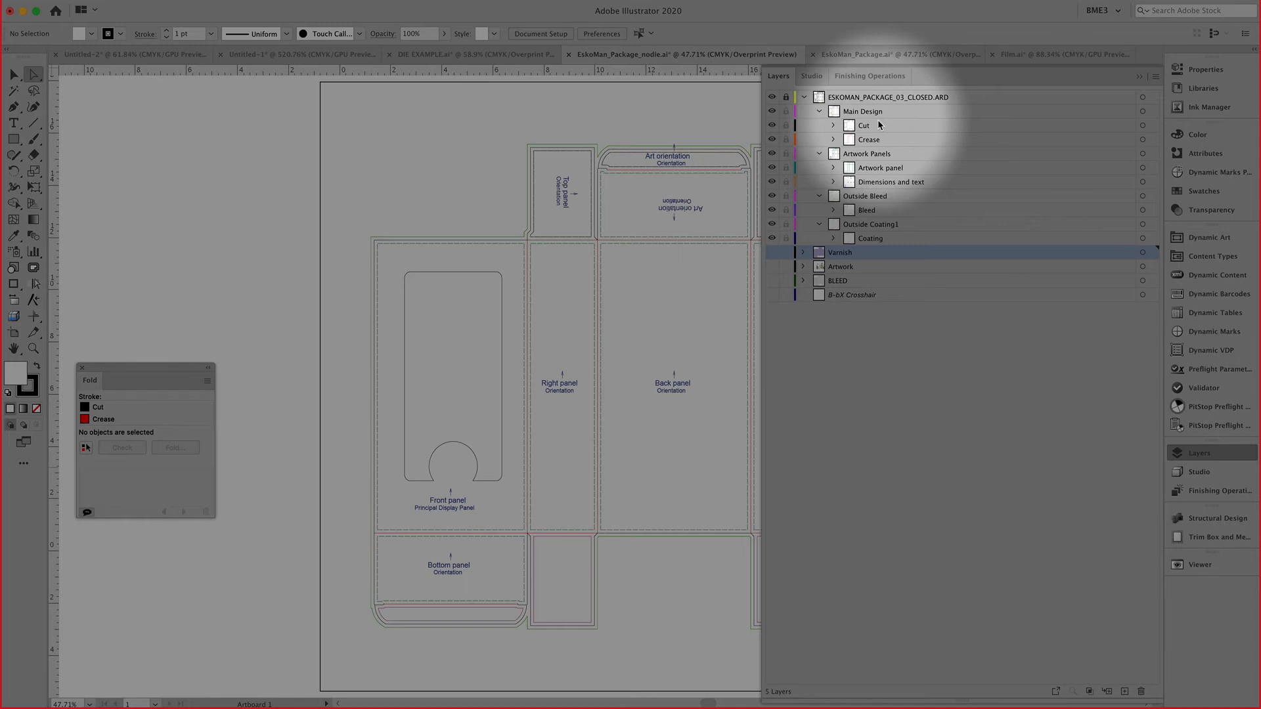
pyautogui.click(860, 111)
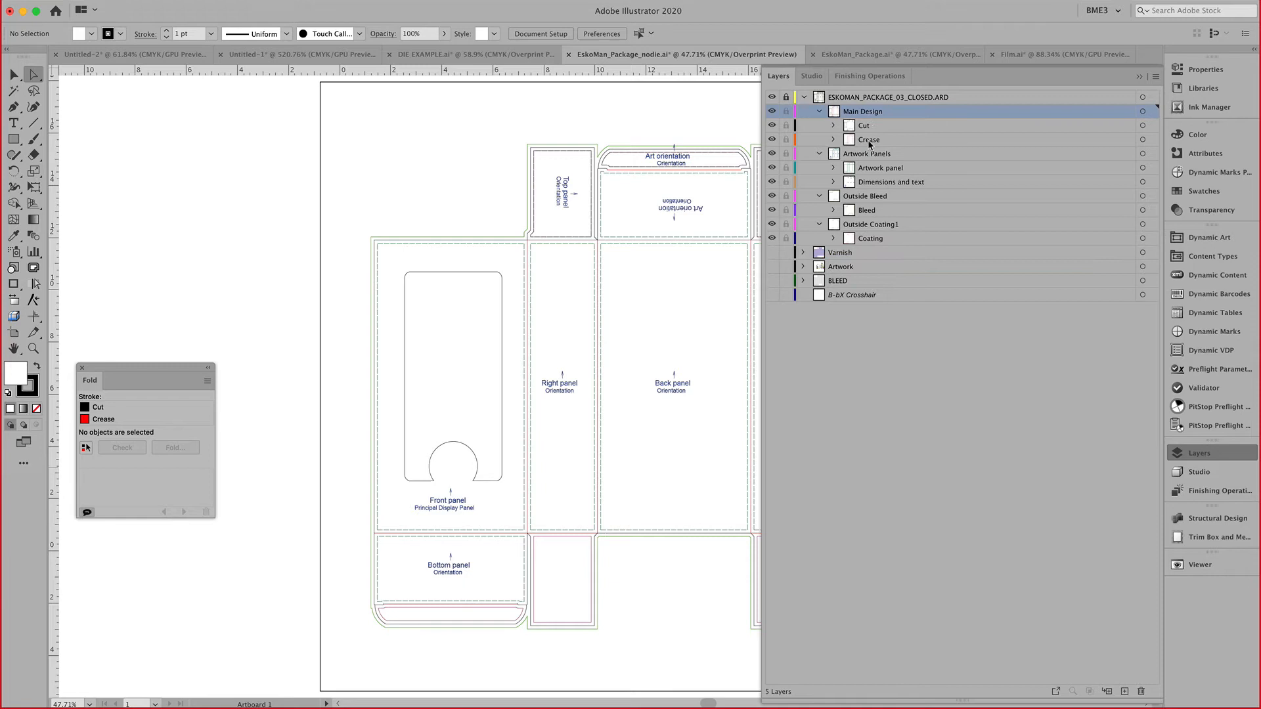
pyautogui.click(869, 153)
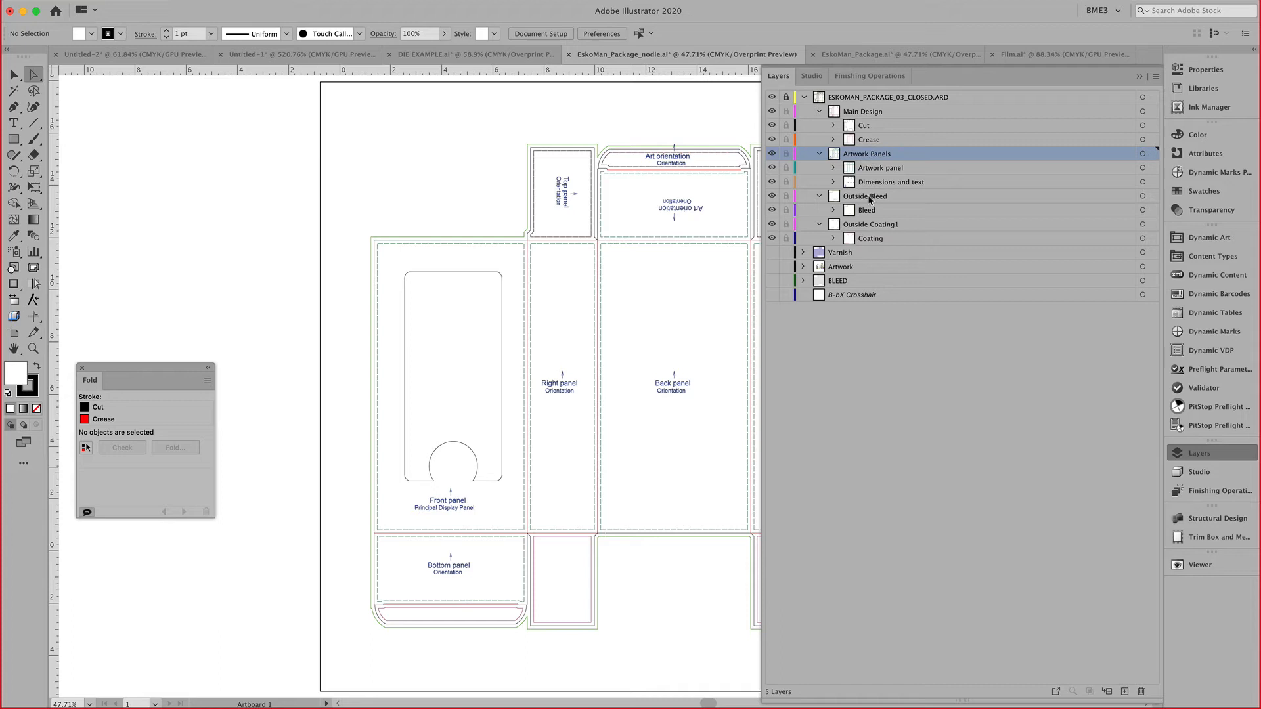
pyautogui.click(871, 224)
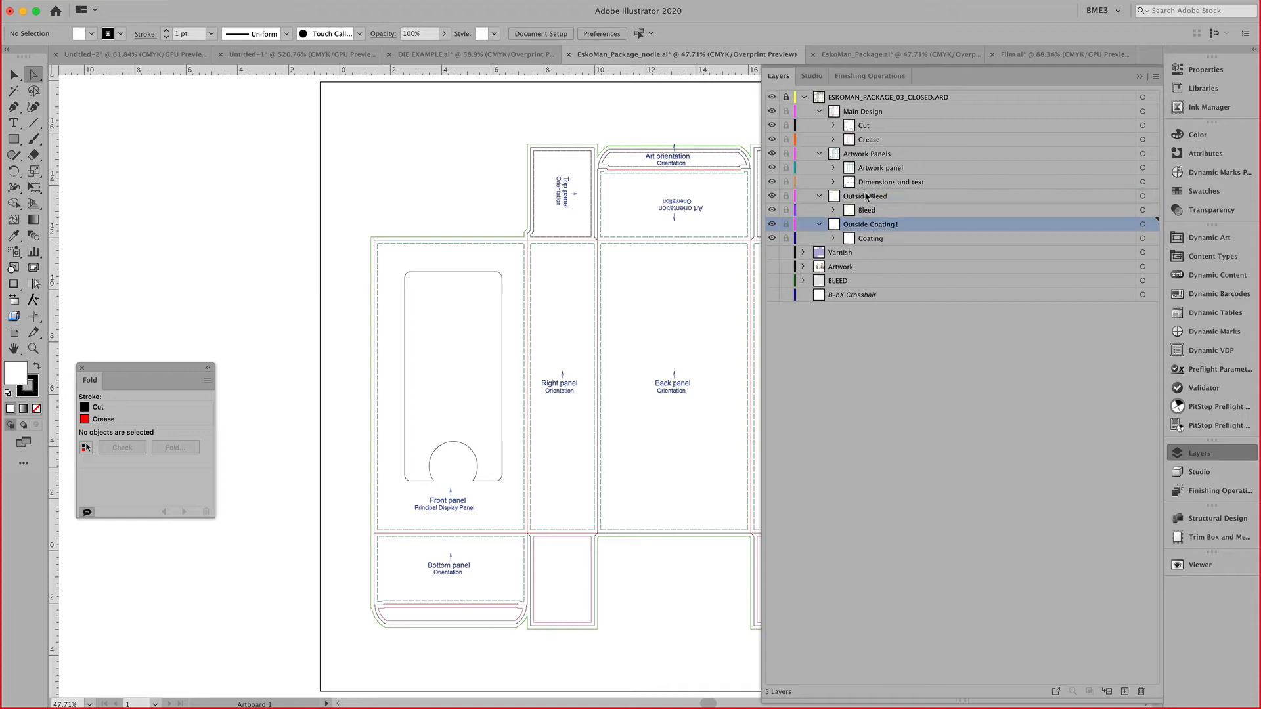
pyautogui.click(866, 153)
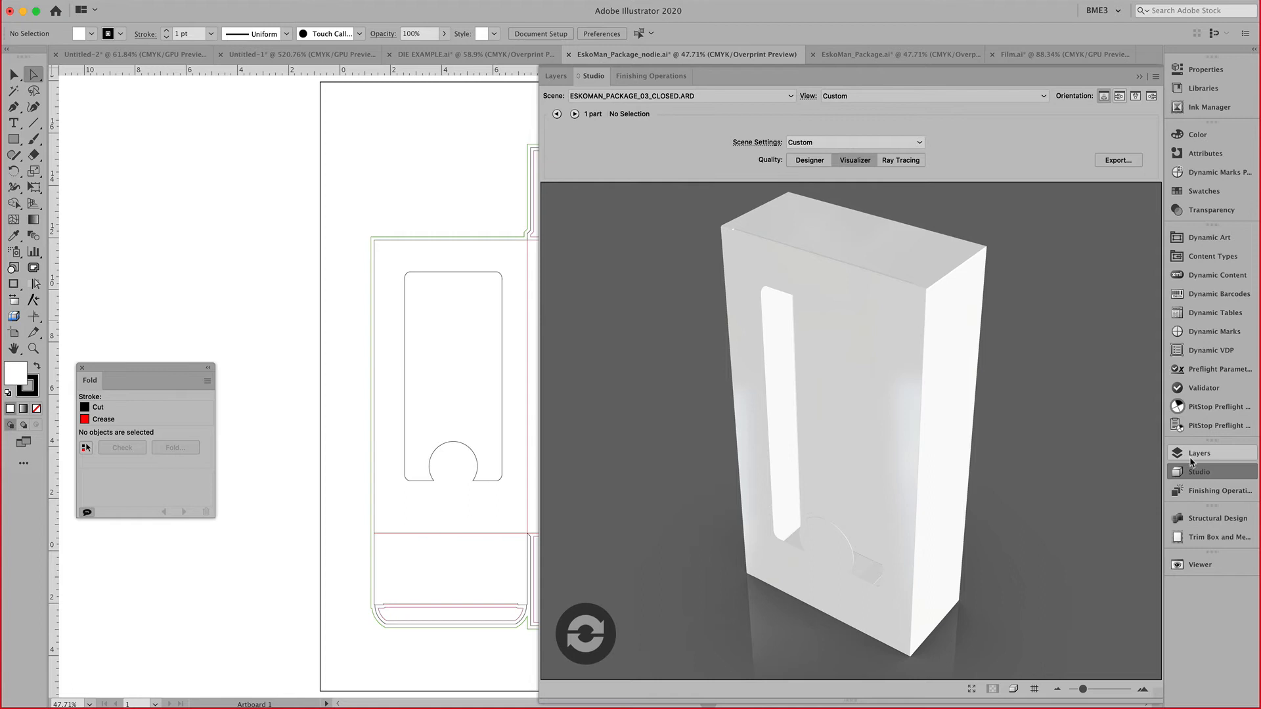
pyautogui.click(556, 76)
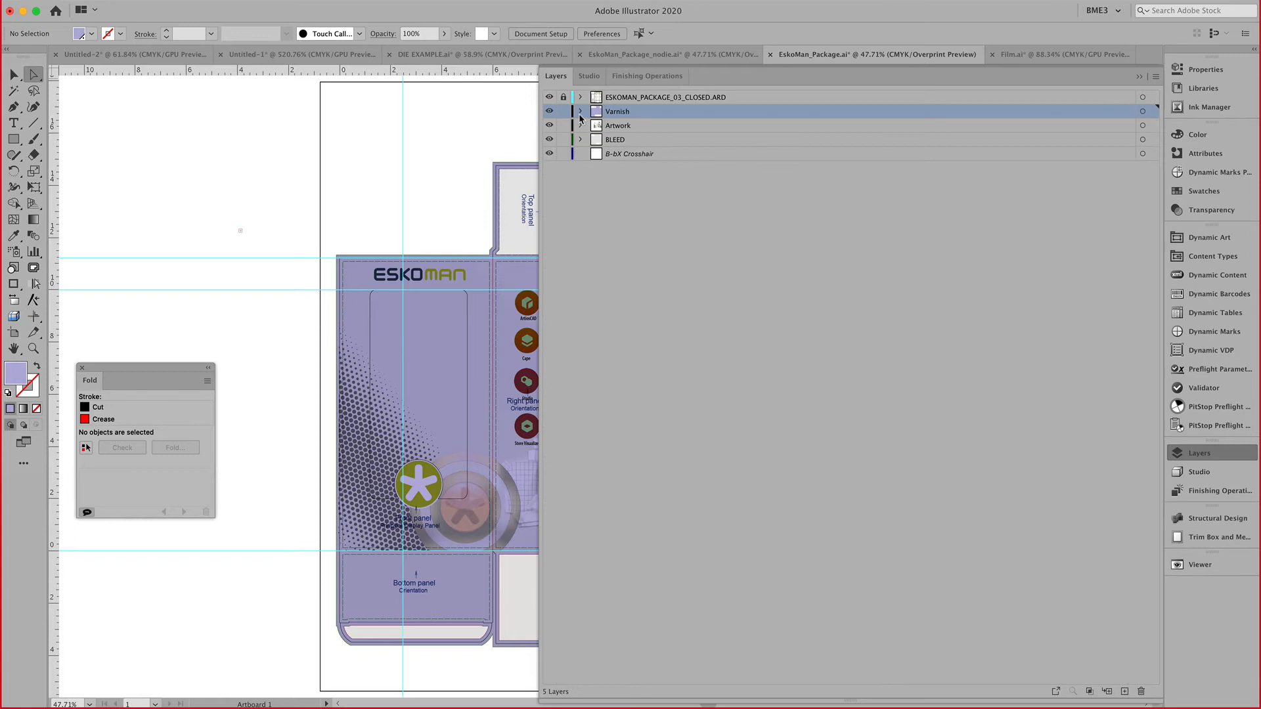
# View the printed EskoMan carton with logo, icons and front window in 3D.
pyautogui.click(591, 76)
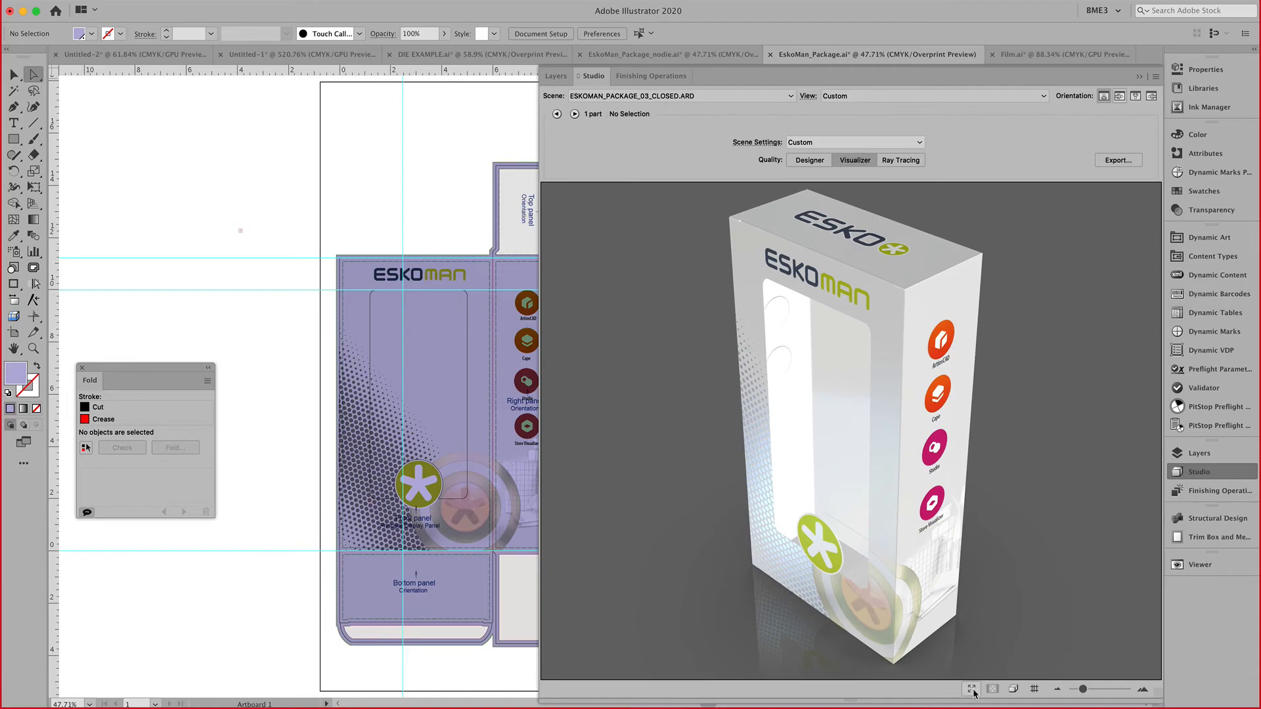
pyautogui.click(972, 689)
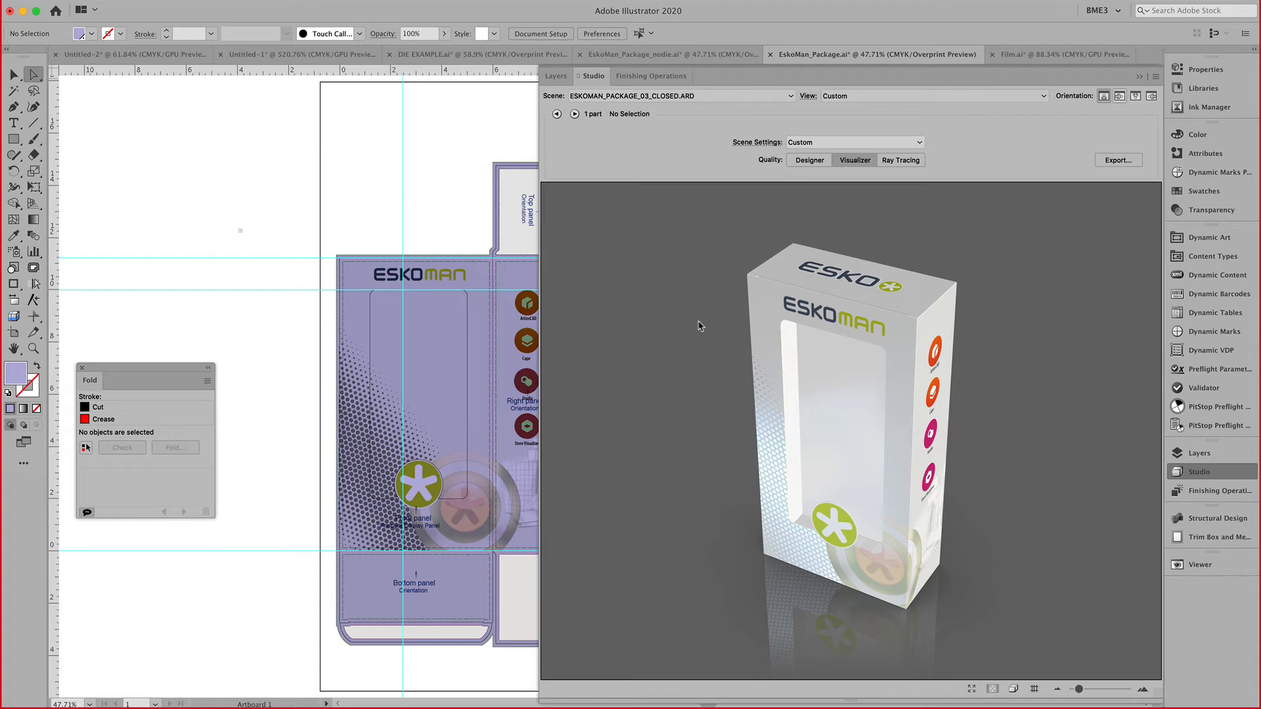
pyautogui.moveTo(418, 59)
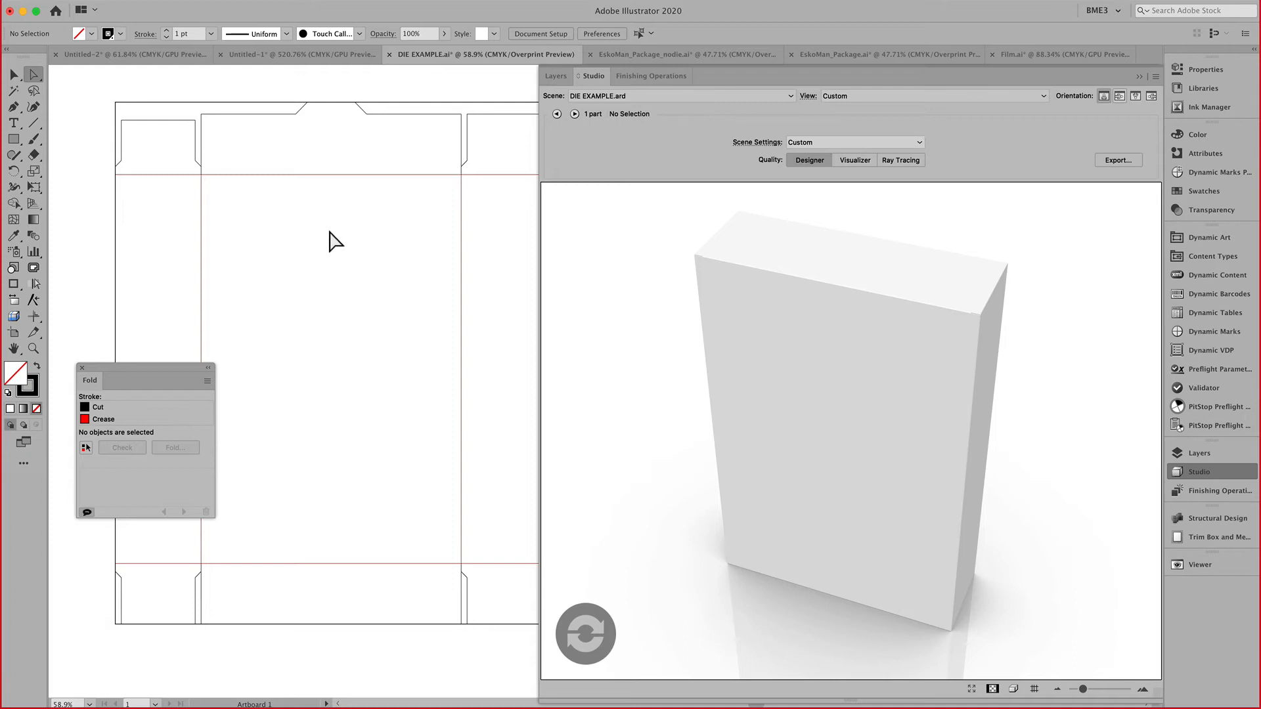
# Draw a rectangle over the lower flower S in Untitled-2.
pyautogui.click(131, 56)
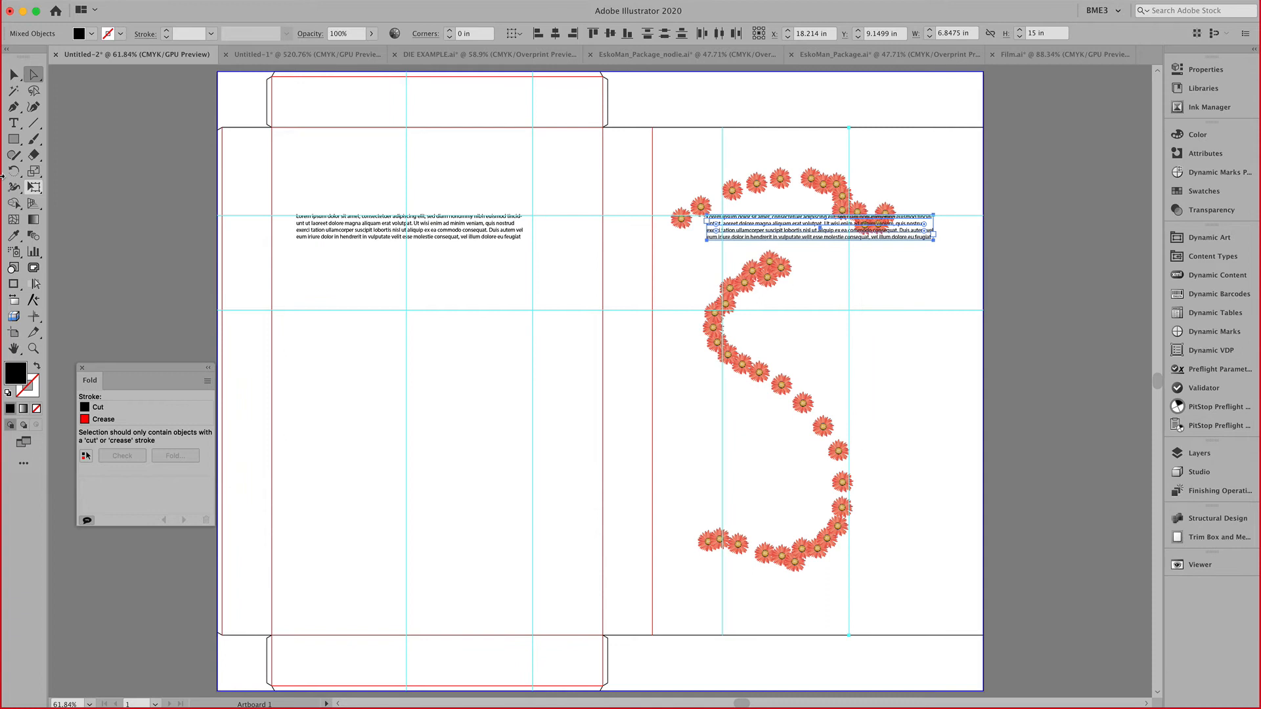
pyautogui.moveTo(706, 269); pyautogui.dragTo(933, 428)
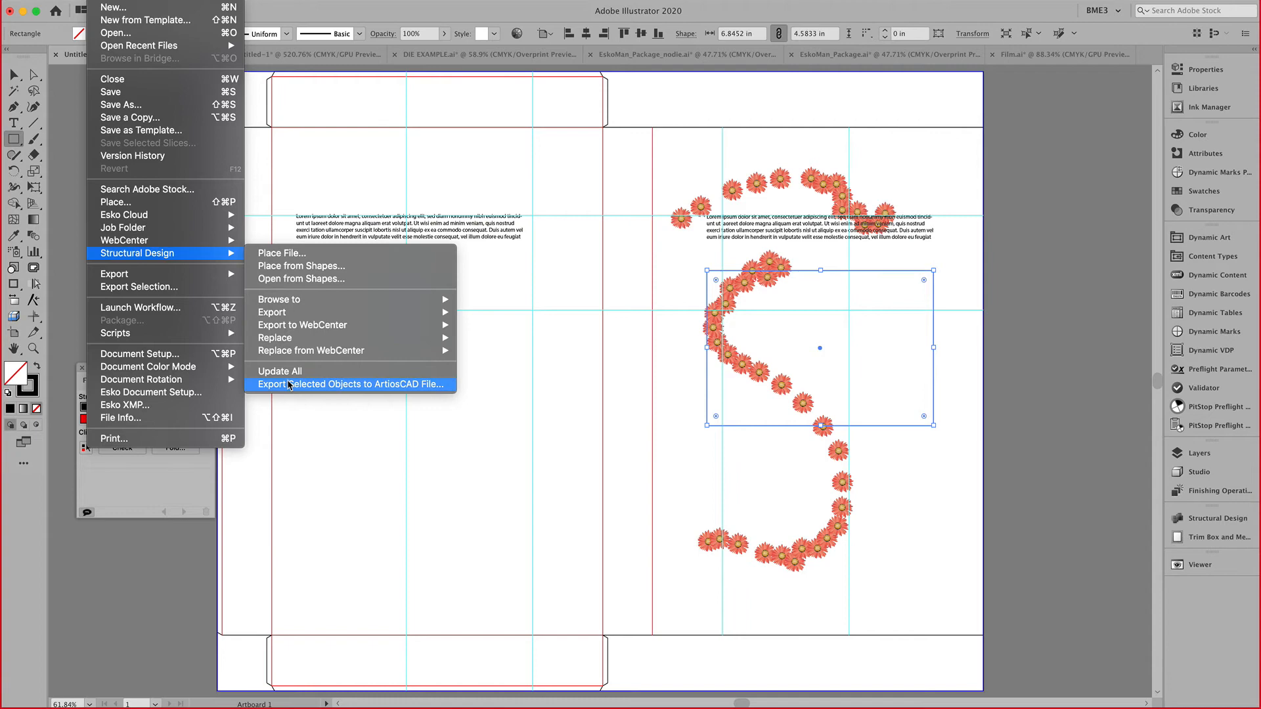
# Export the rectangle as an ArtiosCAD design including a copy of Untitled-2.ard.
pyautogui.click(352, 384)
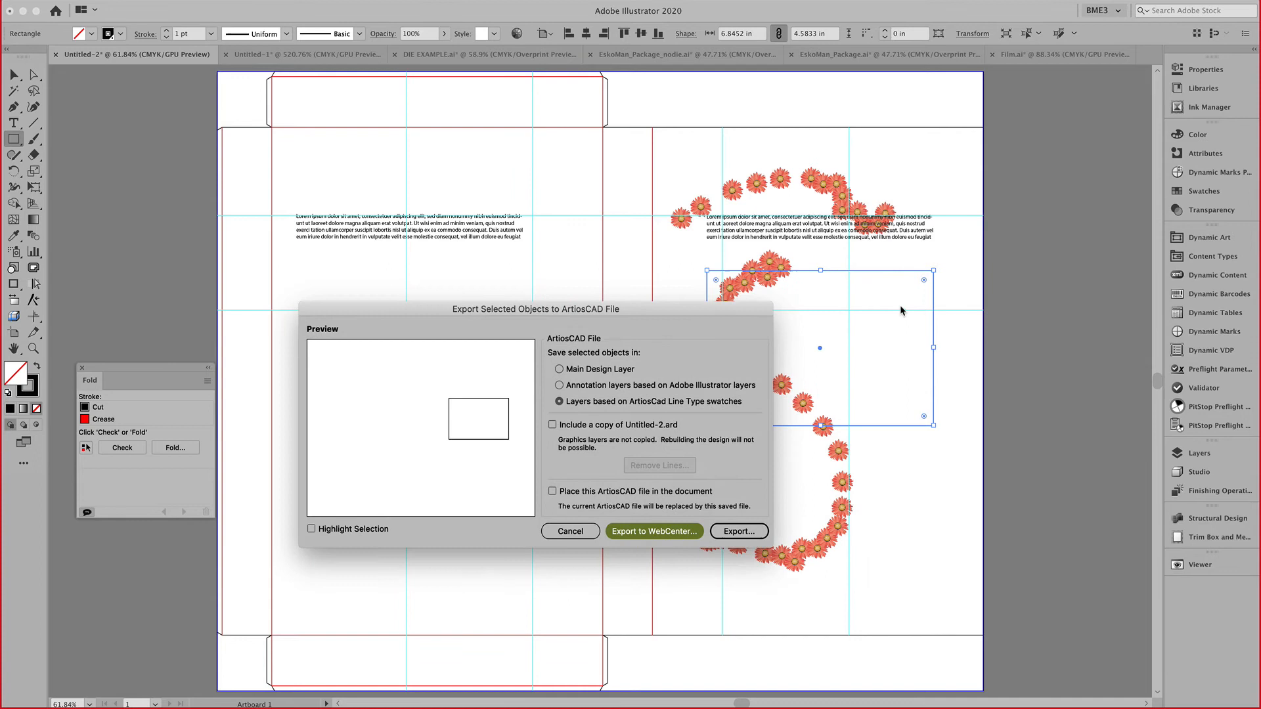
pyautogui.click(553, 425)
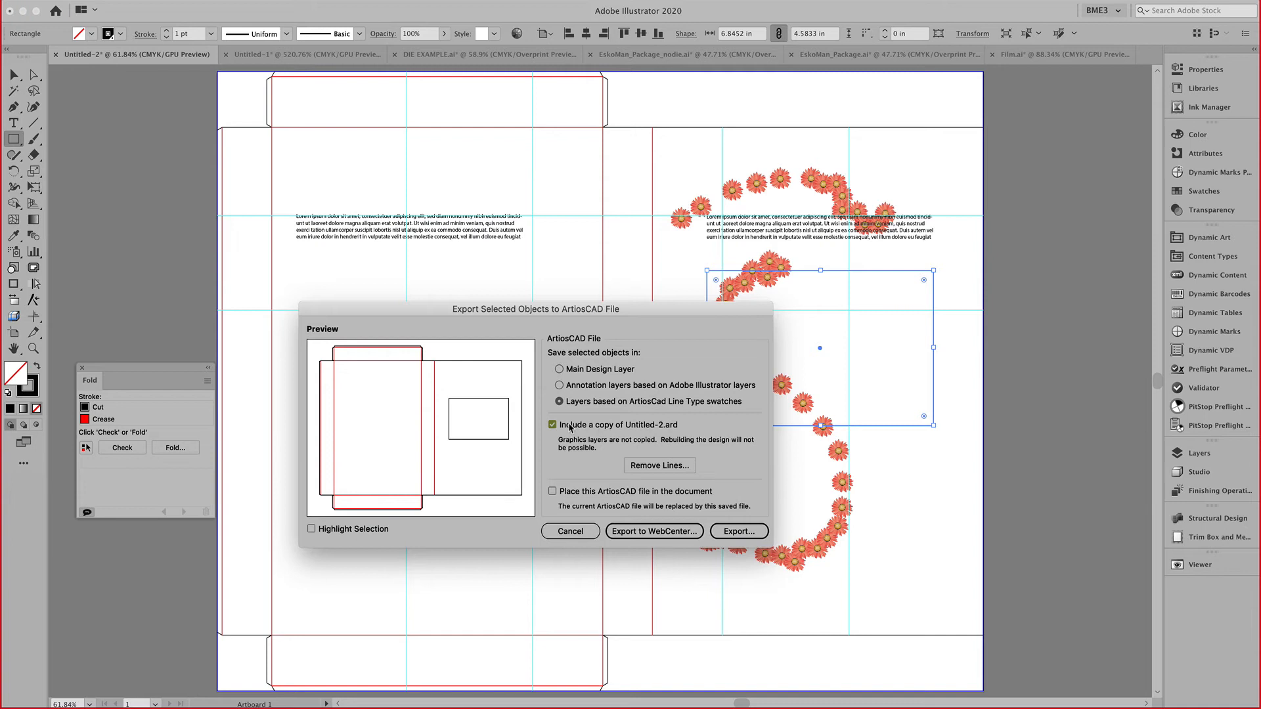
pyautogui.moveTo(476, 437)
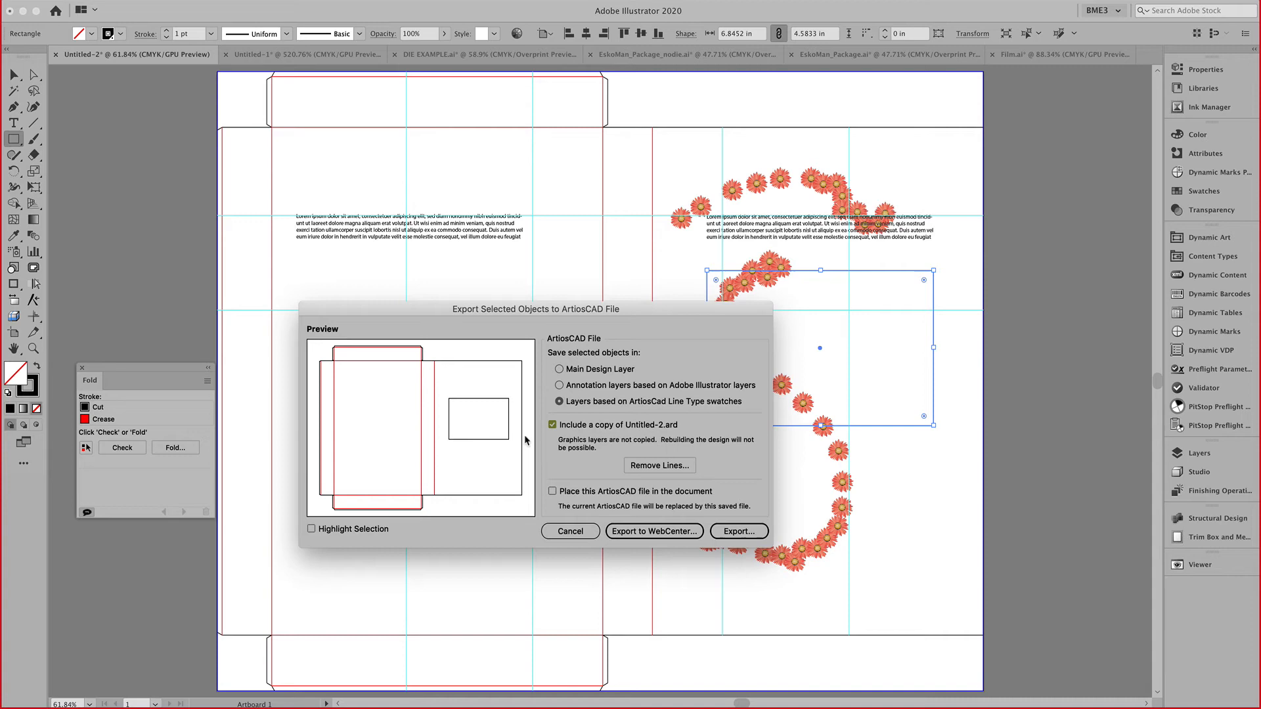
pyautogui.click(739, 532)
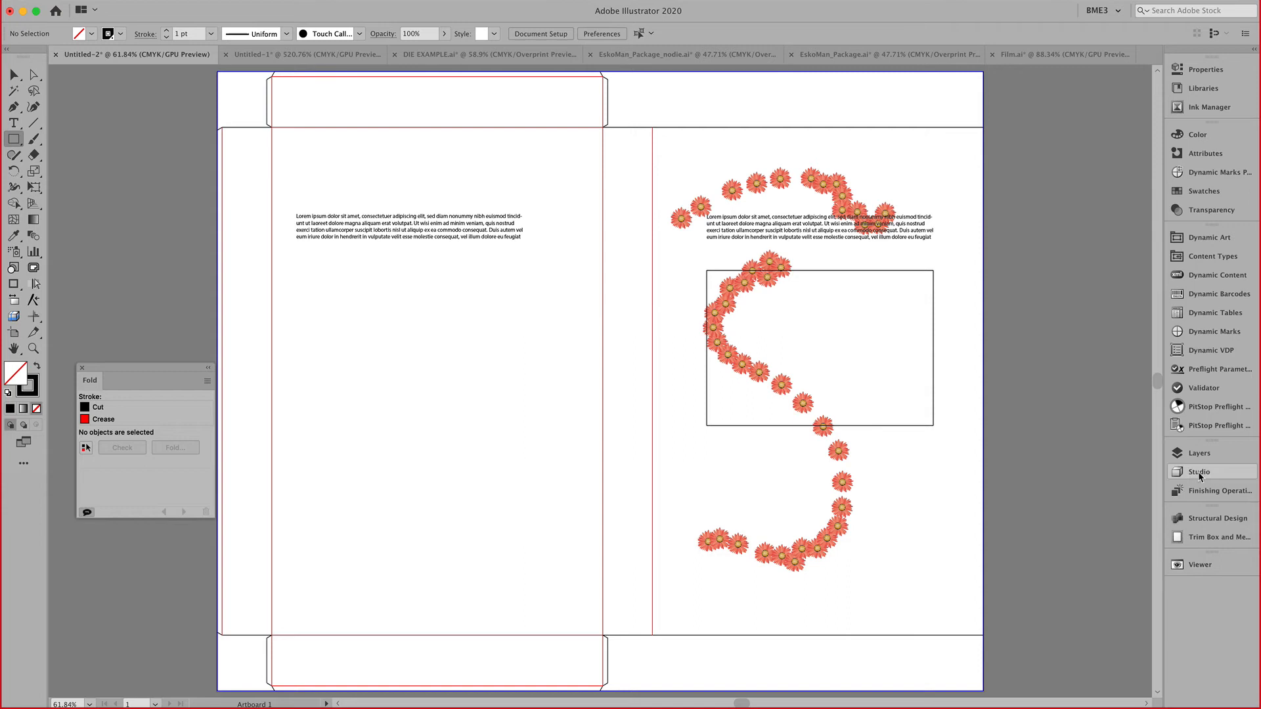
# View the windowed flower box in Studio 3D, then return to EskoMan_Package.ai.
pyautogui.click(1200, 472)
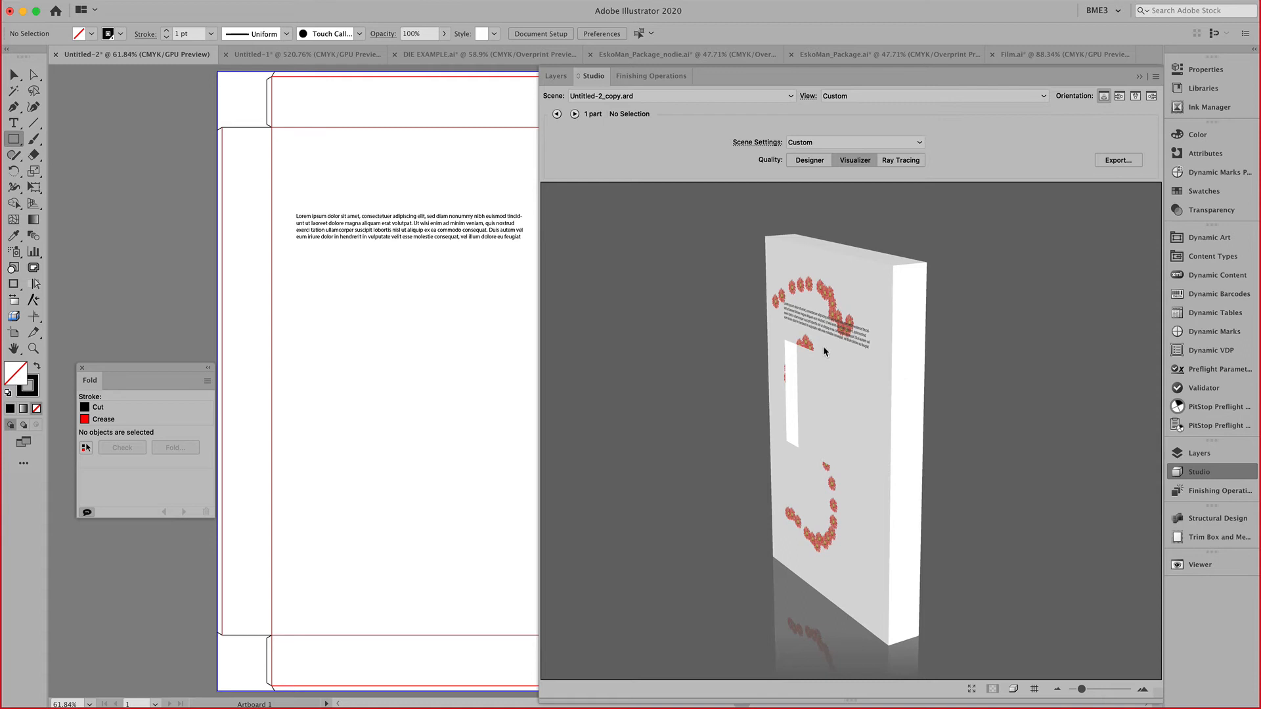
pyautogui.click(574, 113)
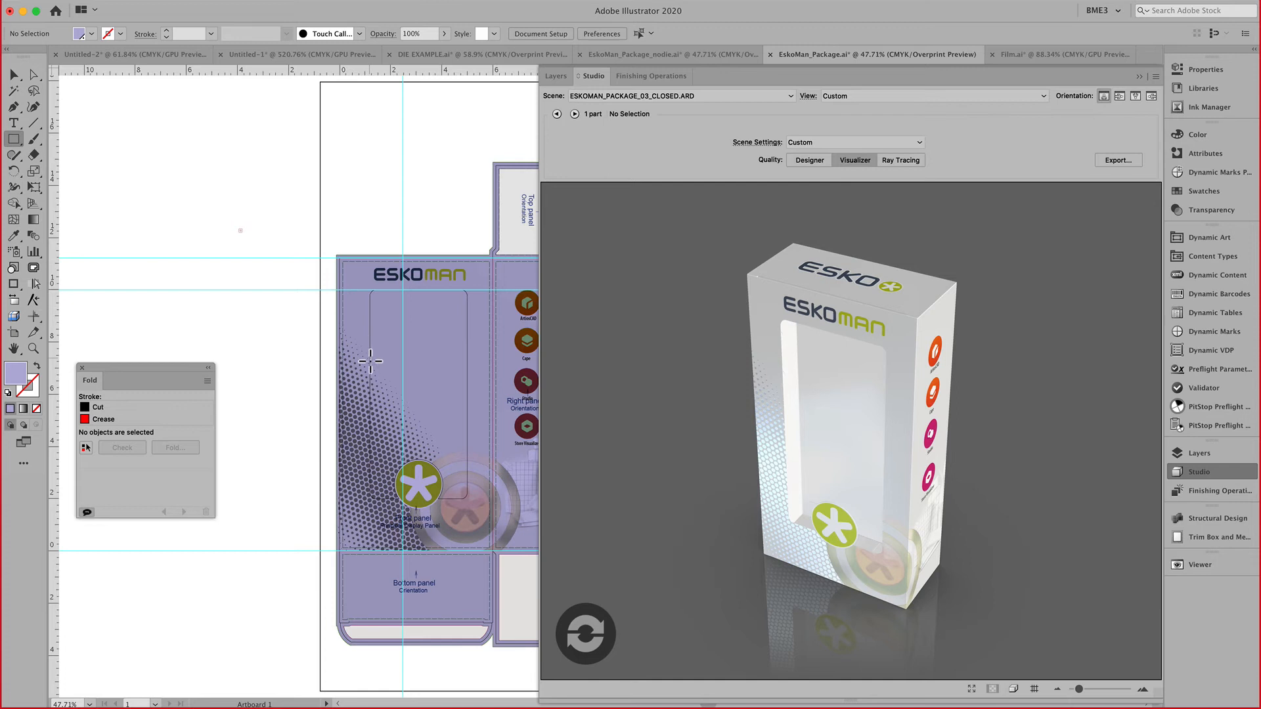
pyautogui.moveTo(451, 513)
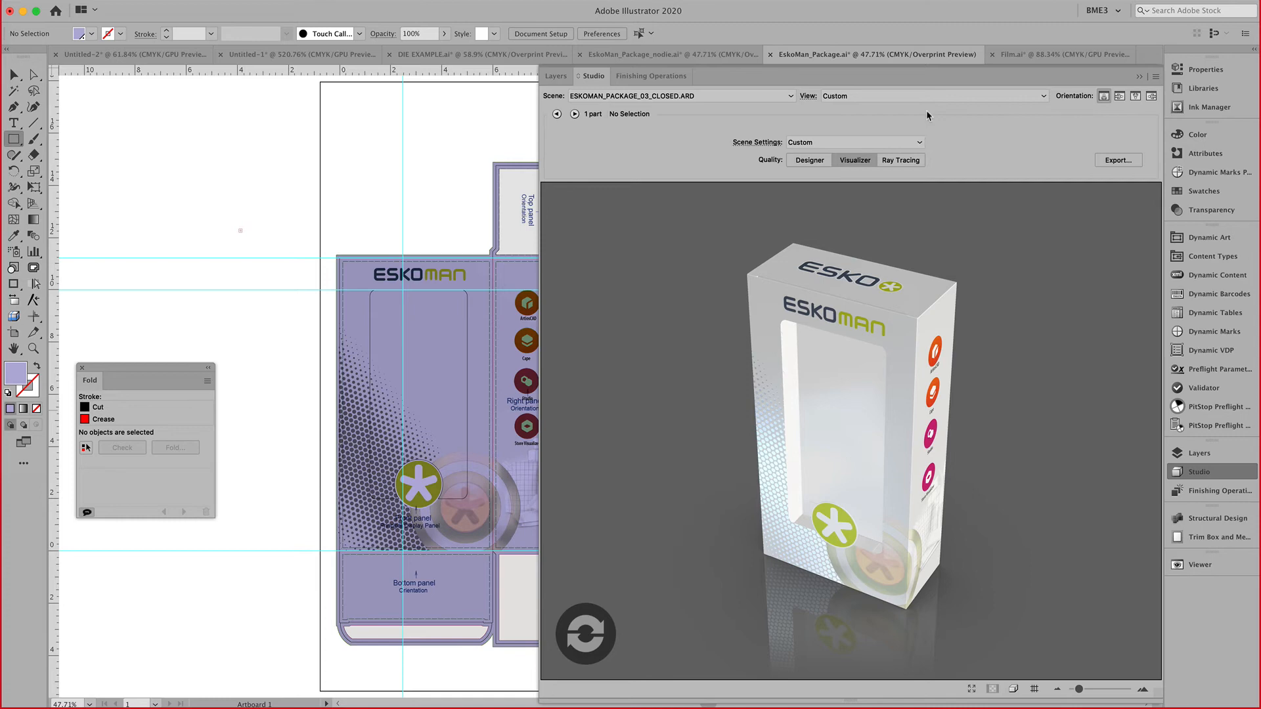
pyautogui.moveTo(1082, 54)
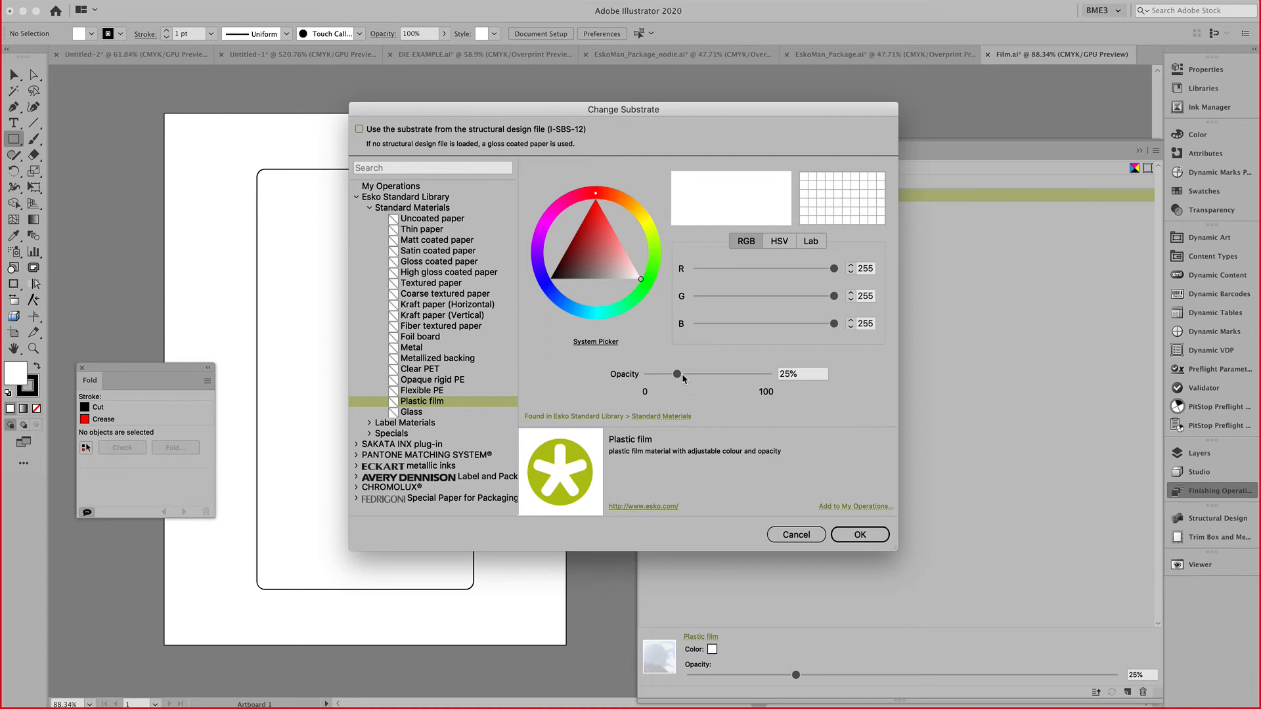
# Confirm the Plastic film substrate at 25% opacity.
pyautogui.click(860, 535)
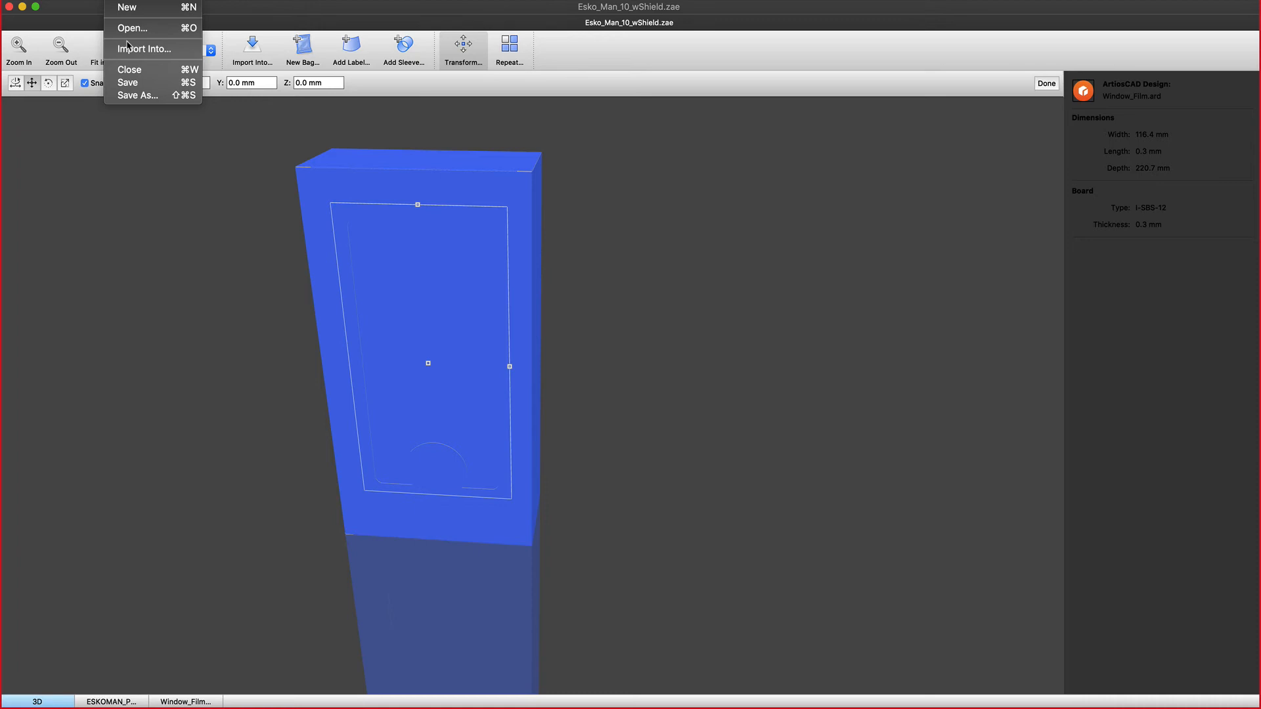
pyautogui.moveTo(368, 172)
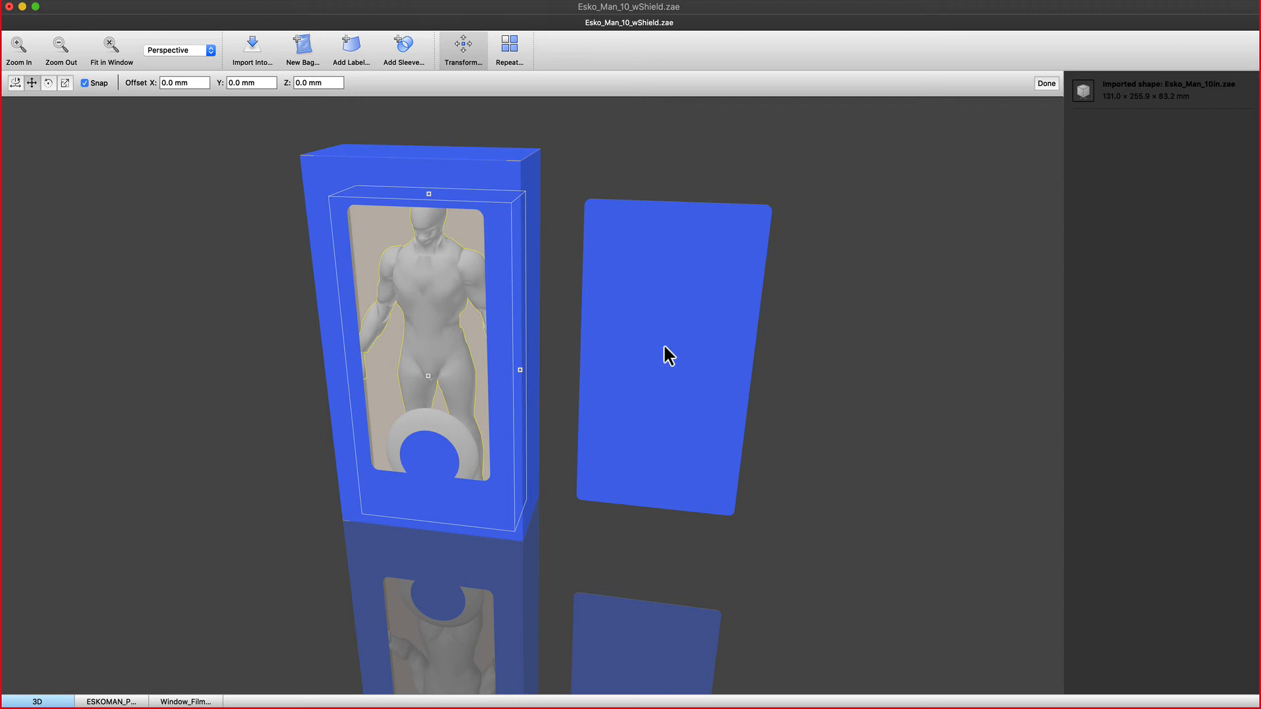
# Select the window film panel beside the imported Esko Man figure.
pyautogui.click(184, 50)
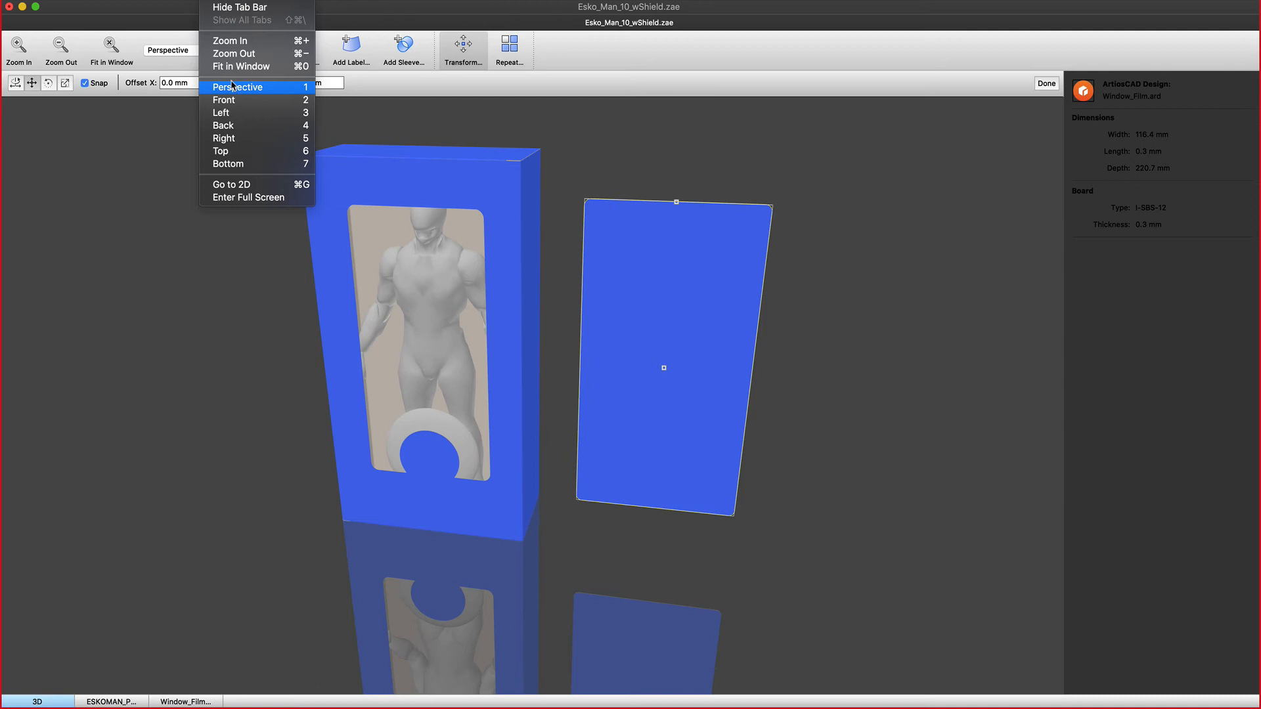
pyautogui.moveTo(384, 214)
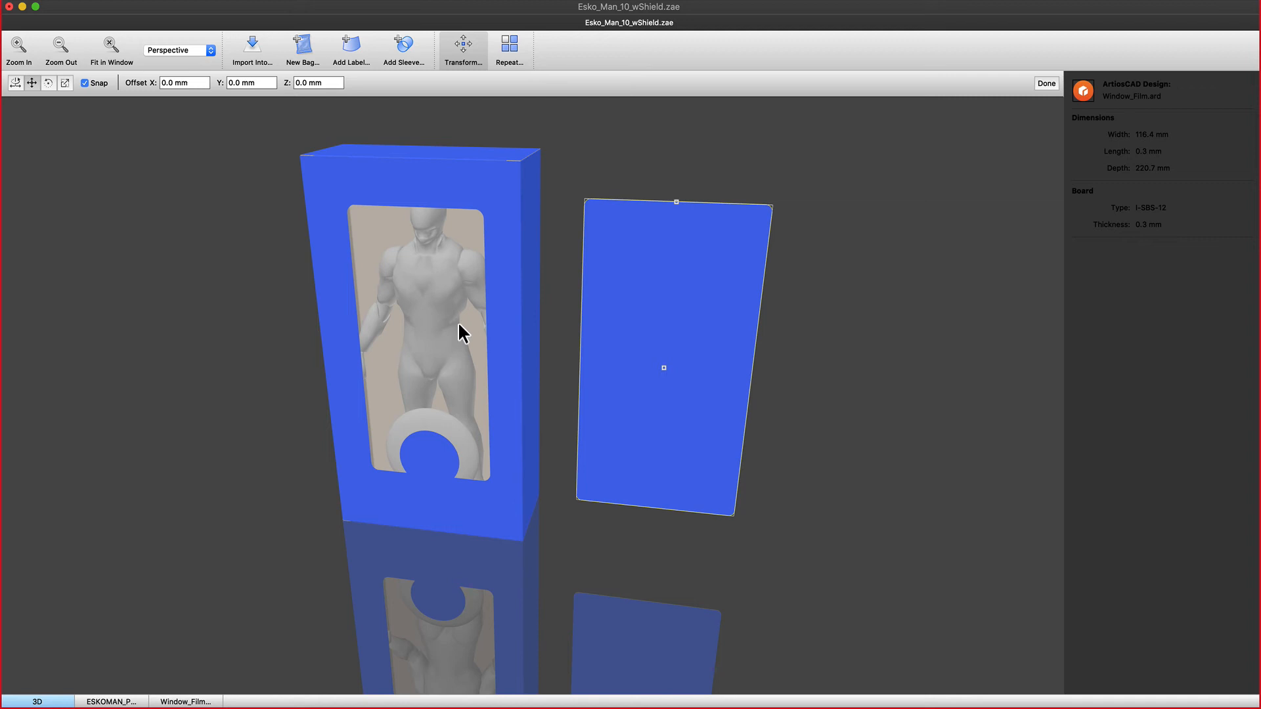
pyautogui.click(209, 50)
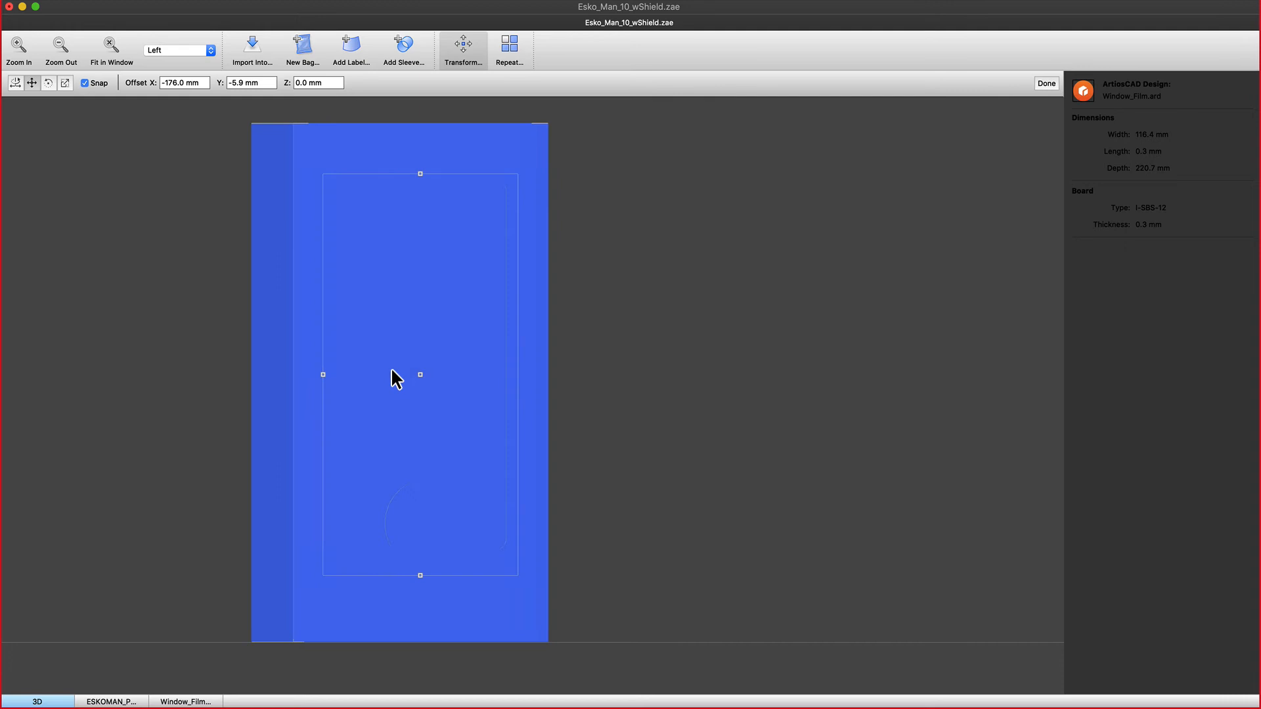
# Check the window film from back and right views, finish placing it, and Save As.
pyautogui.click(209, 50)
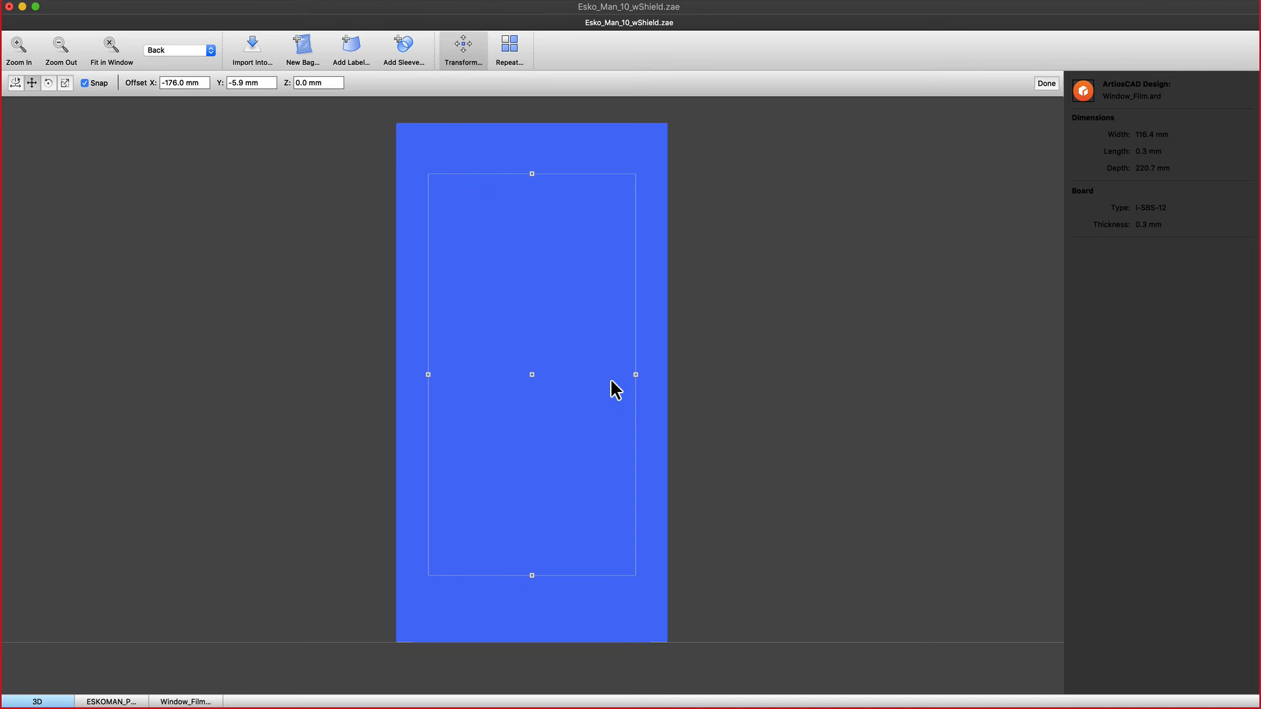
pyautogui.click(209, 51)
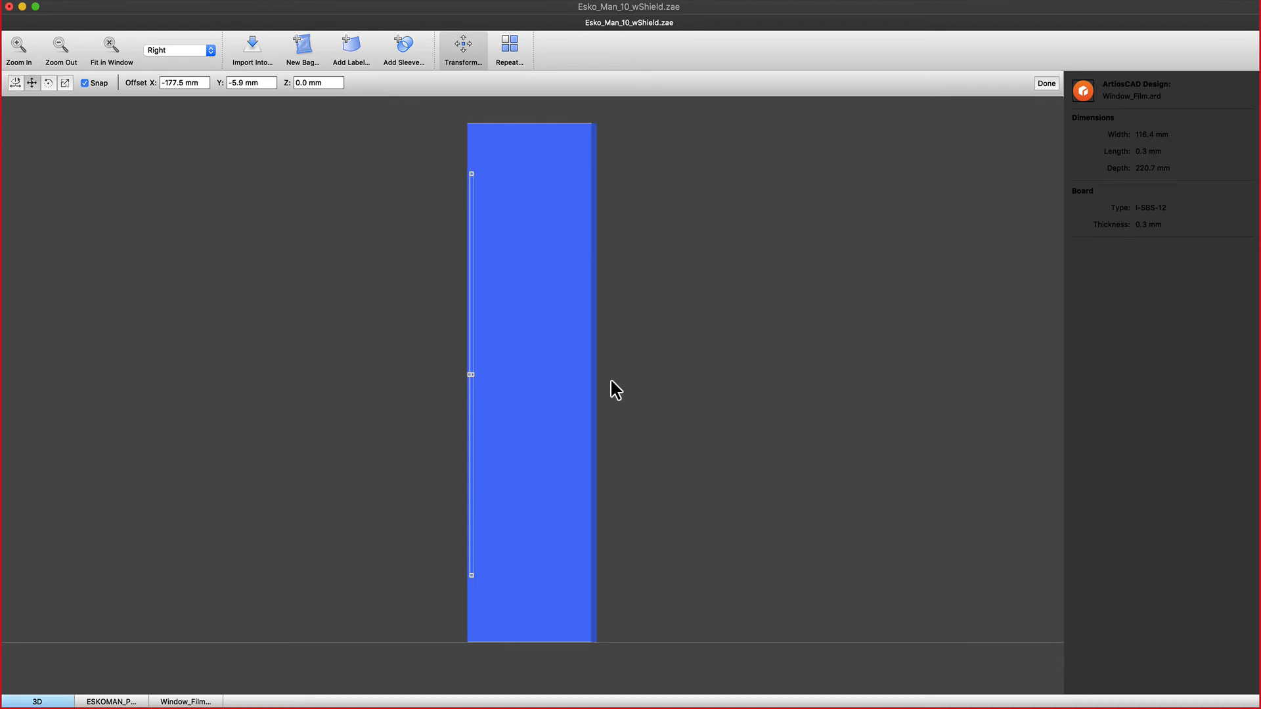
pyautogui.click(209, 51)
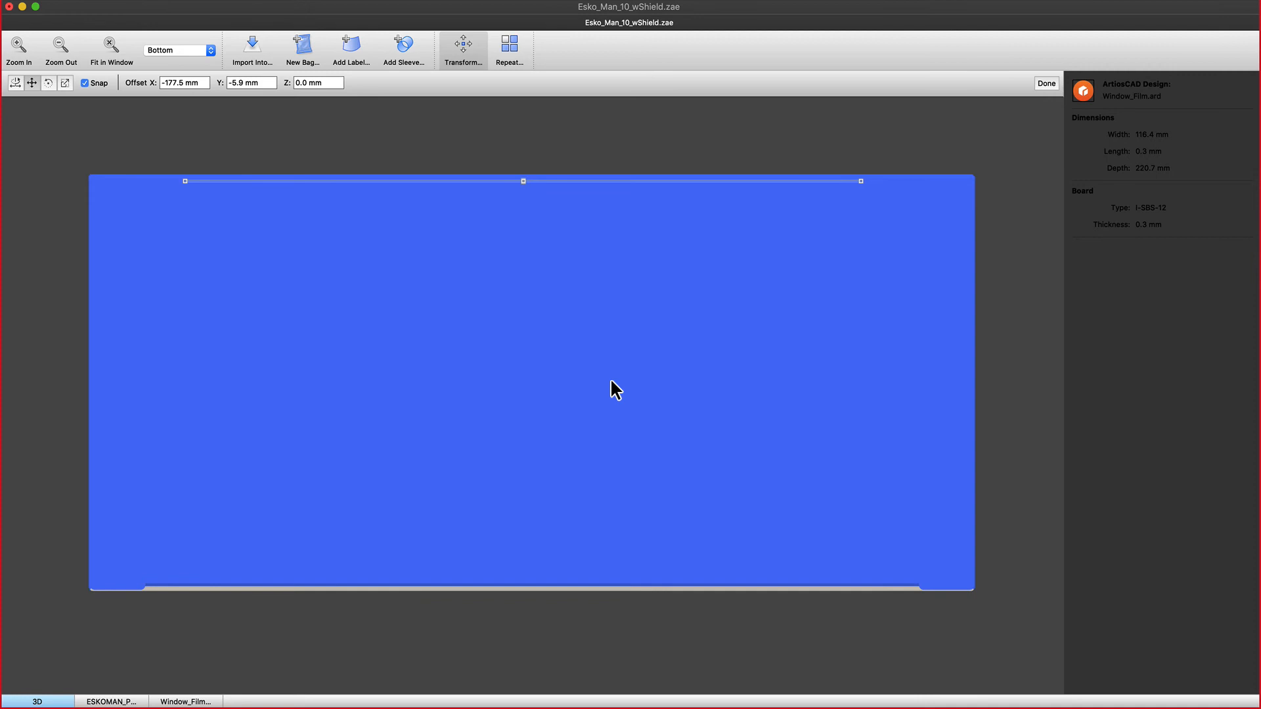
pyautogui.click(179, 50)
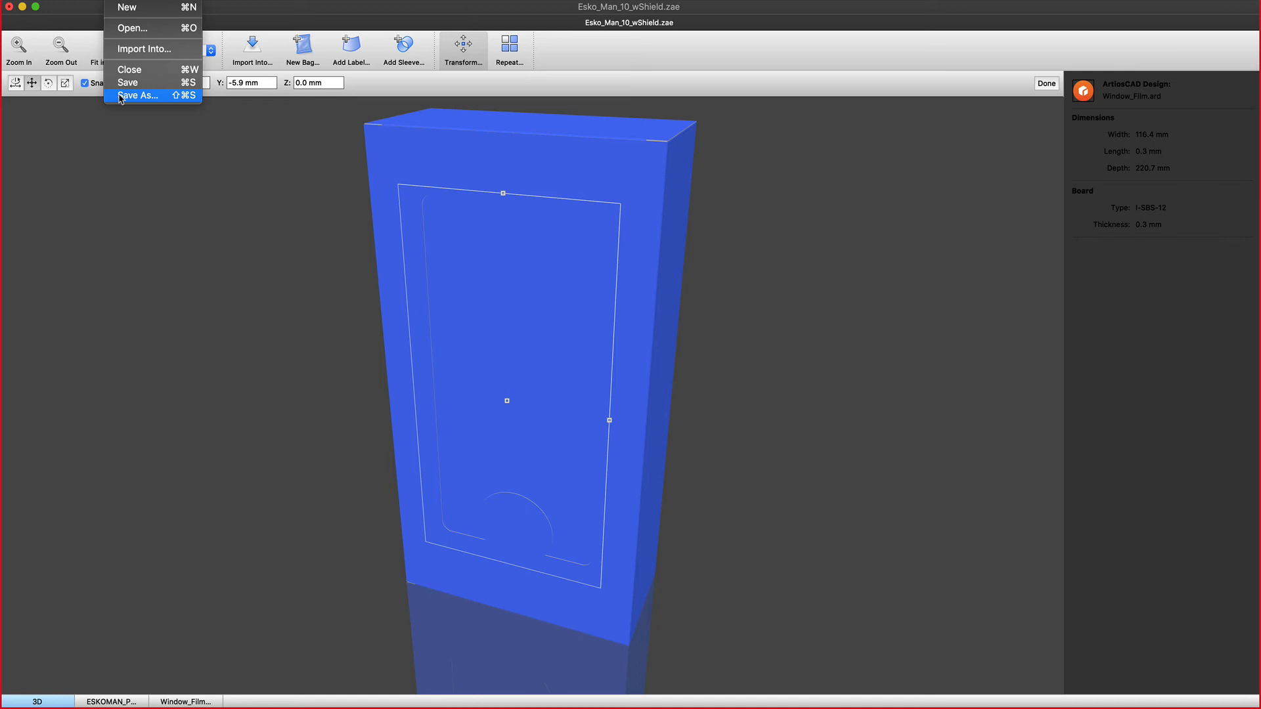
pyautogui.click(138, 95)
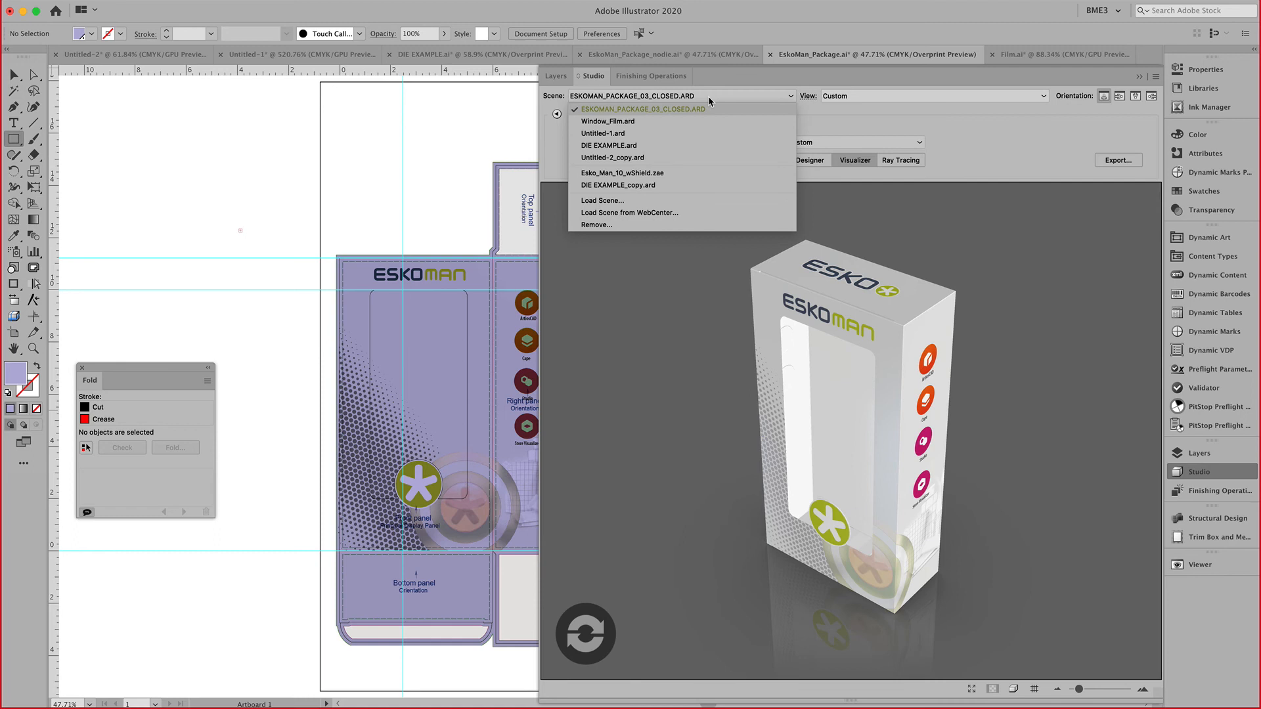
pyautogui.click(622, 172)
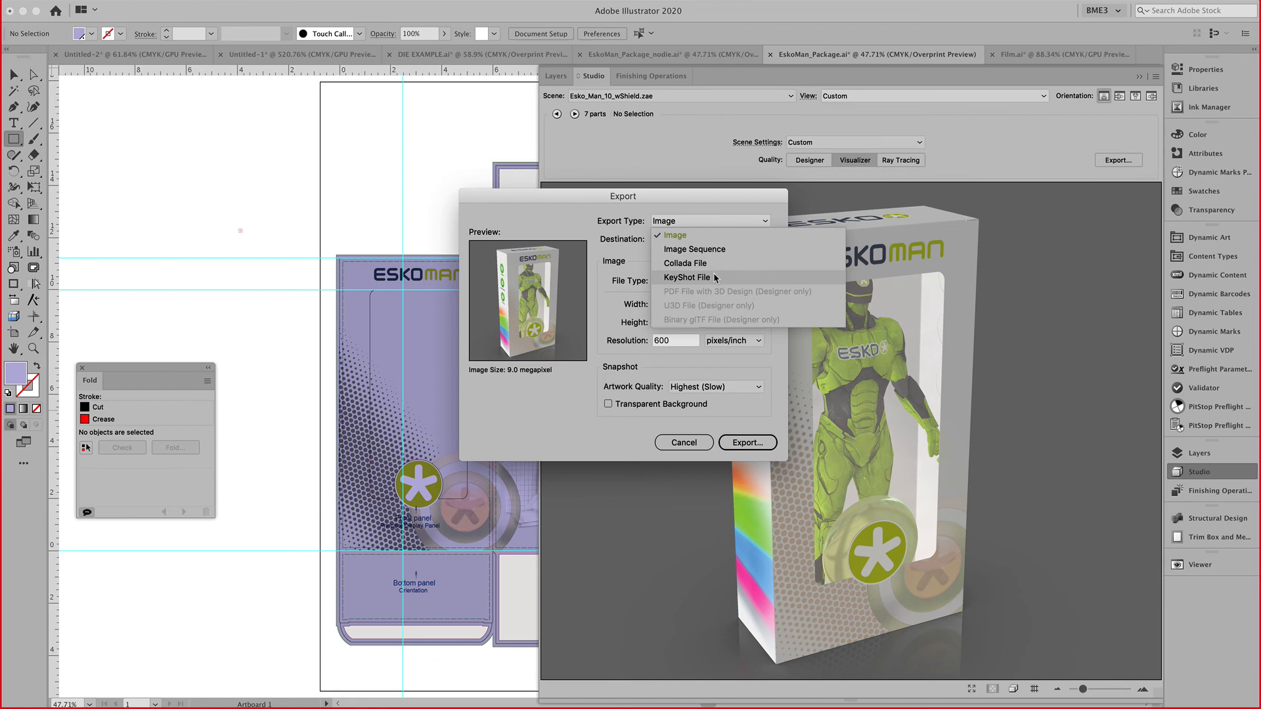
pyautogui.moveTo(676, 322)
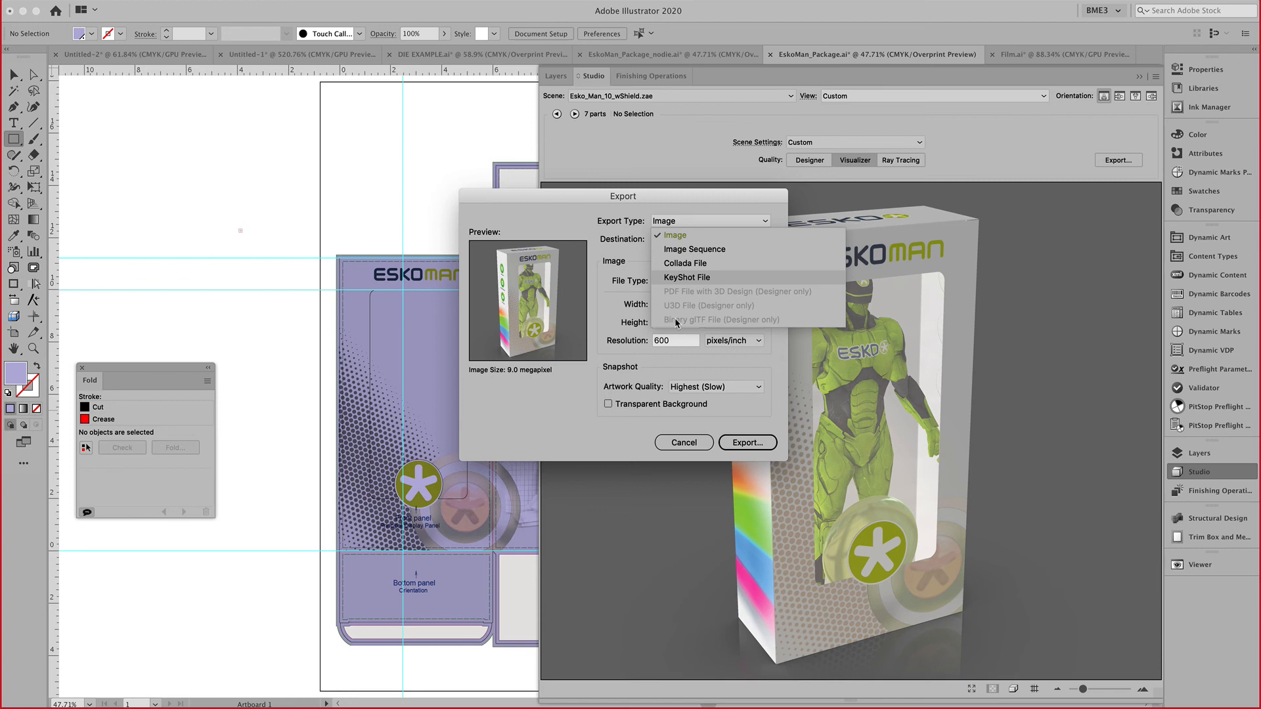
pyautogui.click(669, 235)
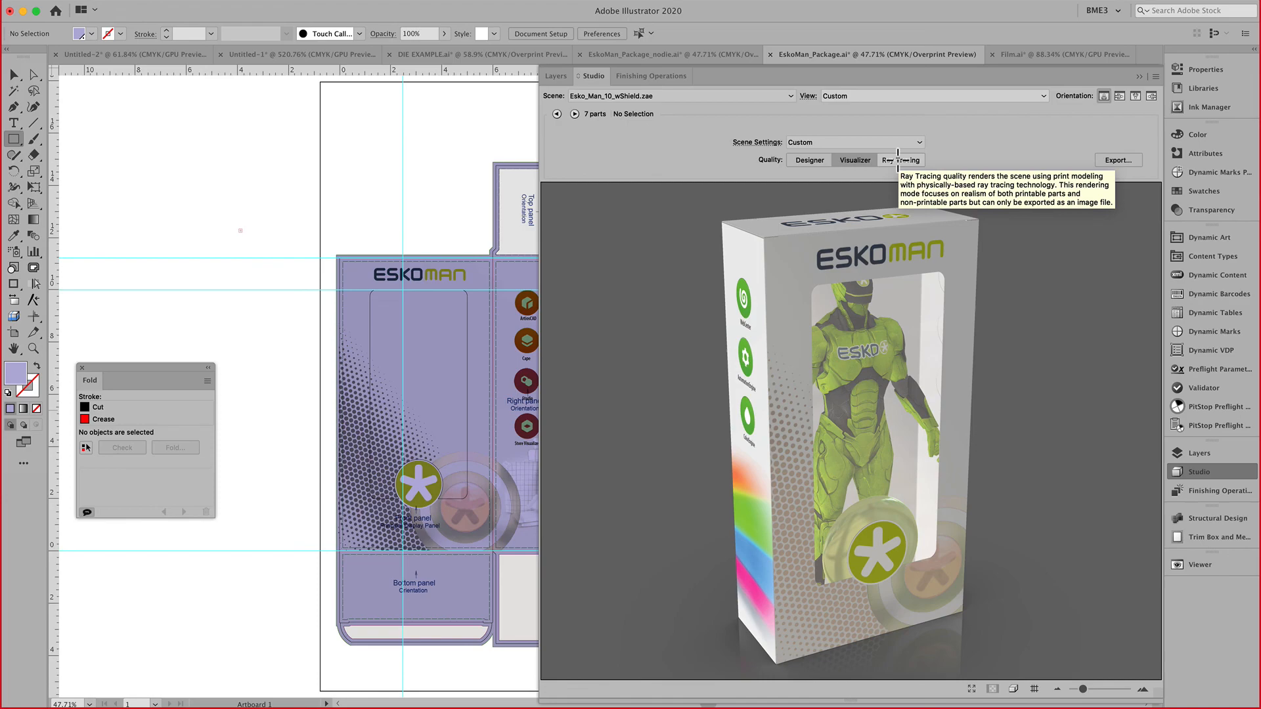
pyautogui.click(900, 160)
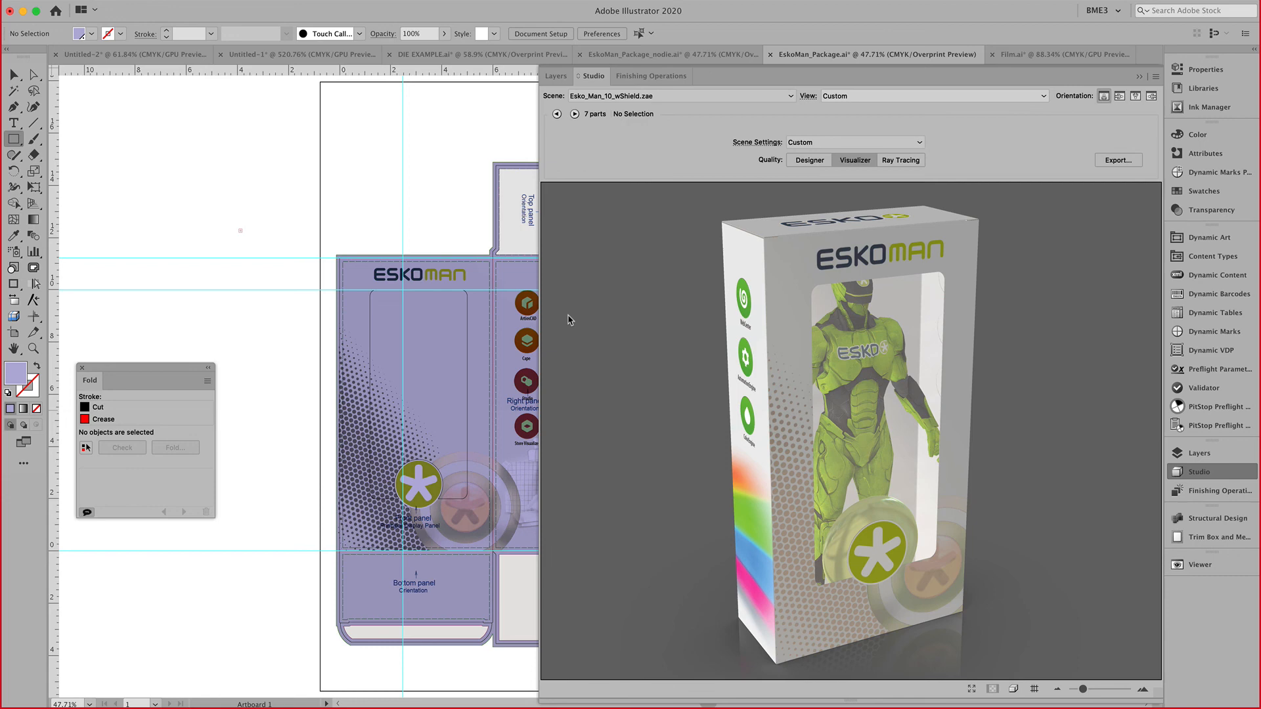
# Add a pale blue Plastic film window operation at 25% opacity to the rectangle.
pyautogui.click(124, 55)
pyautogui.write('windo')
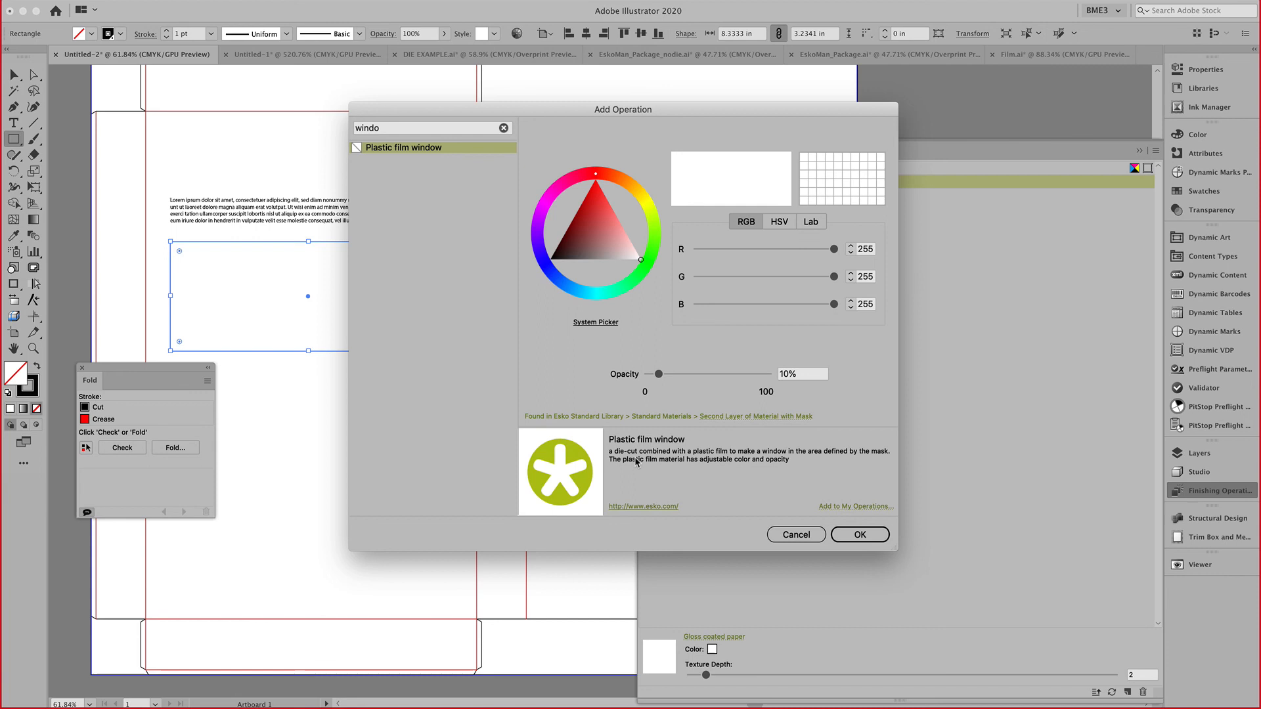
pyautogui.moveTo(292, 349)
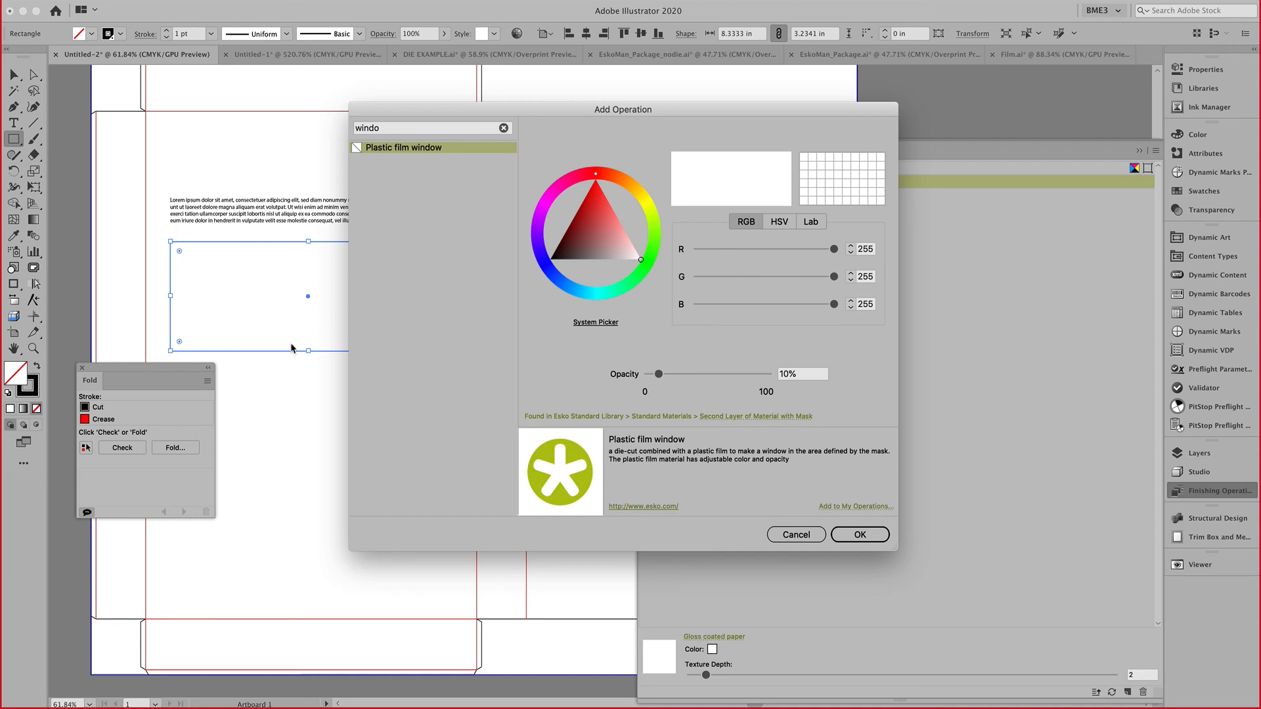
pyautogui.click(803, 373)
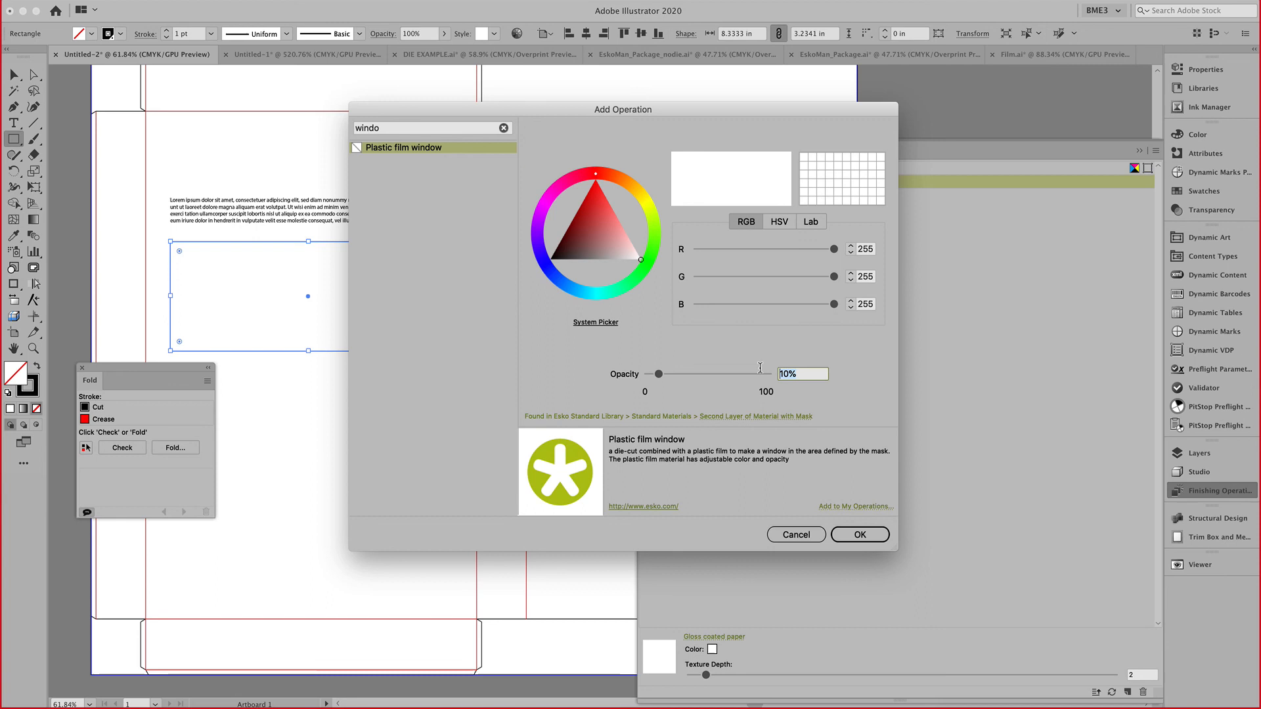
pyautogui.click(566, 201)
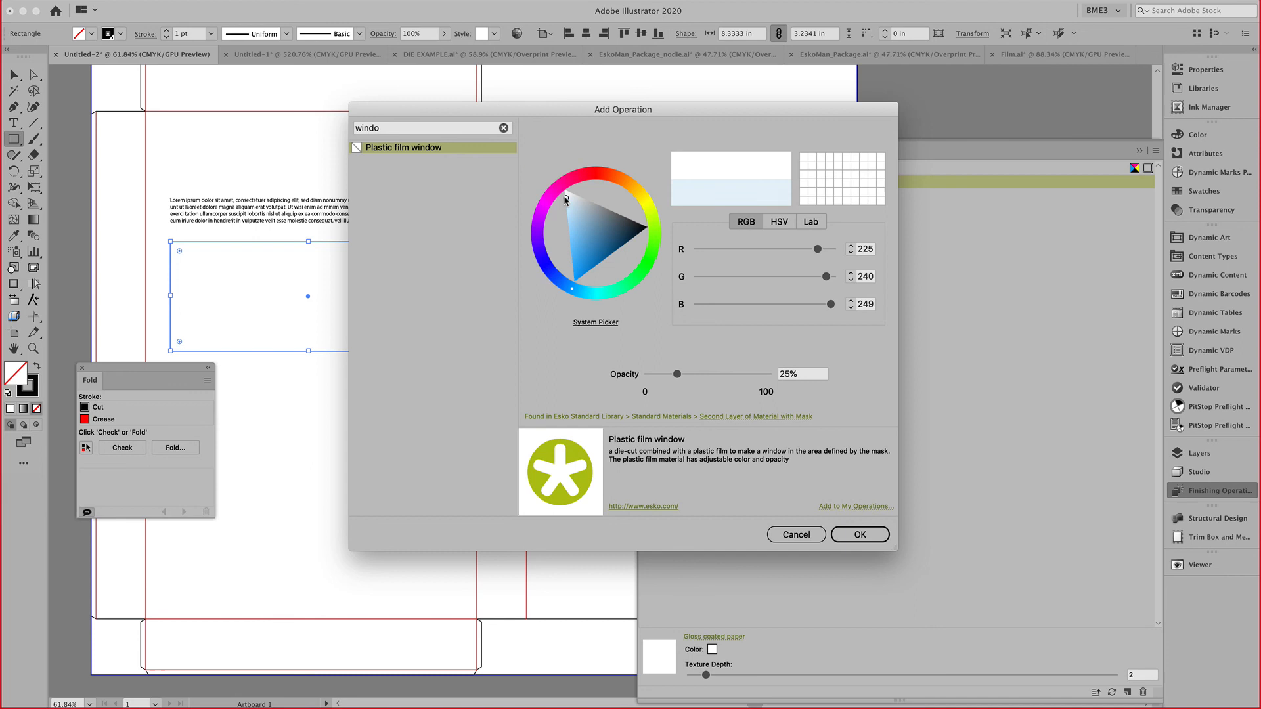
pyautogui.click(860, 535)
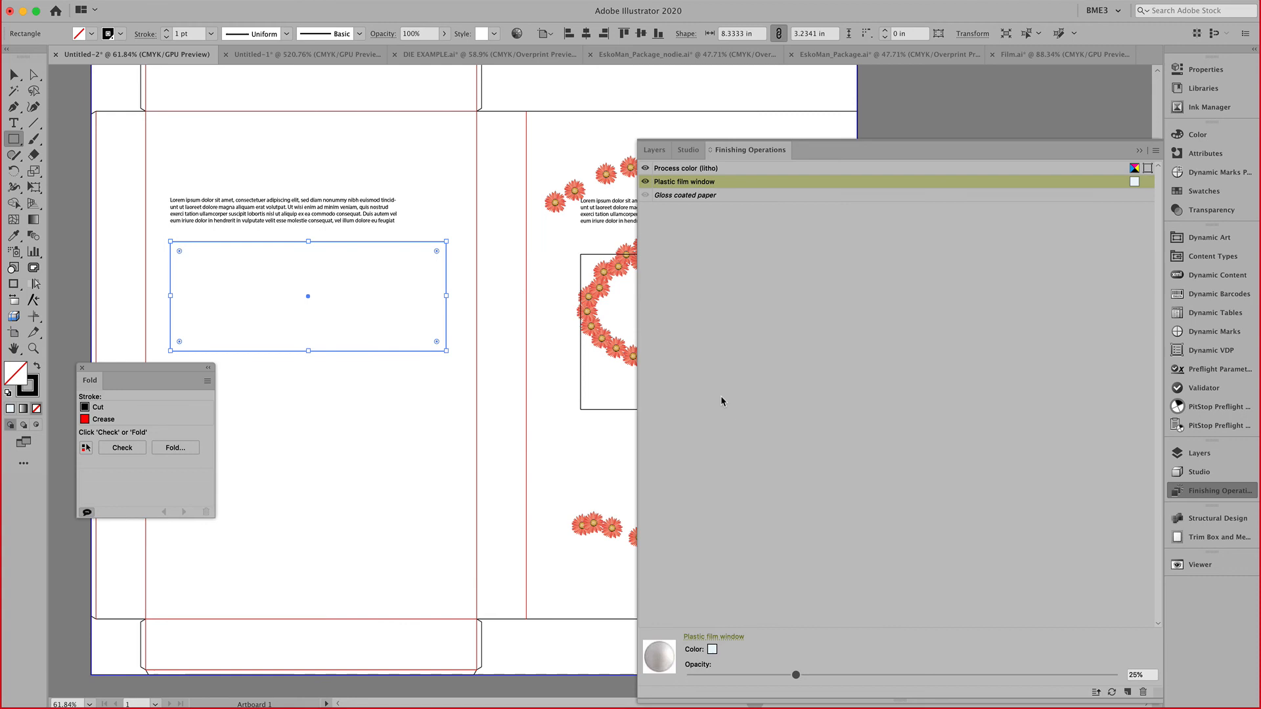
pyautogui.moveTo(1194, 472)
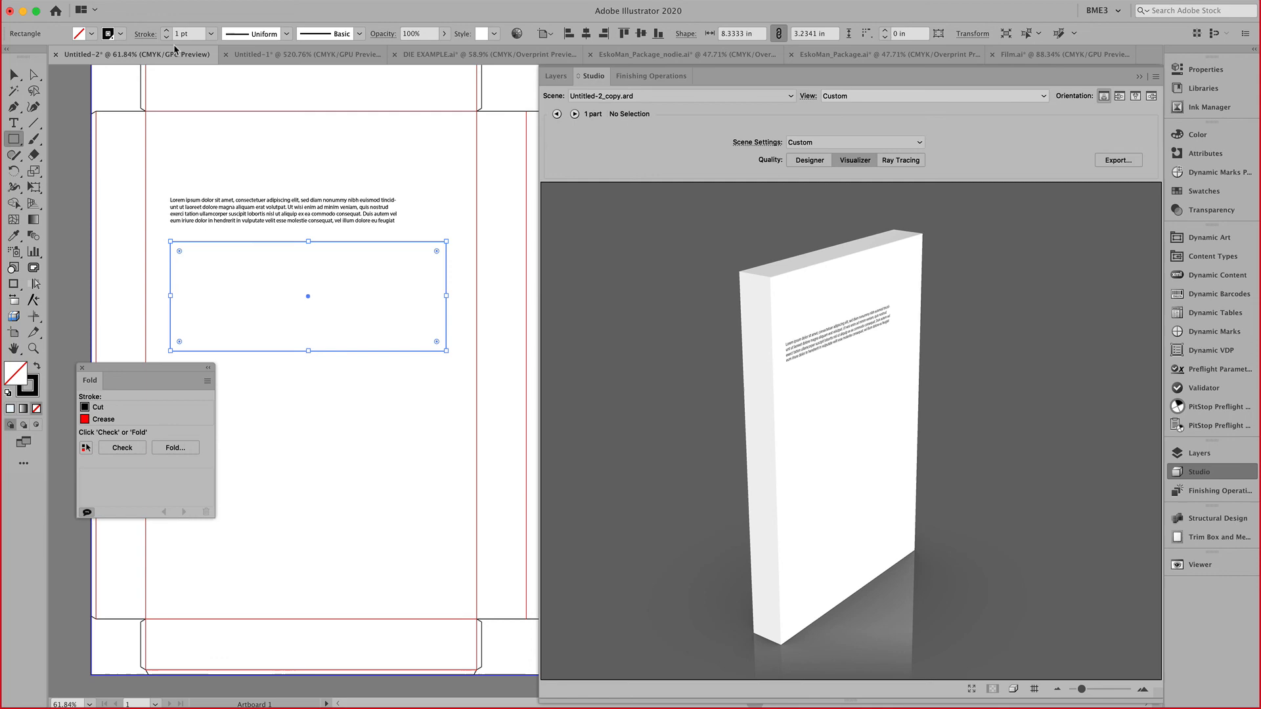
# Export the design to ArtiosCAD as Untitled-2_copy2.ard on the Desktop.
pyautogui.click(1118, 160)
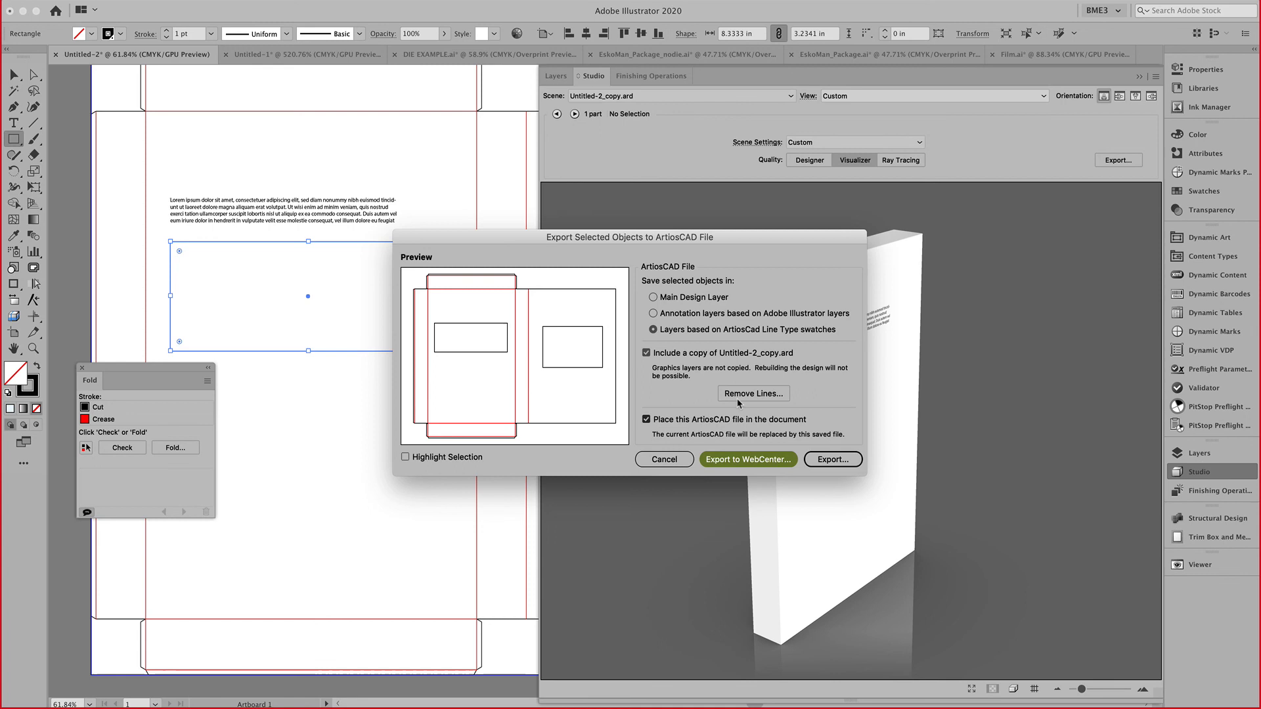
pyautogui.click(833, 459)
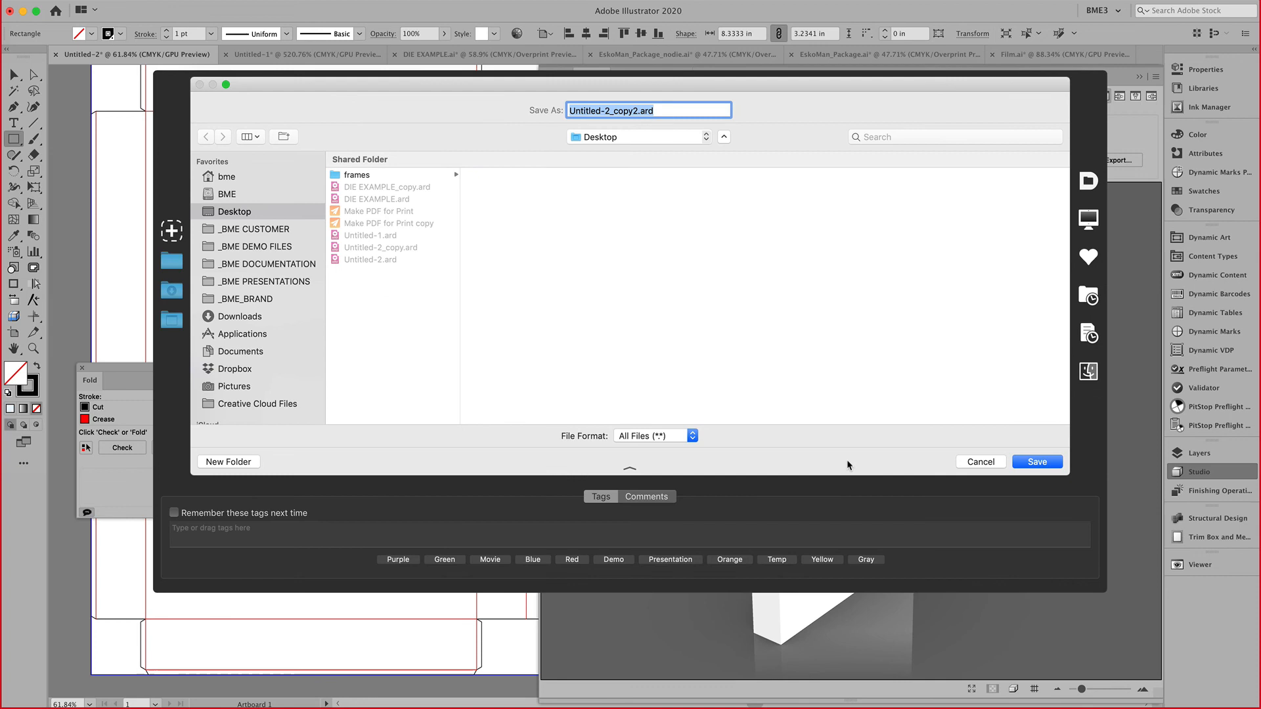
pyautogui.click(1037, 462)
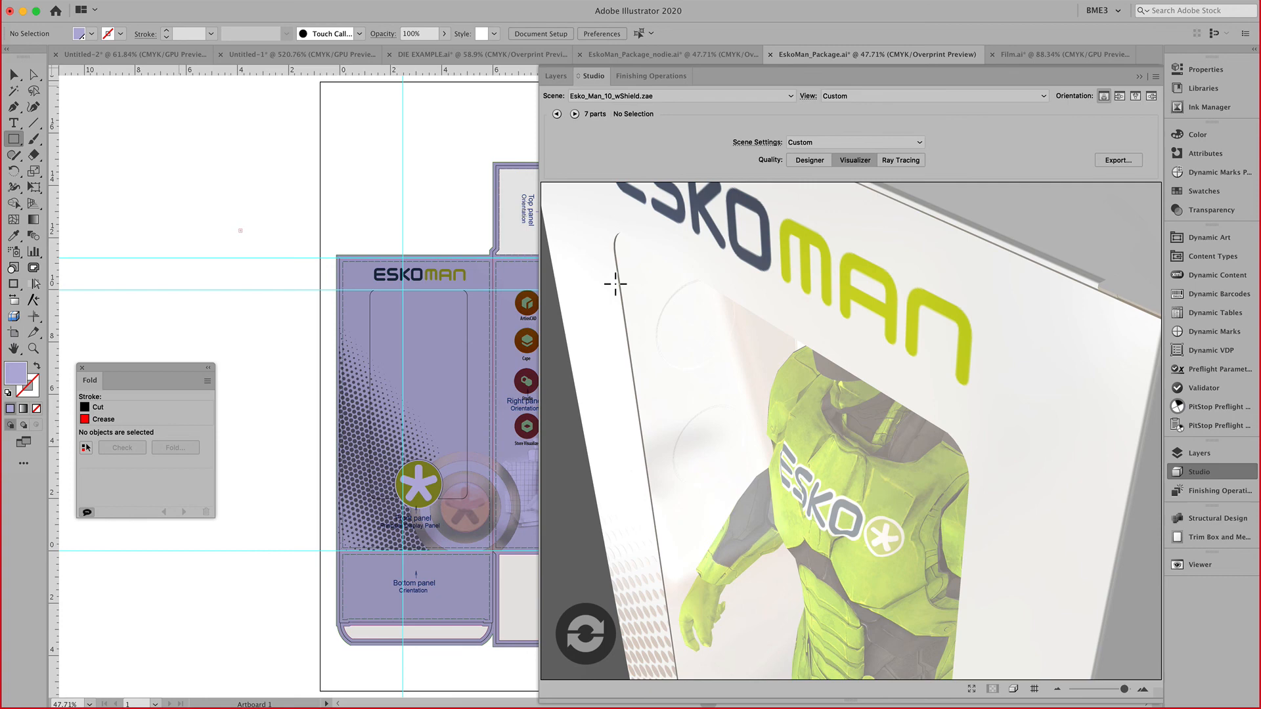
pyautogui.moveTo(638, 308)
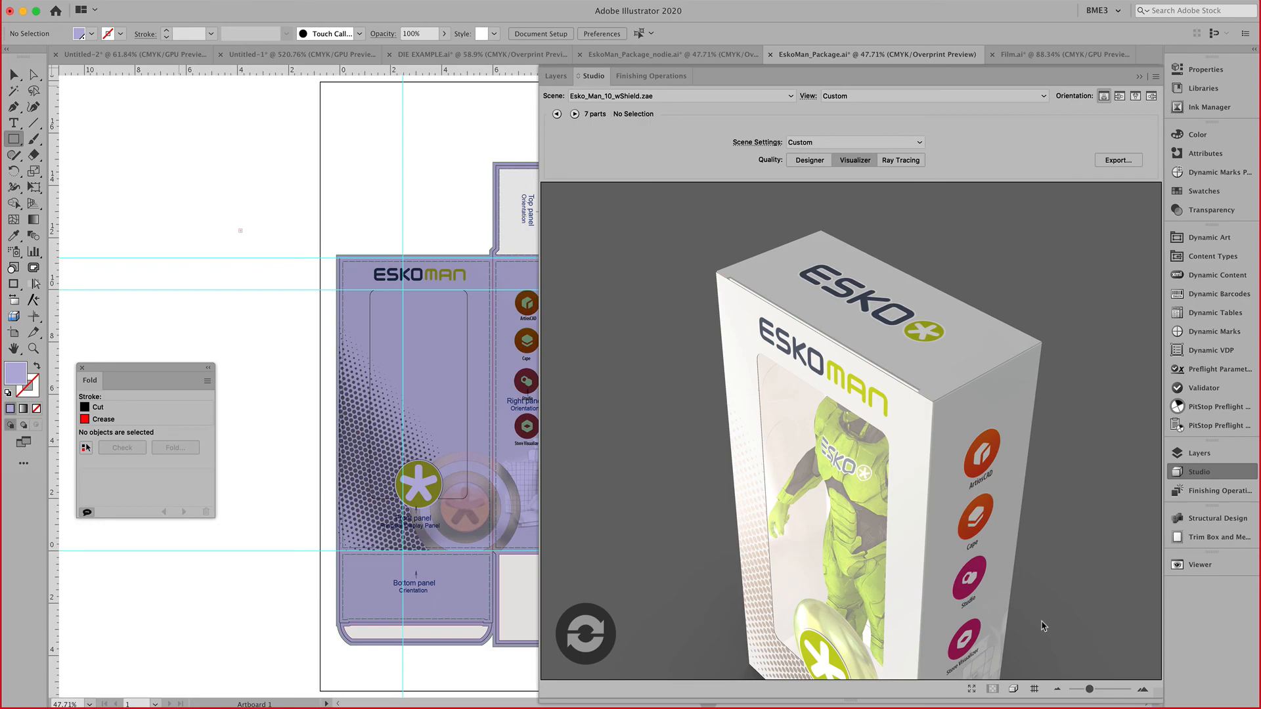
# Show the EskoMan carton with the figure behind its window full screen.
pyautogui.click(968, 689)
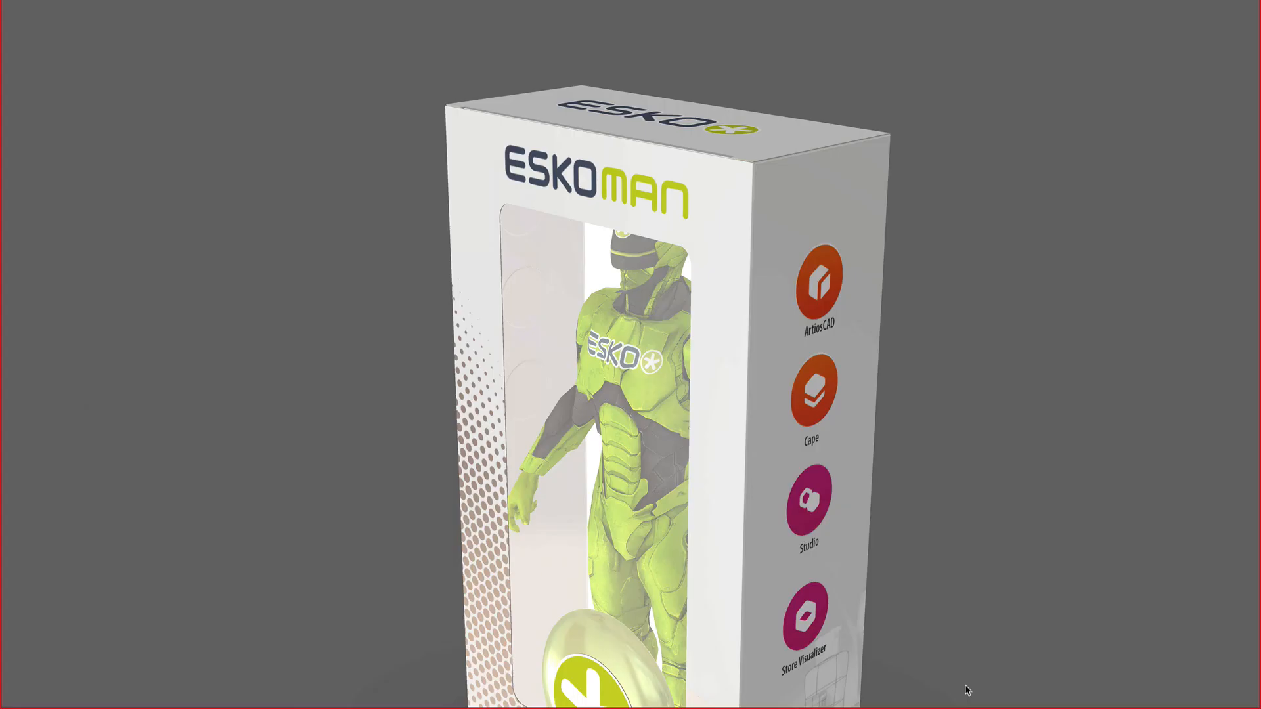